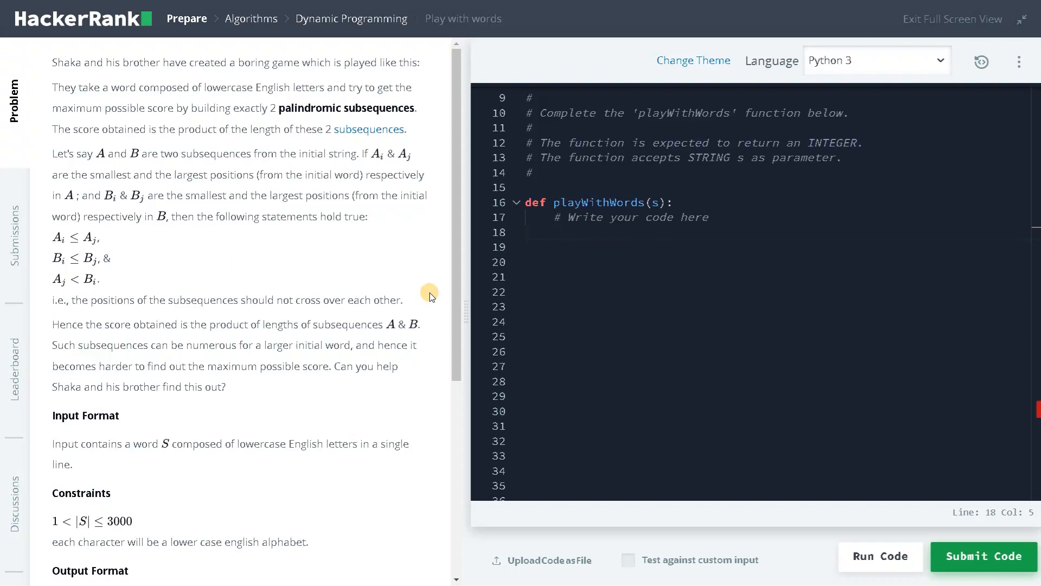
pyautogui.moveTo(145, 78)
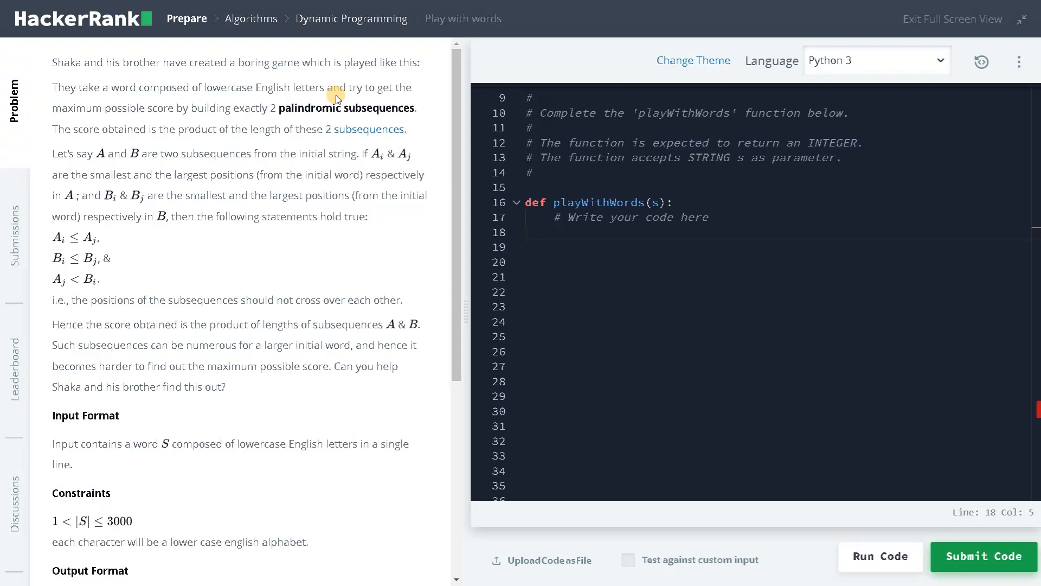
pyautogui.moveTo(179, 123)
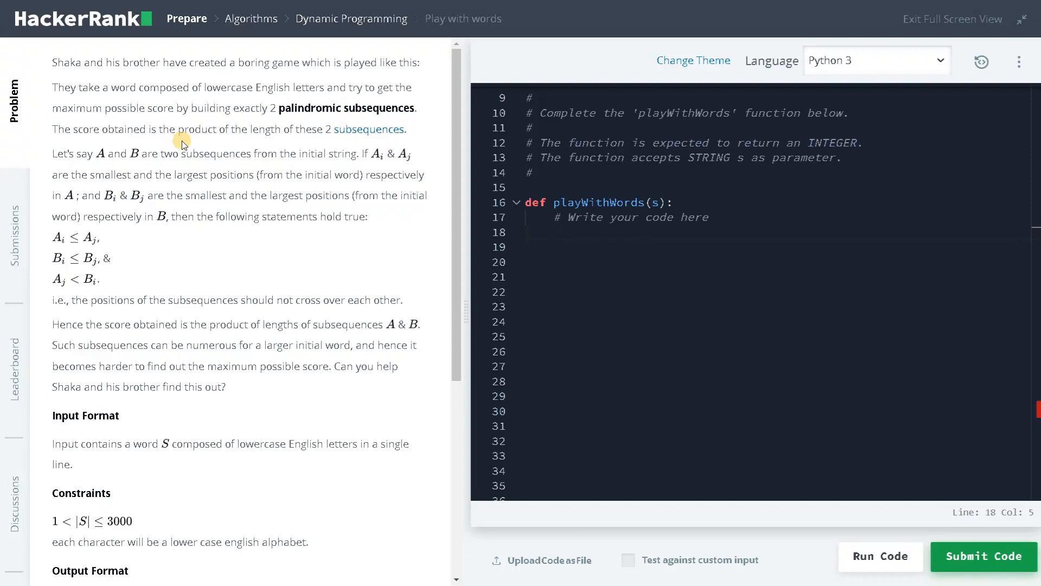
pyautogui.moveTo(256, 143)
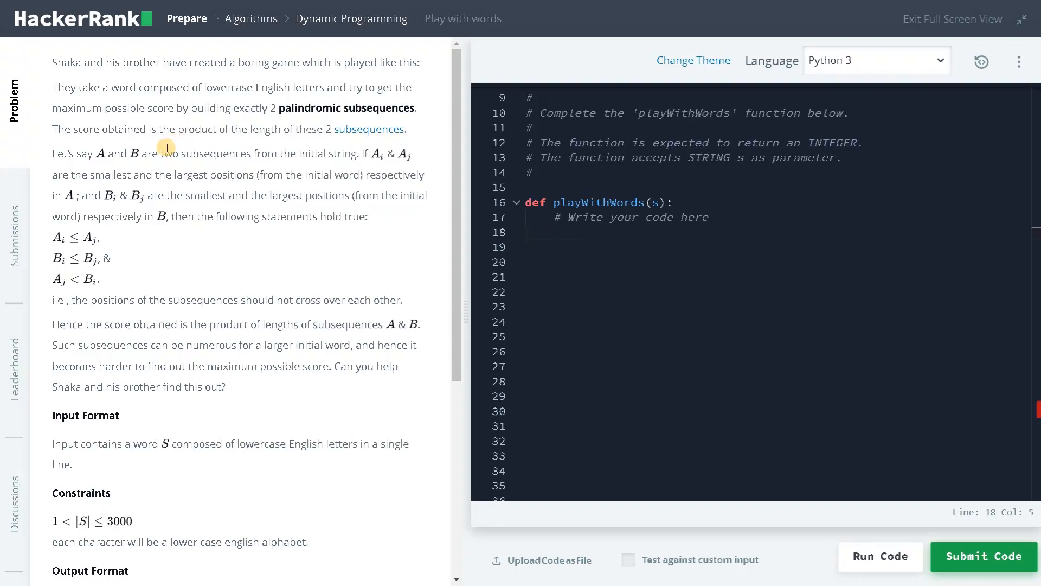
pyautogui.moveTo(159, 168)
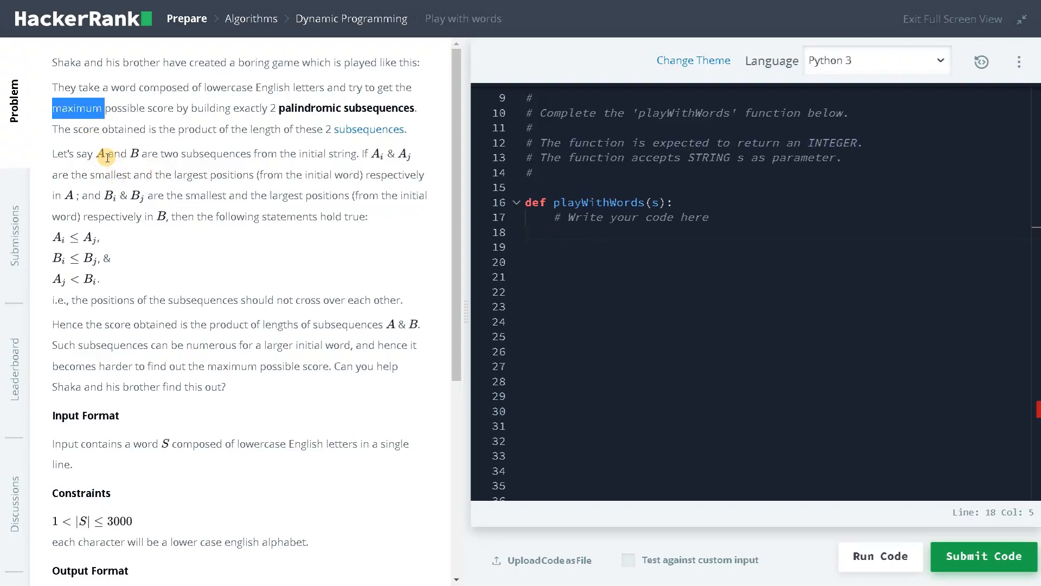
pyautogui.moveTo(186, 159)
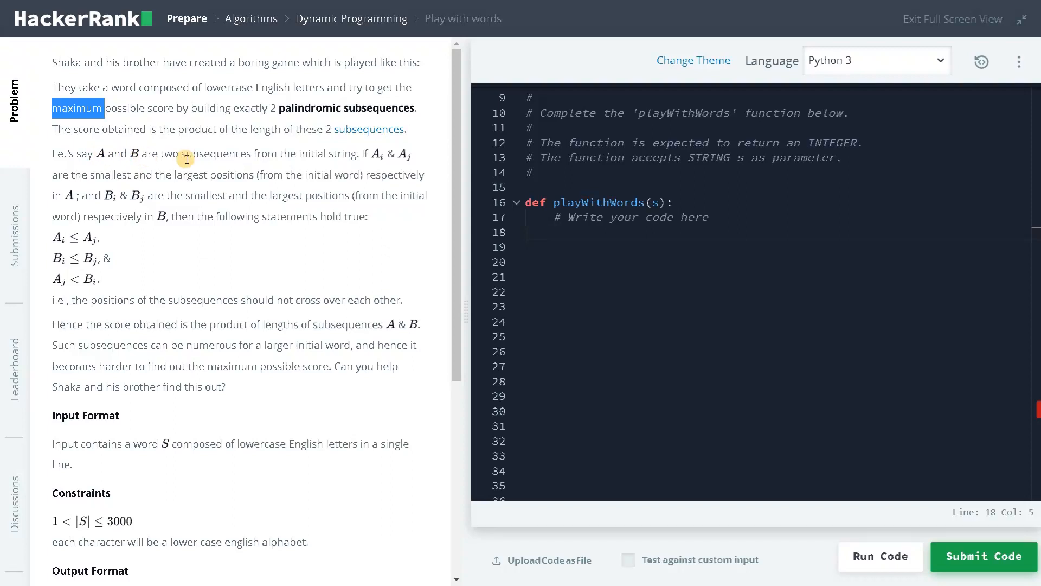
pyautogui.moveTo(131, 177)
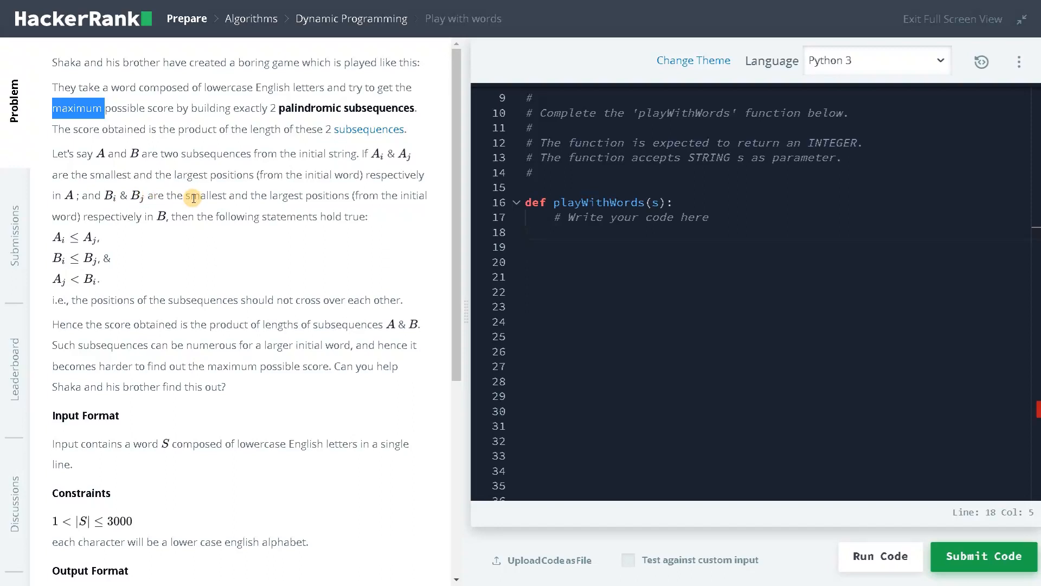
pyautogui.moveTo(344, 199)
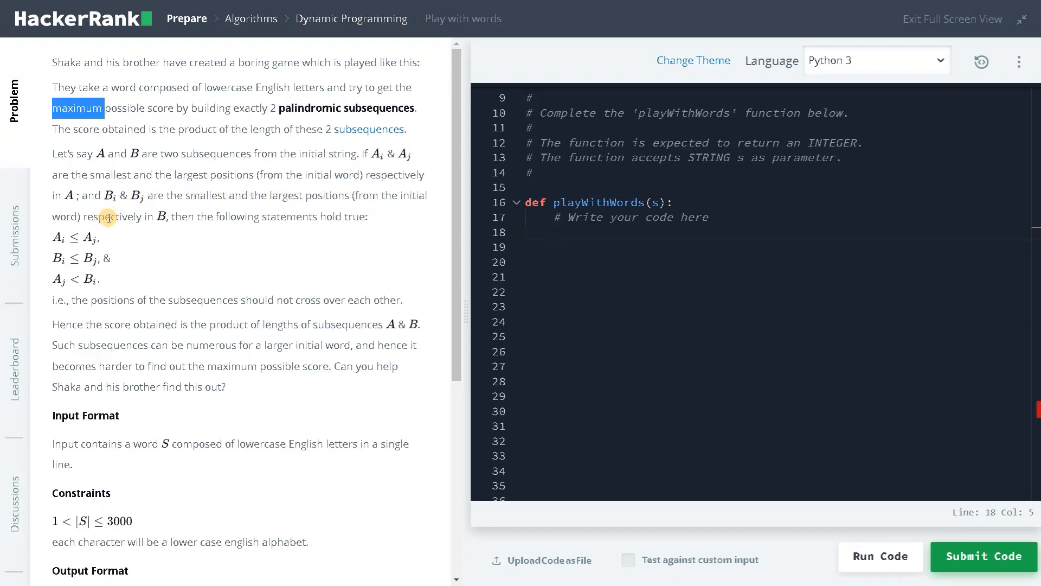
pyautogui.moveTo(194, 221)
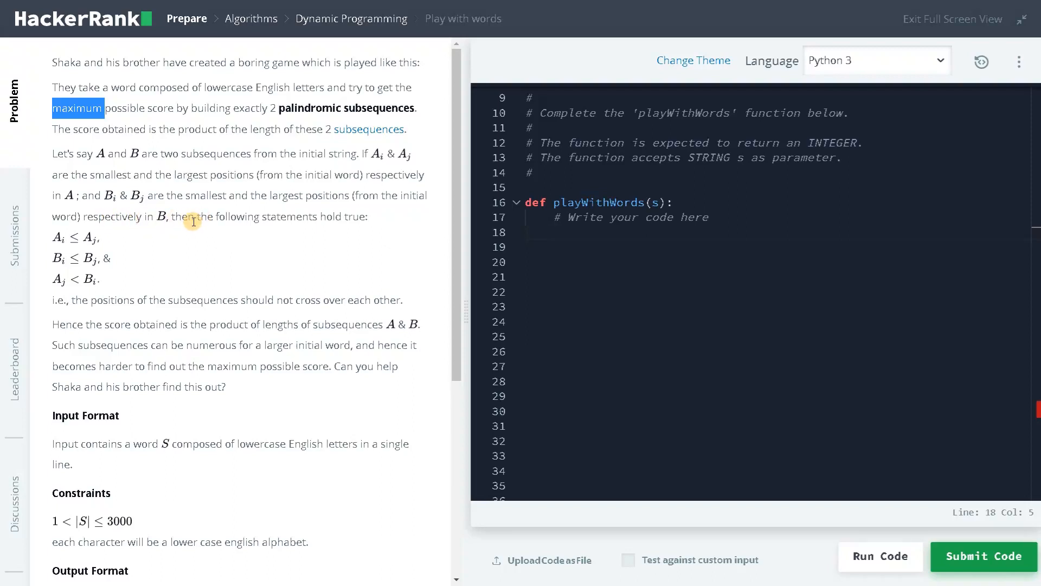
pyautogui.moveTo(58, 240)
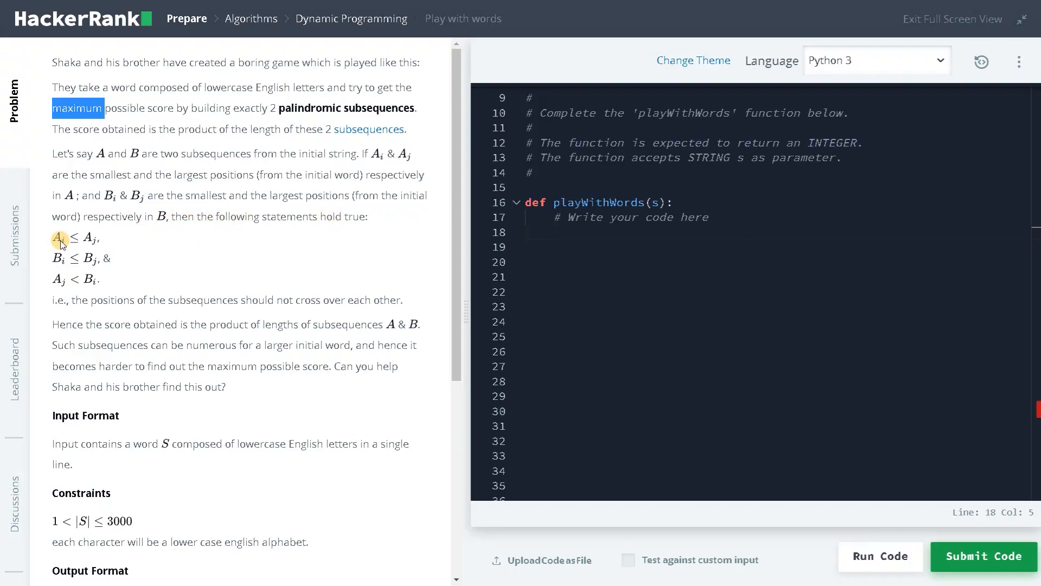
pyautogui.moveTo(102, 234)
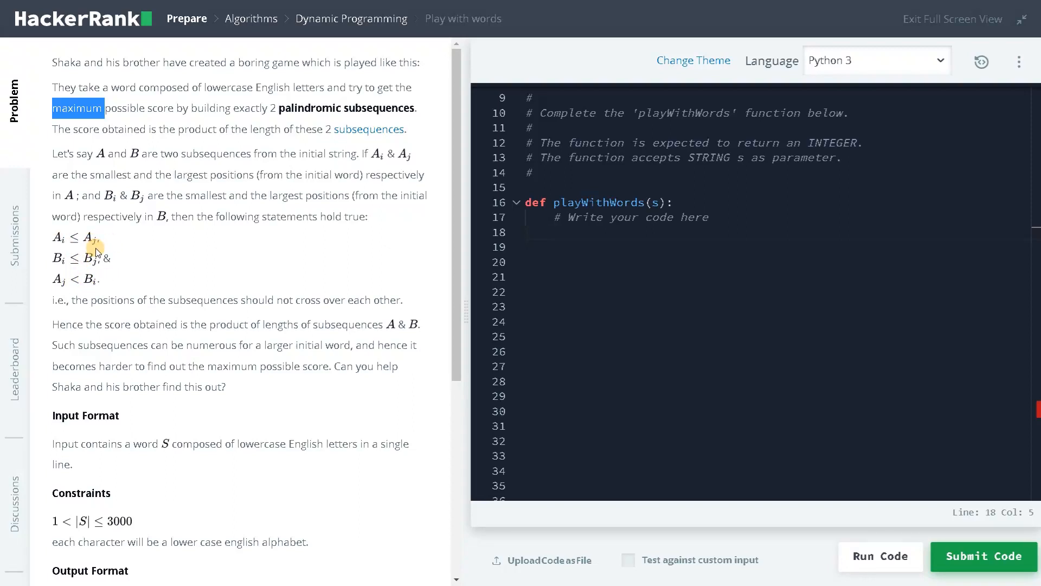
# Read through the non-crossing rule, constraints, sample input and the expected sample answer 50.
pyautogui.moveTo(70, 300); pyautogui.dragTo(362, 299)
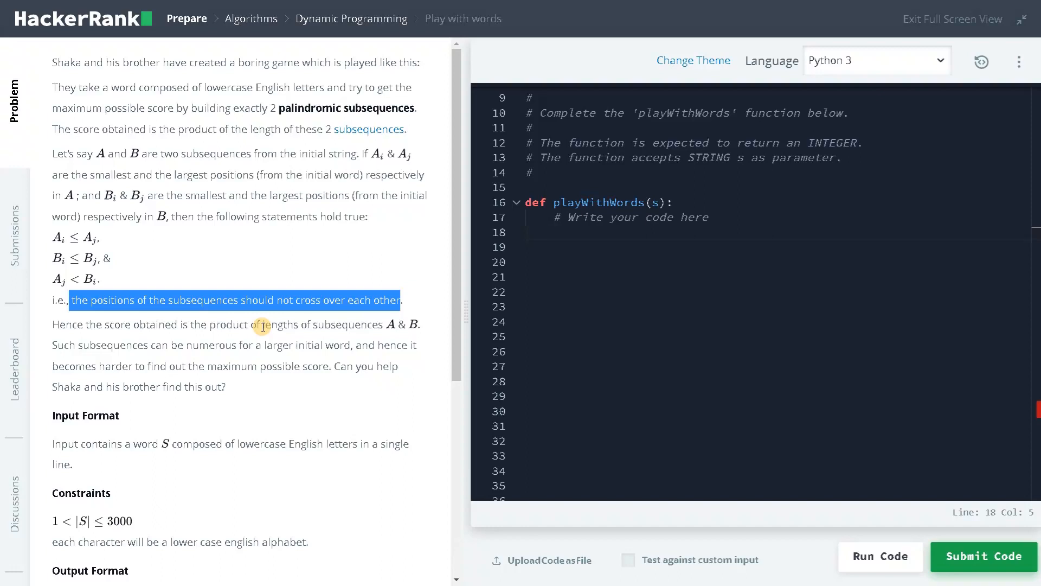
pyautogui.moveTo(412, 327)
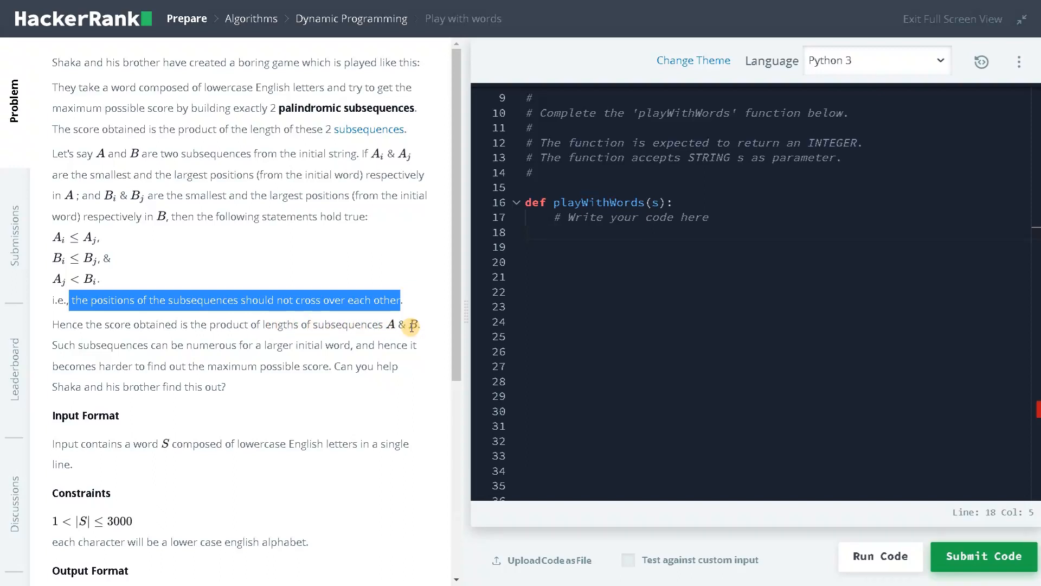
pyautogui.moveTo(155, 349)
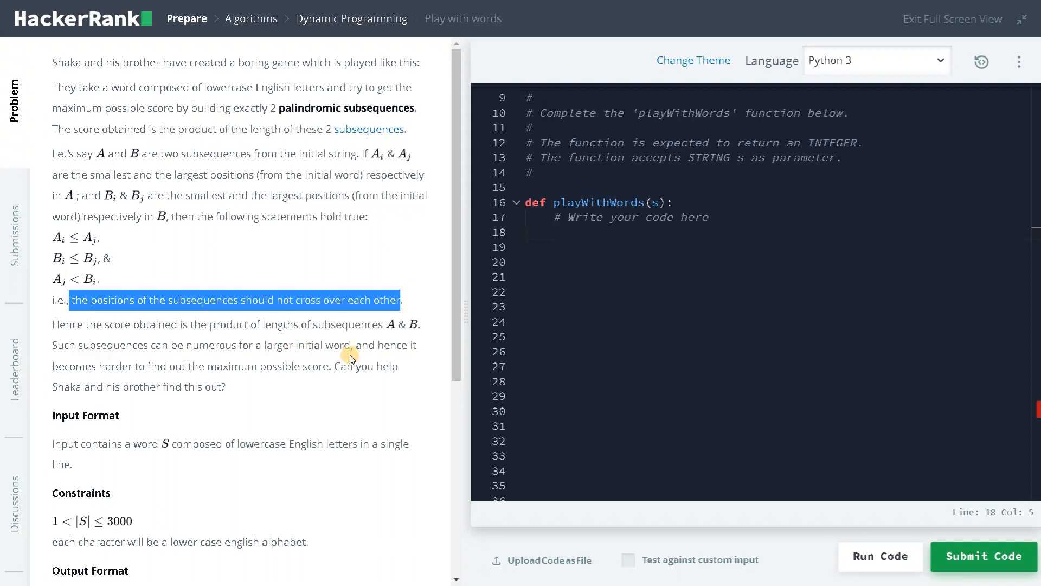
pyautogui.moveTo(152, 378)
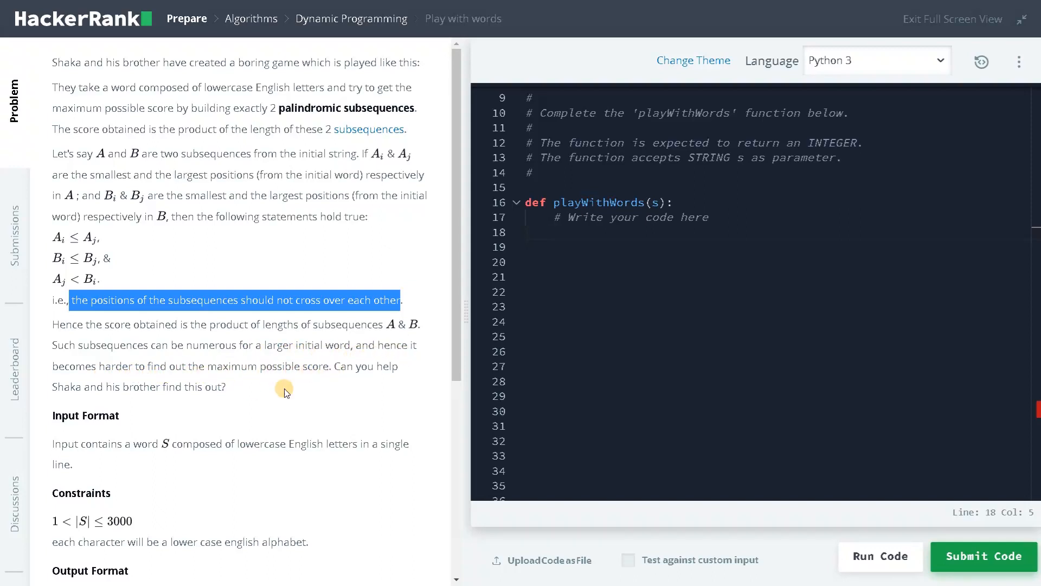
pyautogui.moveTo(165, 391)
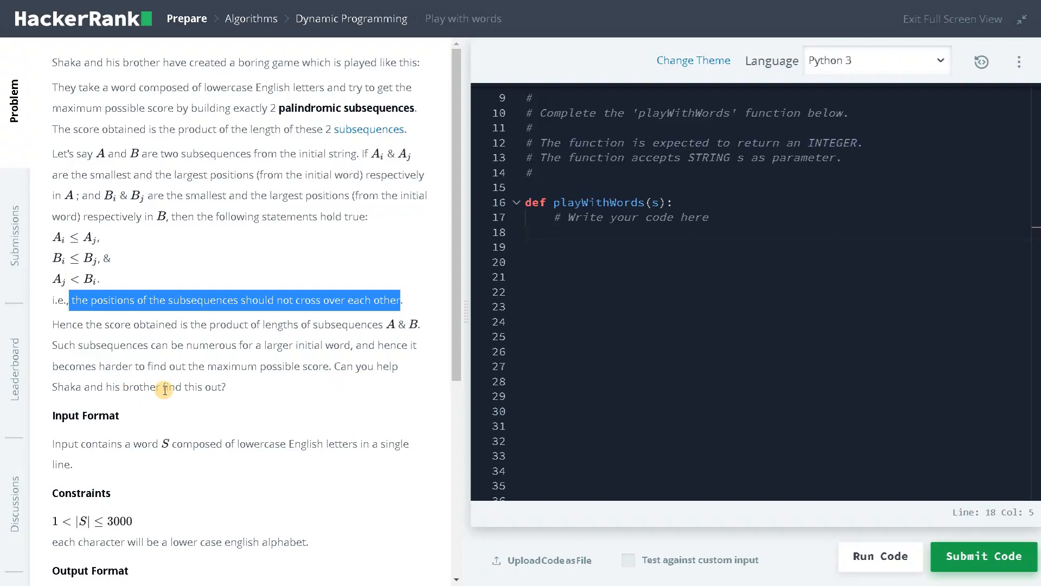
pyautogui.scroll(-3)
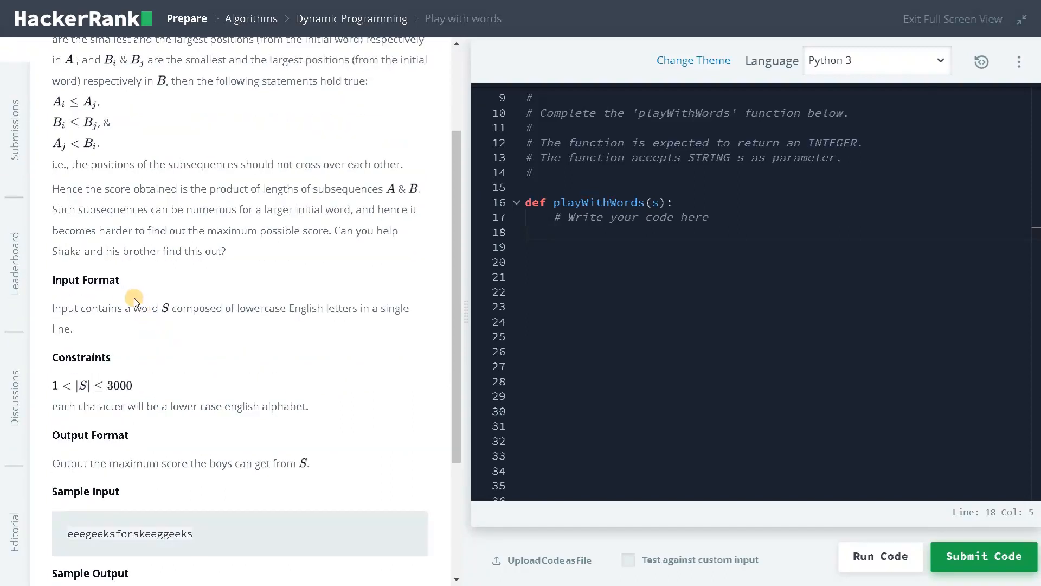
pyautogui.scroll(-3)
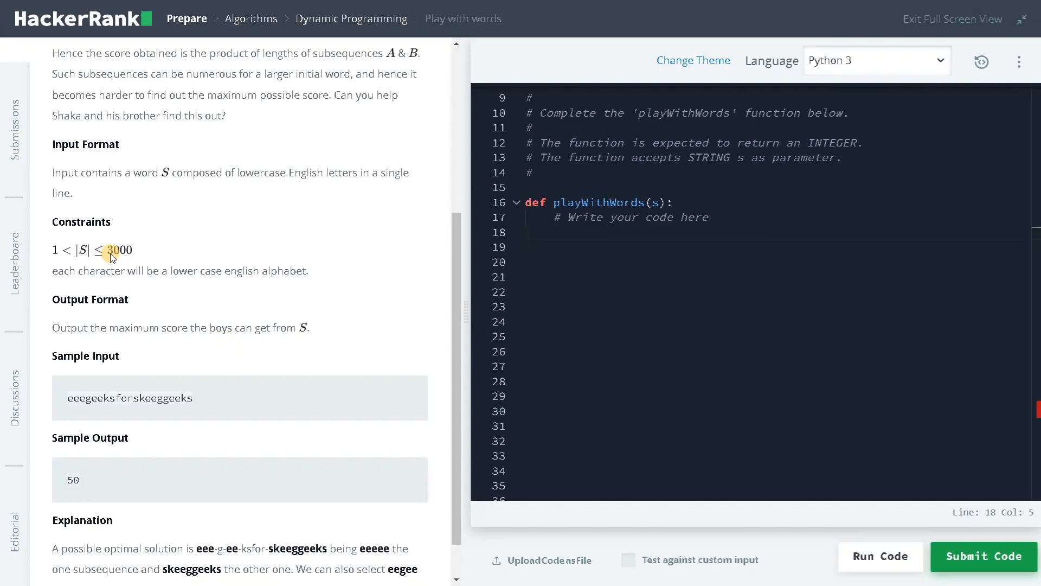
pyautogui.scroll(-3)
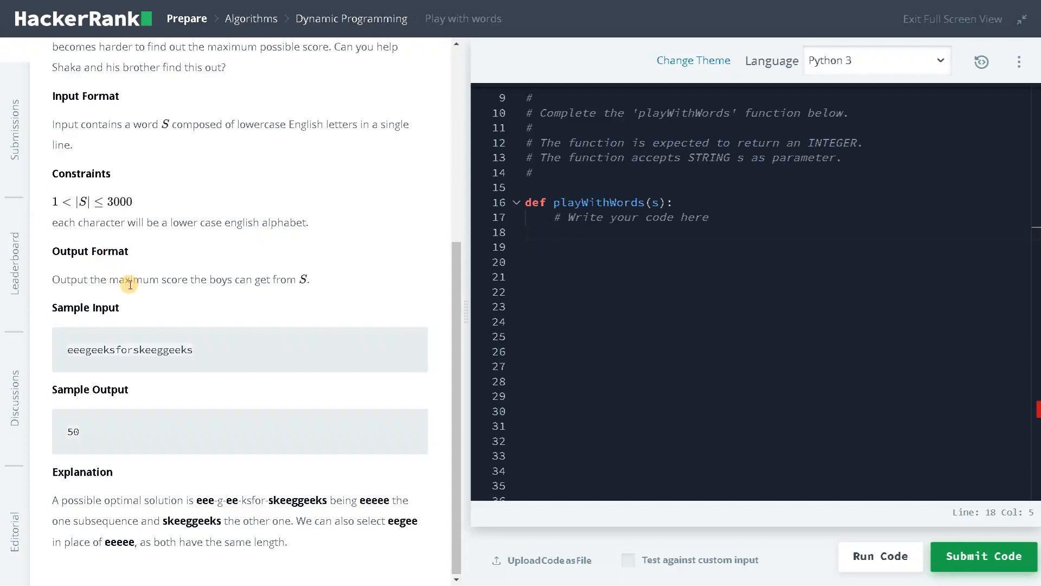
pyautogui.moveTo(78, 330)
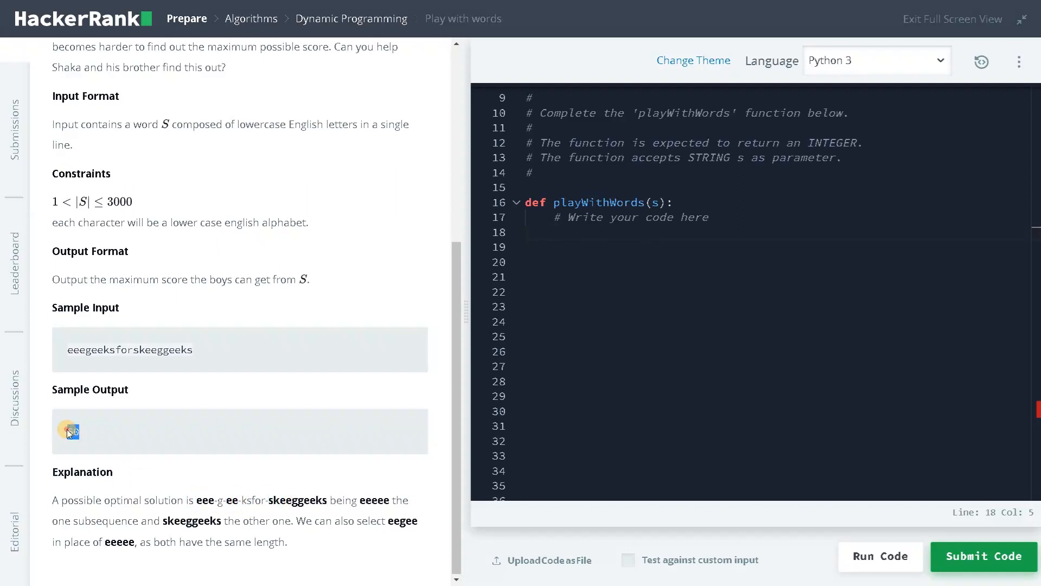
pyautogui.doubleClick(69, 430)
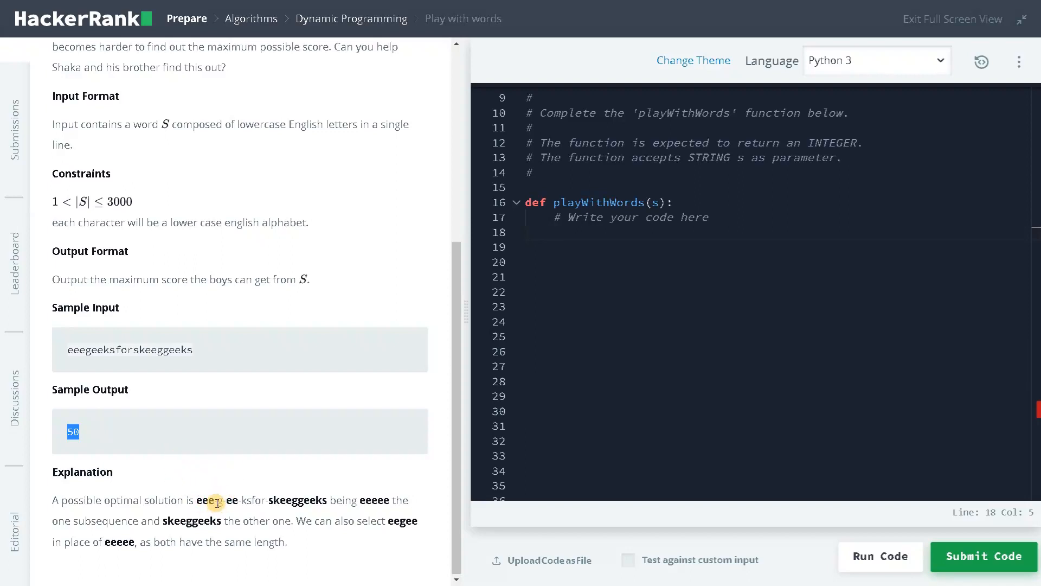
pyautogui.moveTo(216, 507)
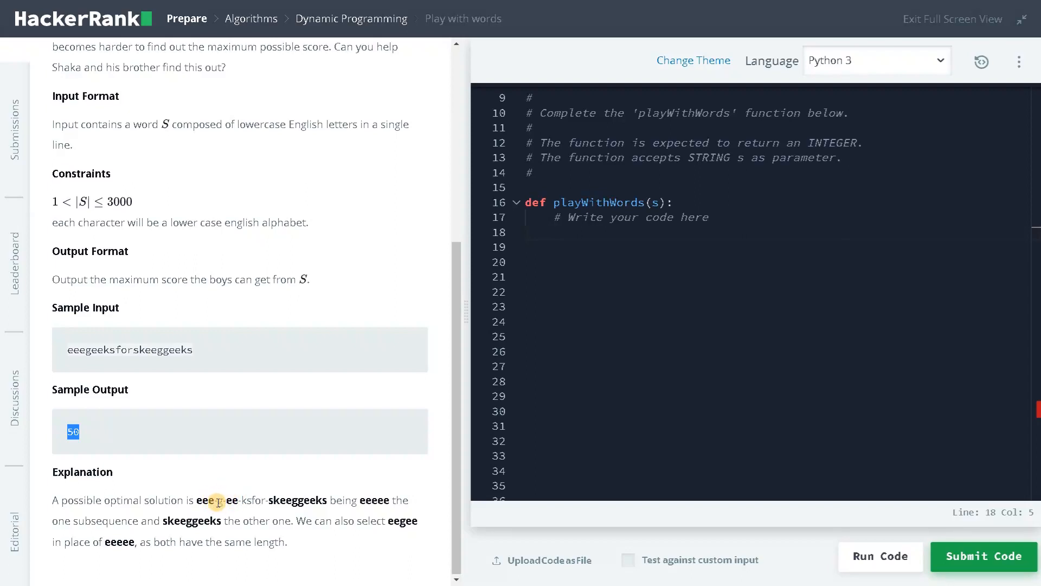
pyautogui.moveTo(249, 493)
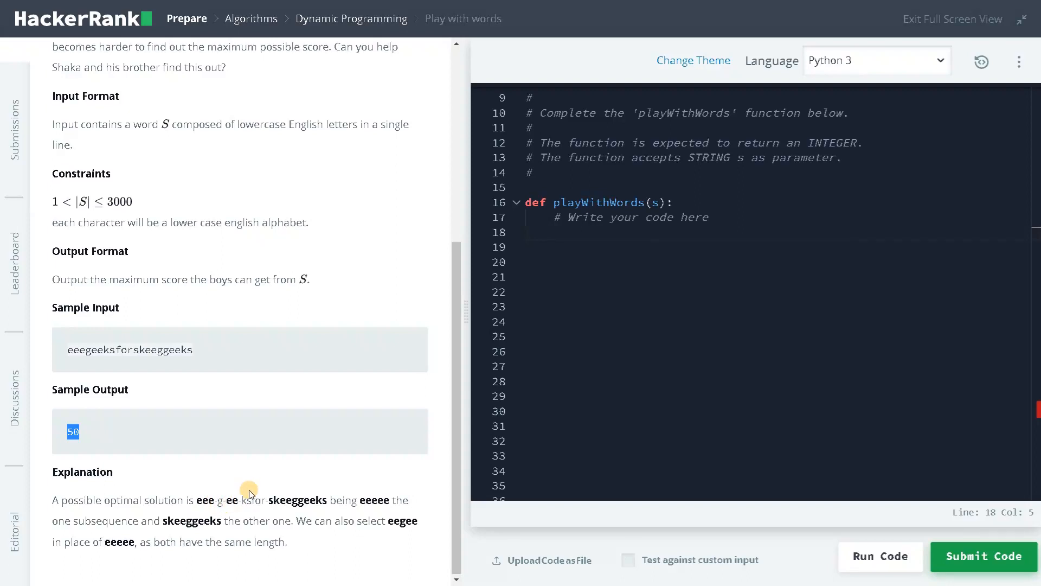
pyautogui.moveTo(607, 234)
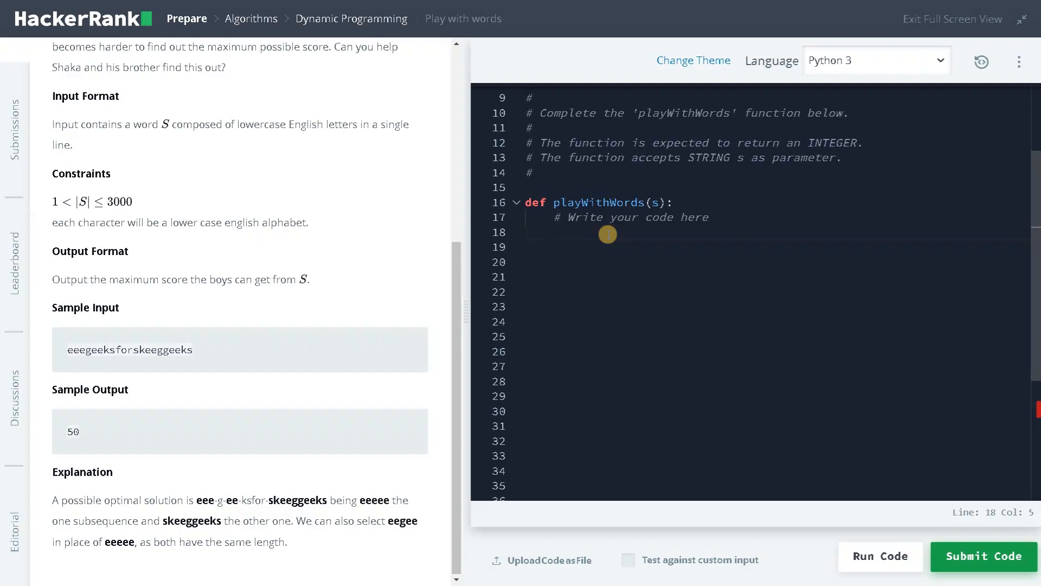
# Set n = len(s) and build dp as an (n+1)-by-(n+1) list comprehension of -1 values.
pyautogui.write('n = len')
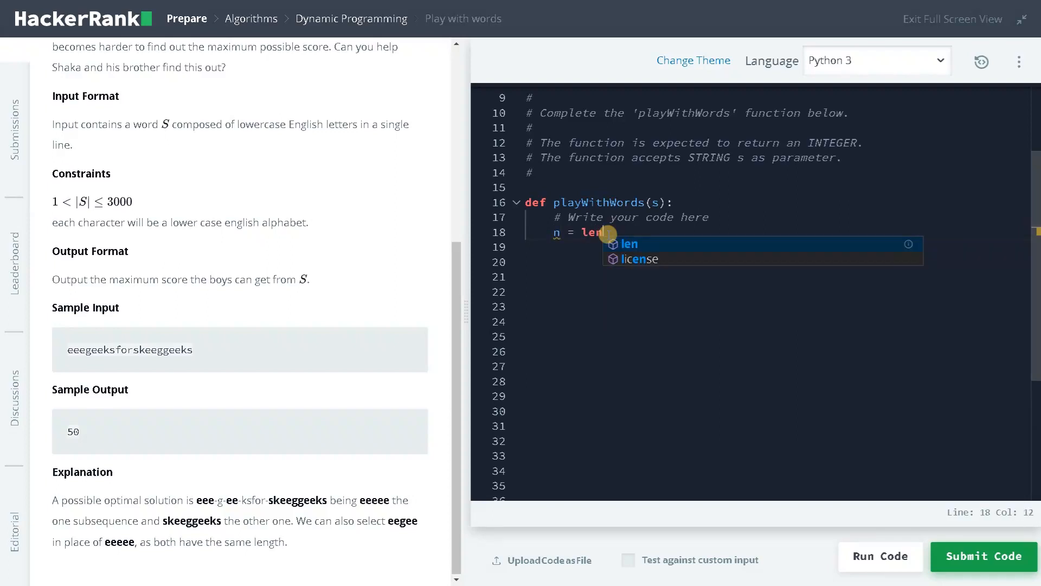
pyautogui.write('(s)')
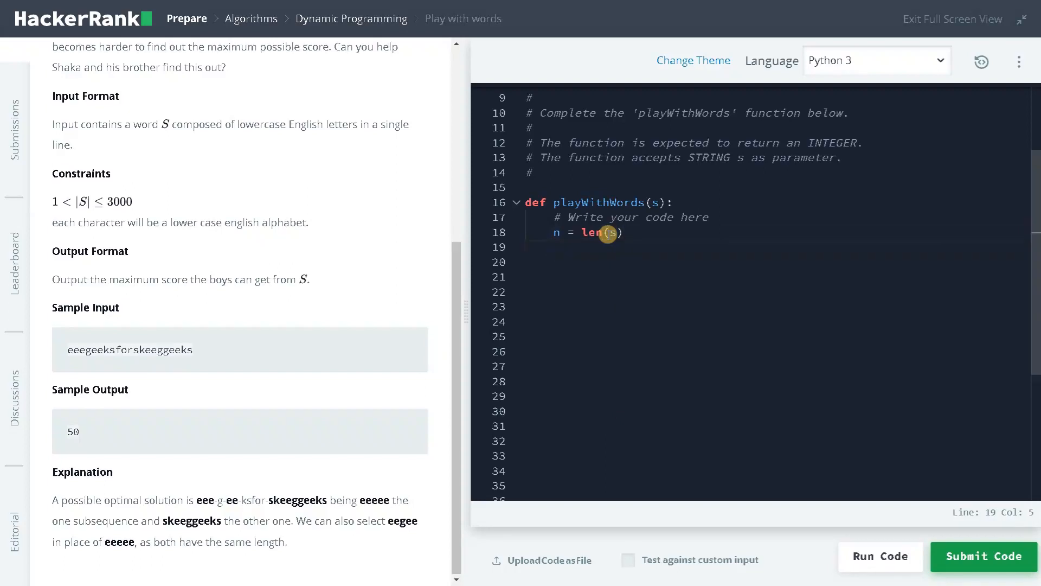
pyautogui.write('dp = []')
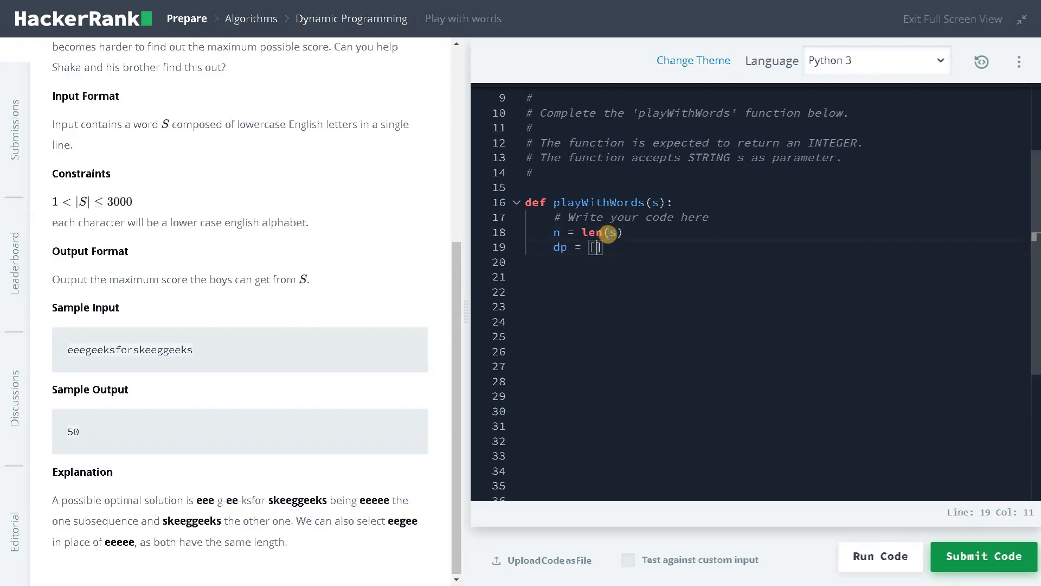
pyautogui.write('[')
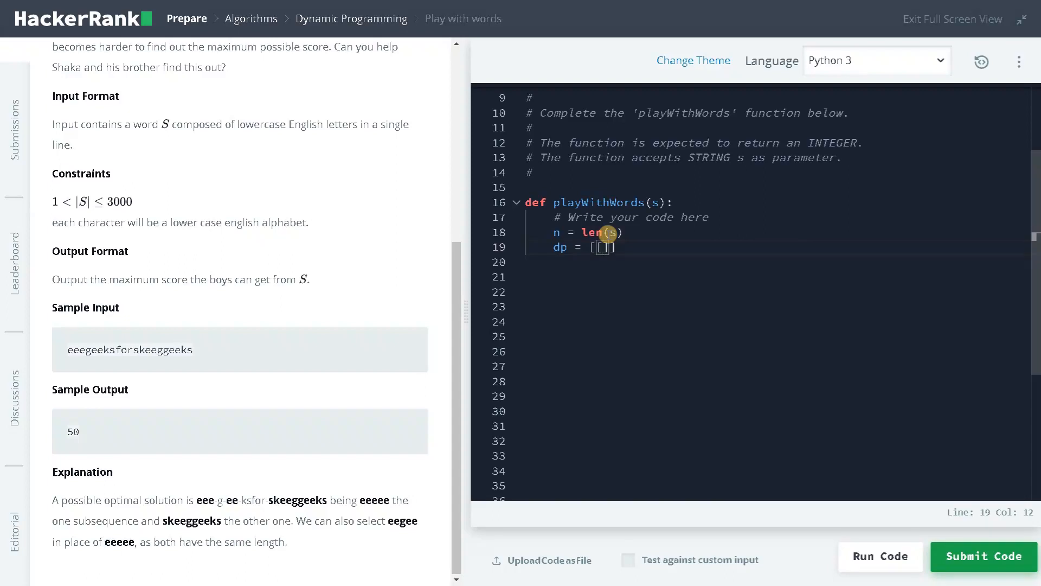
pyautogui.write('-1]')
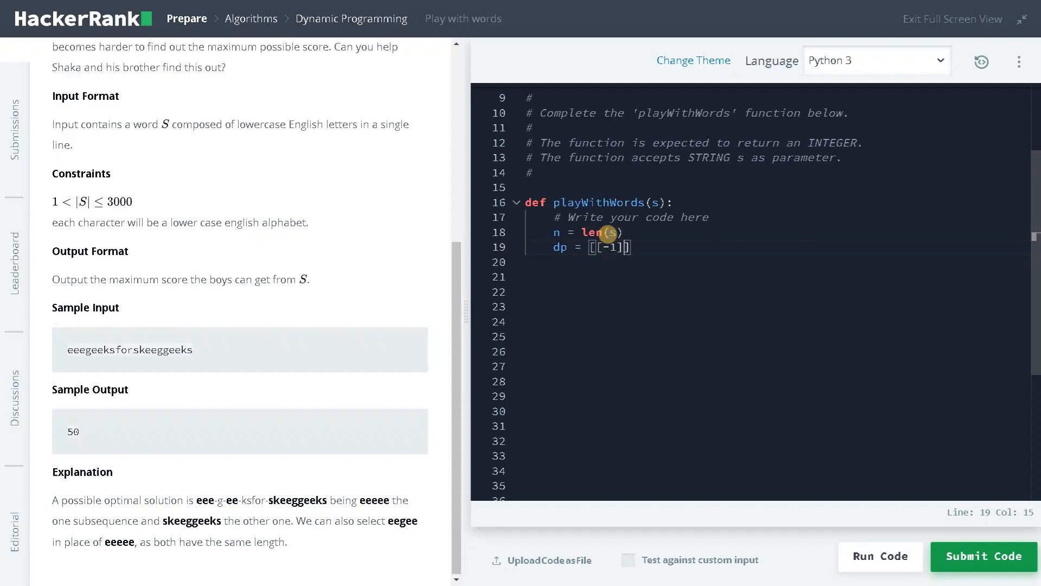
pyautogui.write('for i in range9')
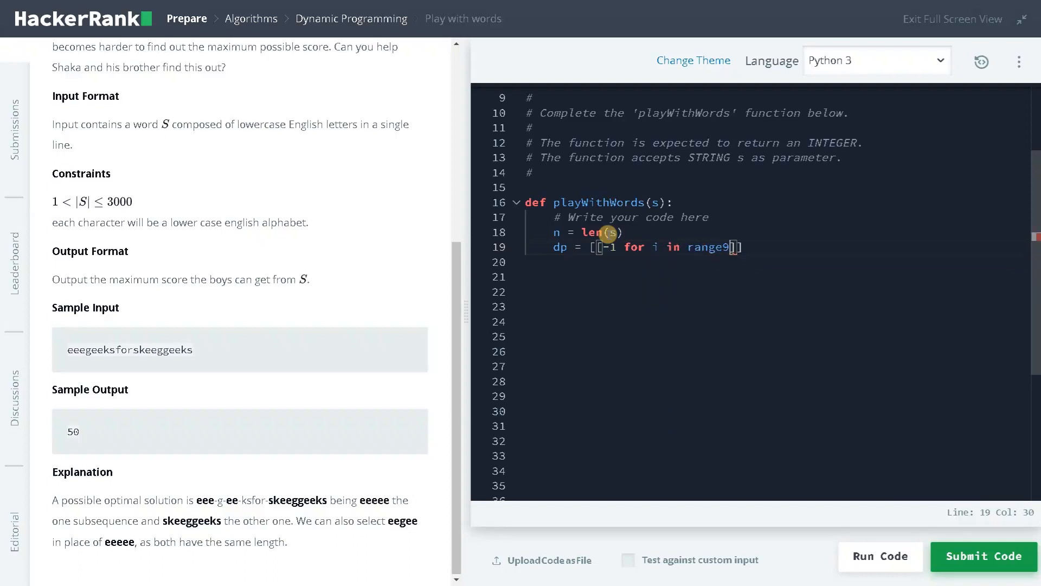
pyautogui.write('n')
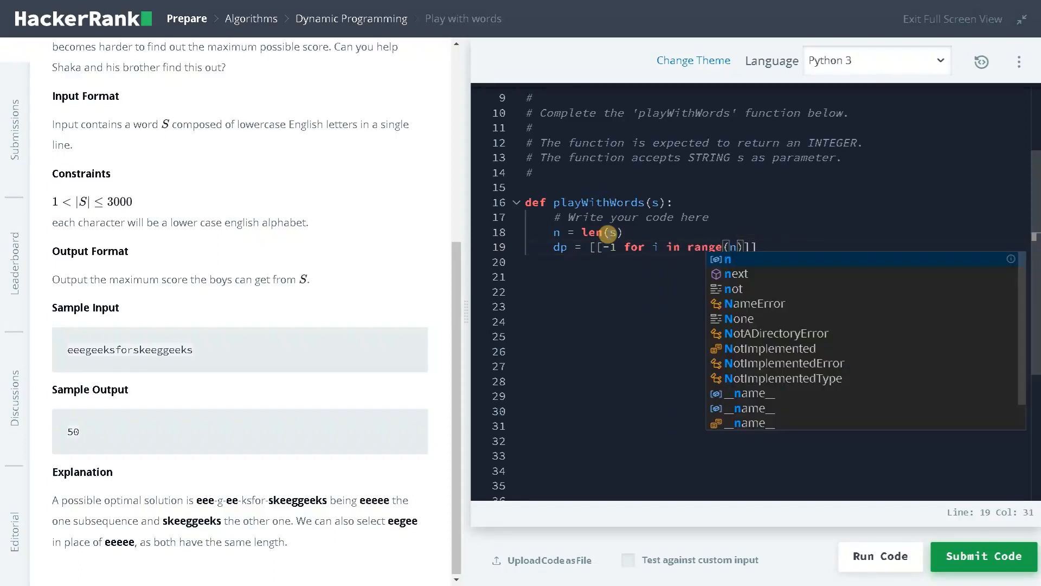
pyautogui.write('+1)] for j in range()')
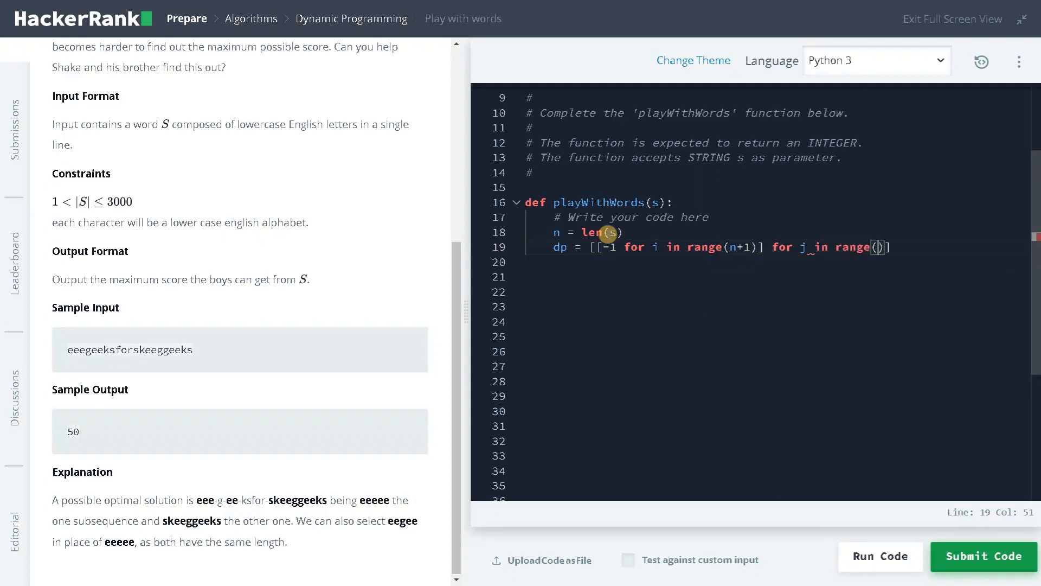
pyautogui.write('n+1')
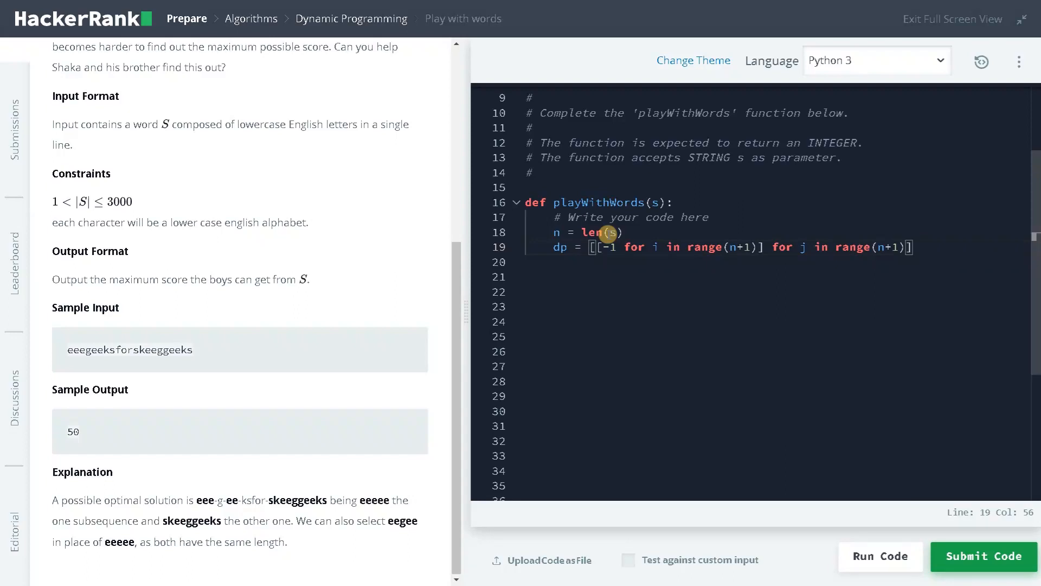
# Initialise the answer variable max_product to 0 below the dp table.
pyautogui.write('result')
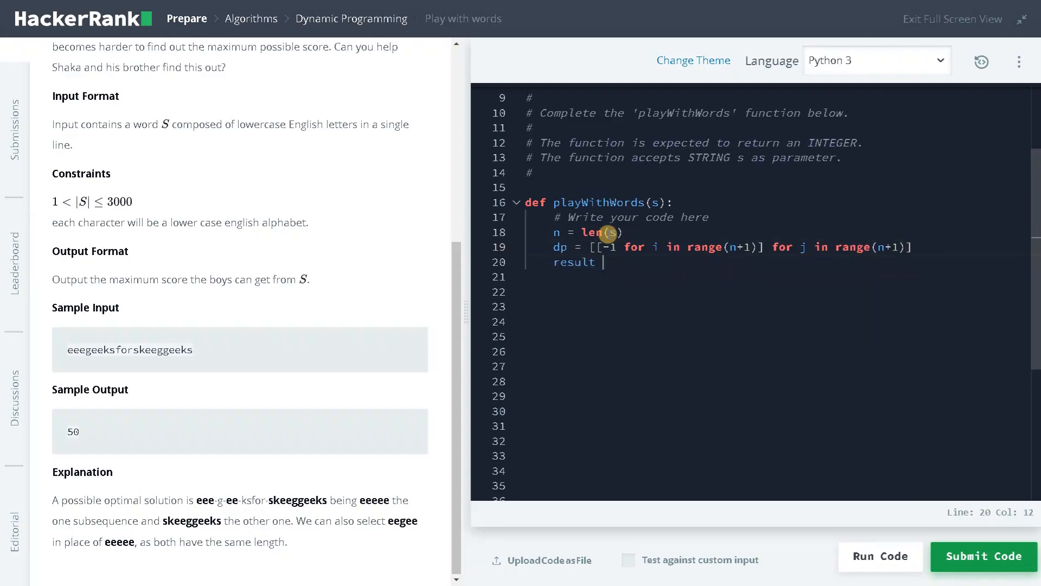
pyautogui.write('= 0')
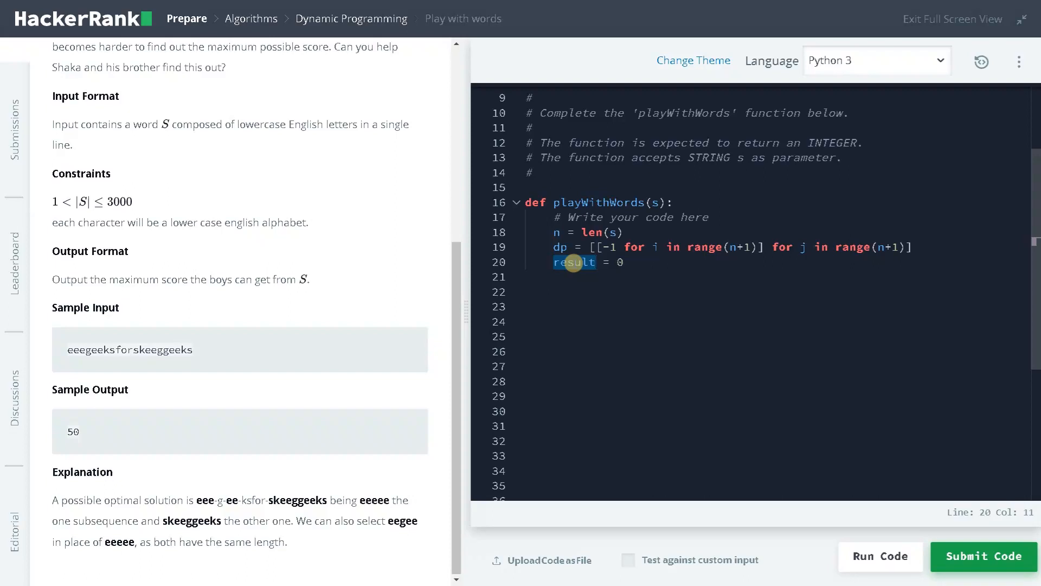
pyautogui.write('max_produc')
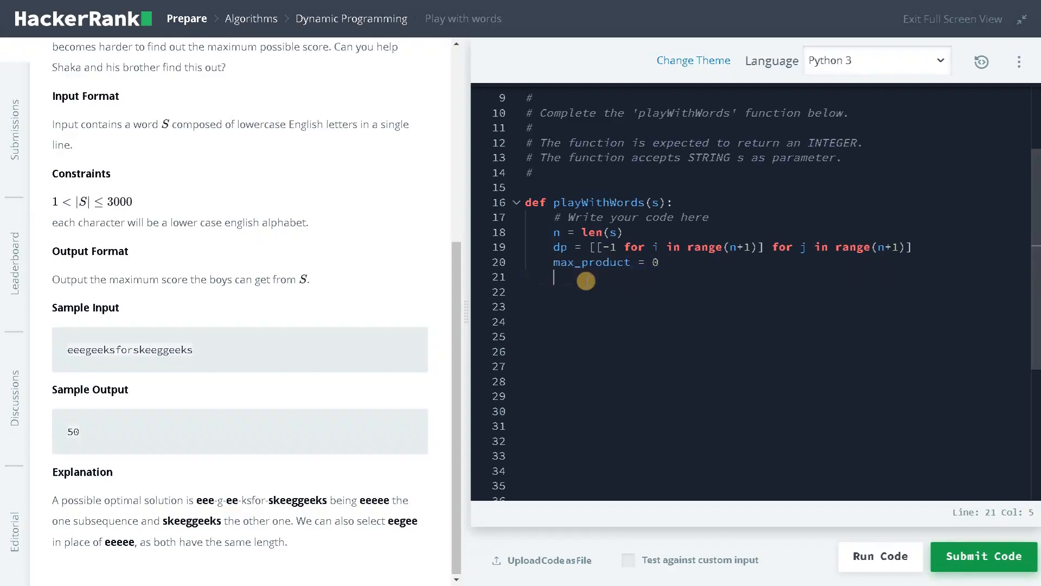
# Loop i over range(n), updating max_product with helper(dp, 0, i, s) * helper(dp, i+1, n-1, s).
pyautogui.press('Enter')
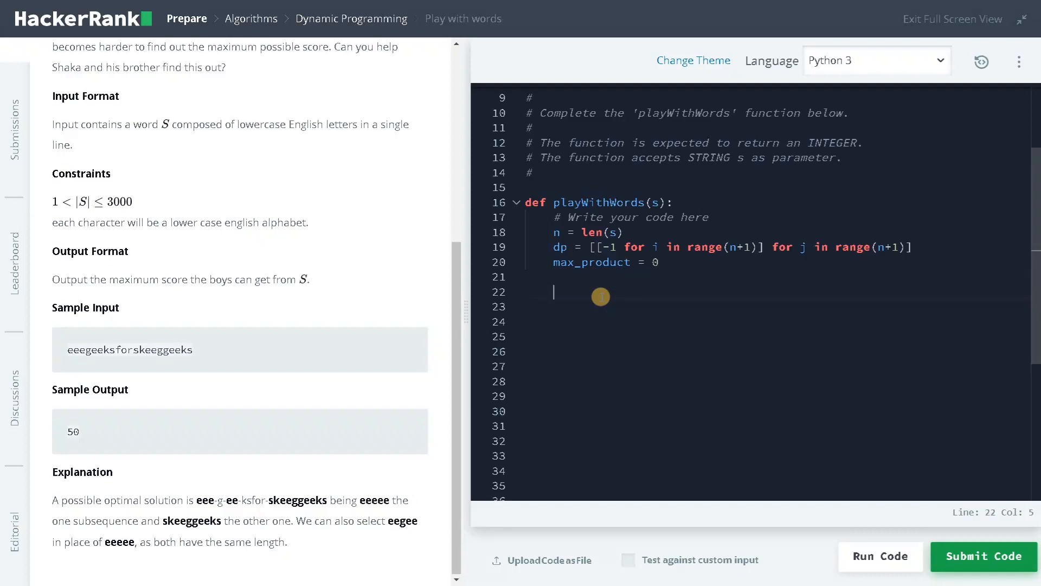
pyautogui.write('for i')
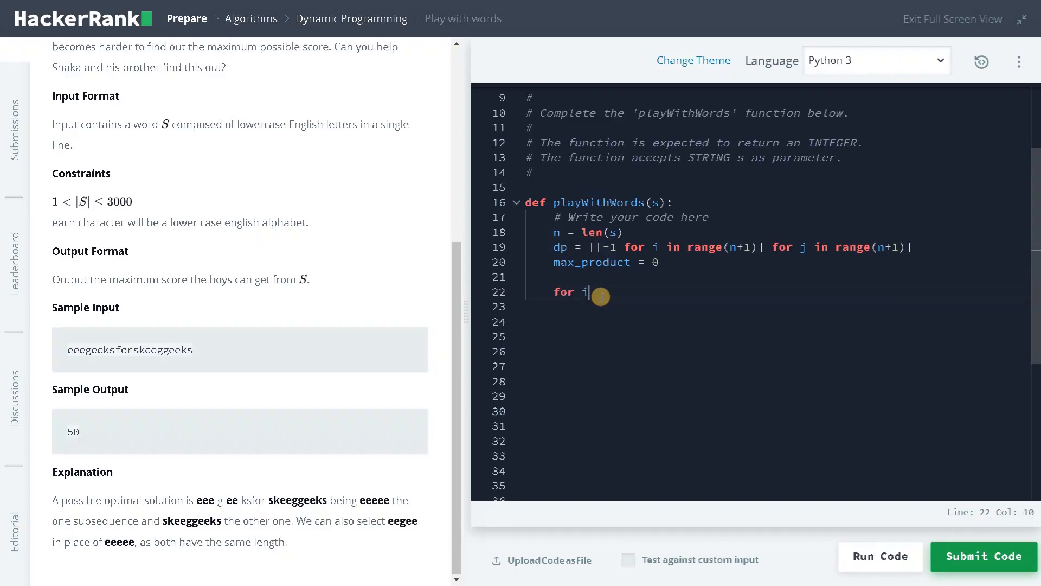
pyautogui.write('in range()')
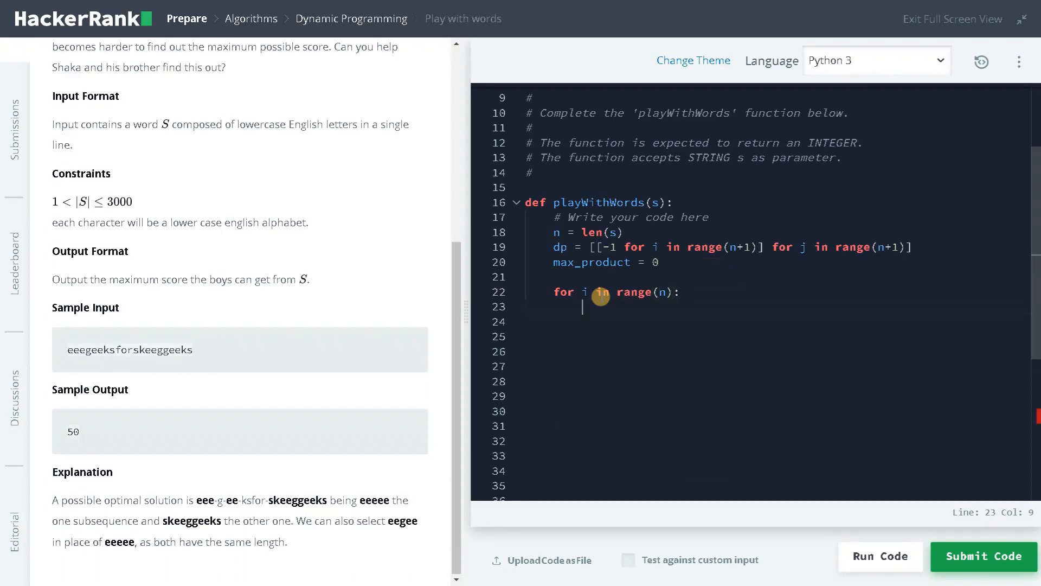
pyautogui.write('max')
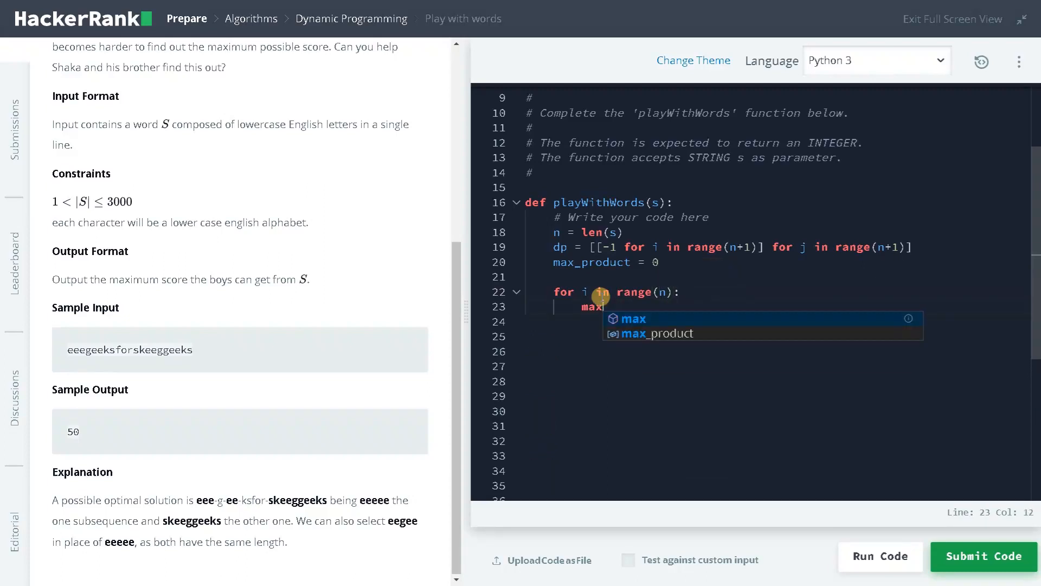
pyautogui.write('_product =')
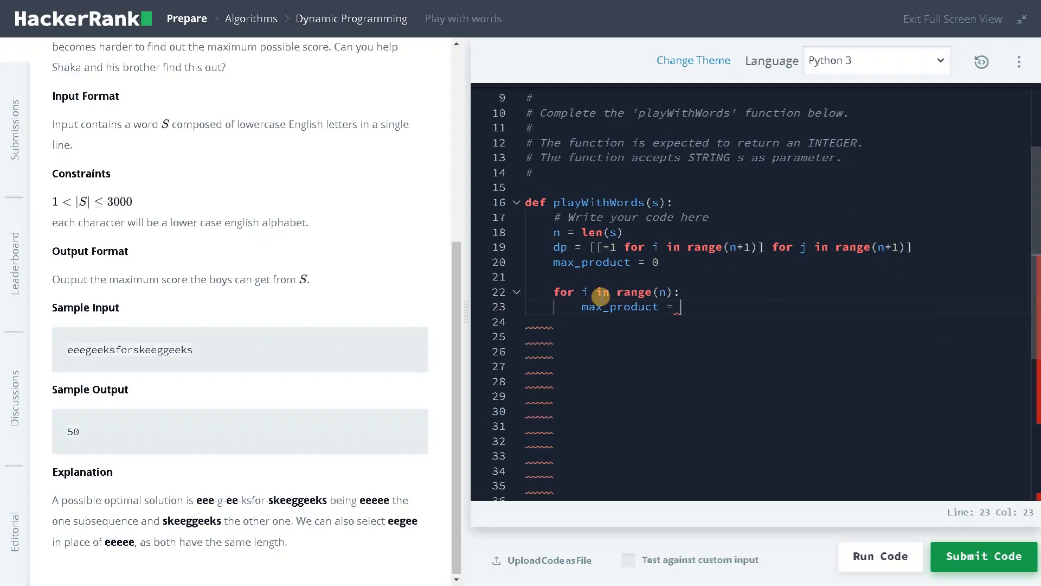
pyautogui.write('max(max_product,')
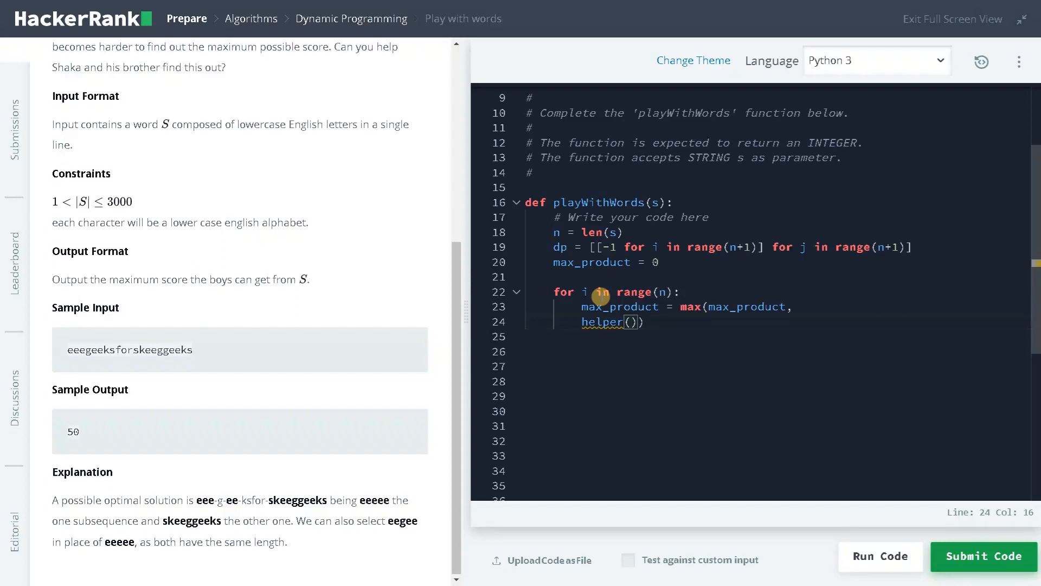
pyautogui.write('dp,')
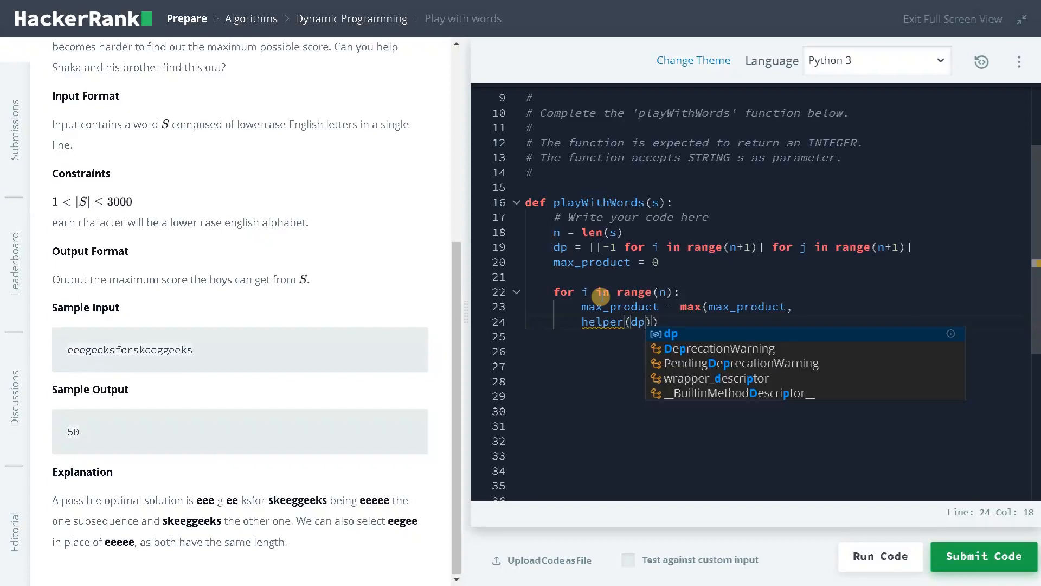
pyautogui.write(',')
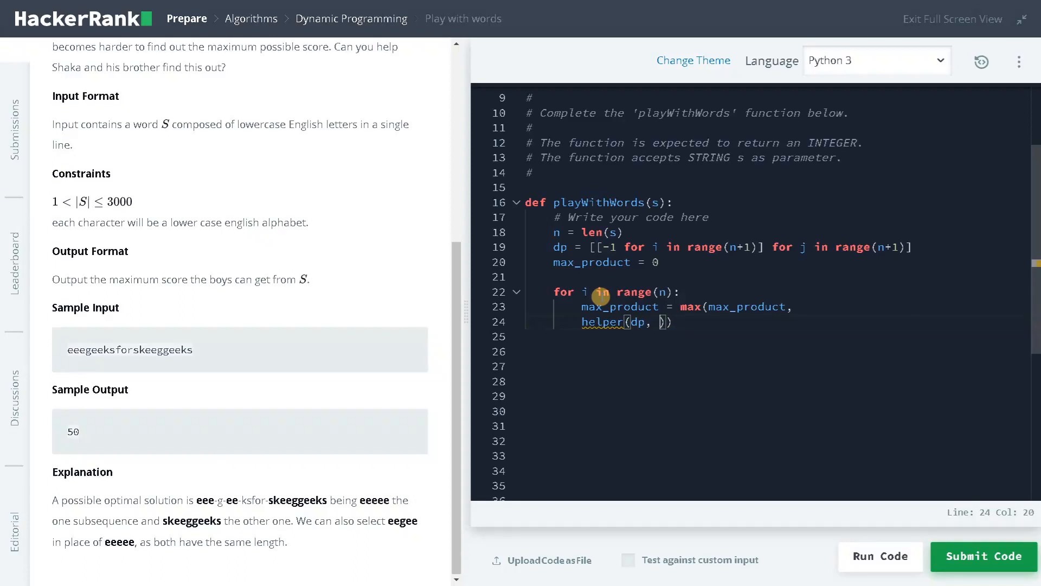
pyautogui.write('0,')
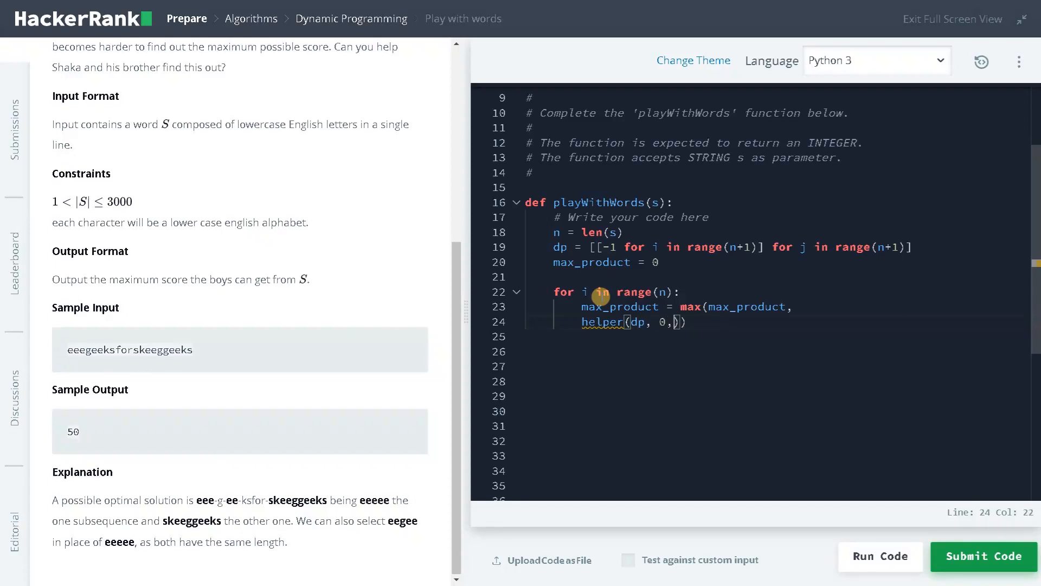
pyautogui.write('i')
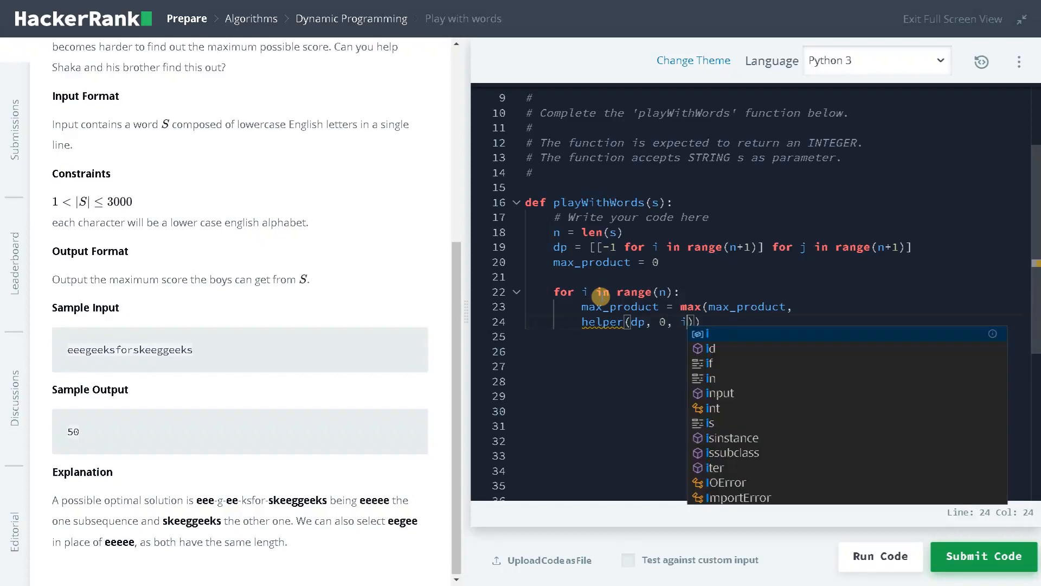
pyautogui.write(', s) * helper(')
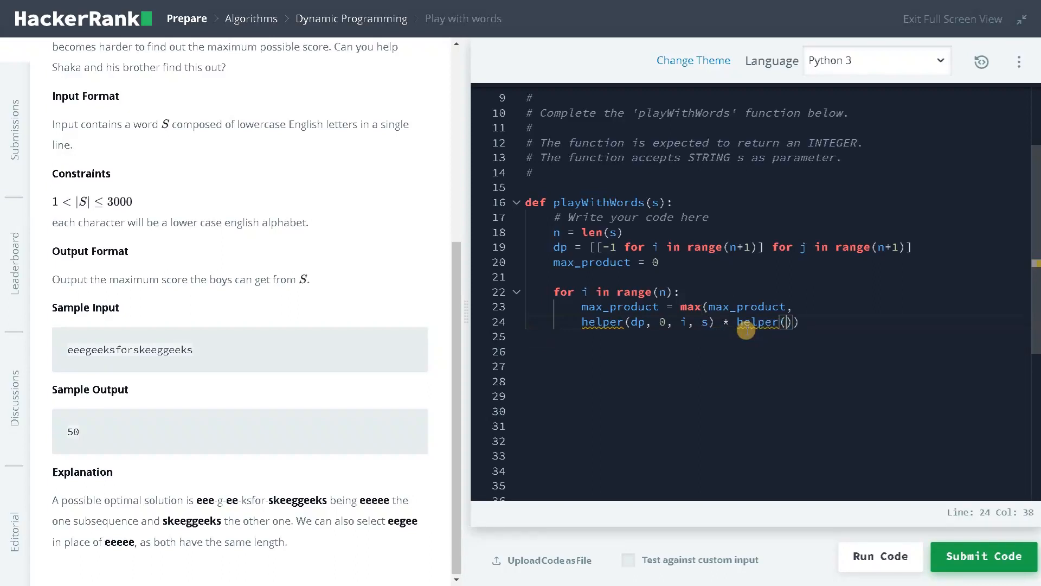
pyautogui.write('dp, i+1, n')
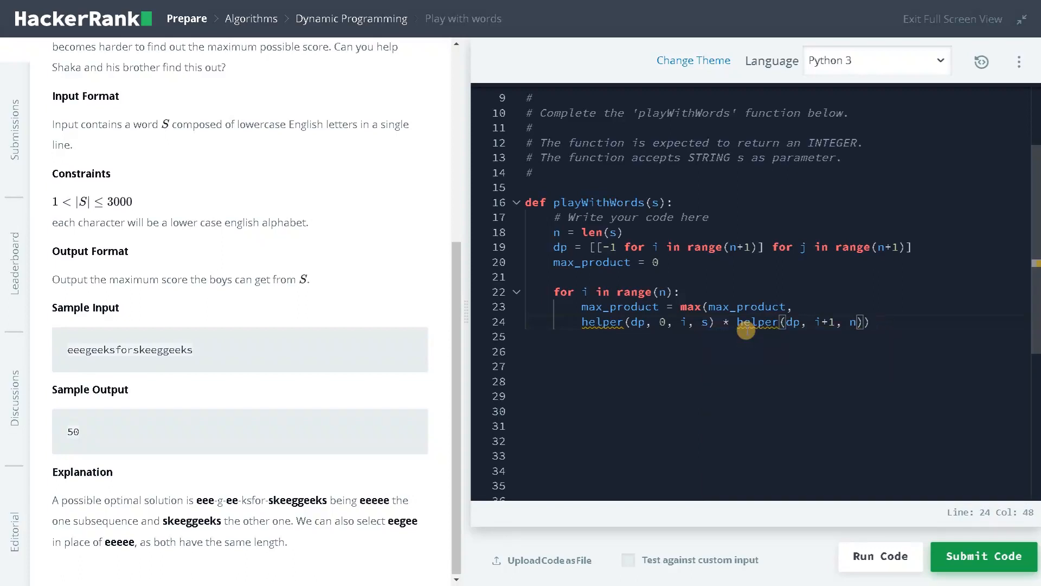
pyautogui.write('-1, s')
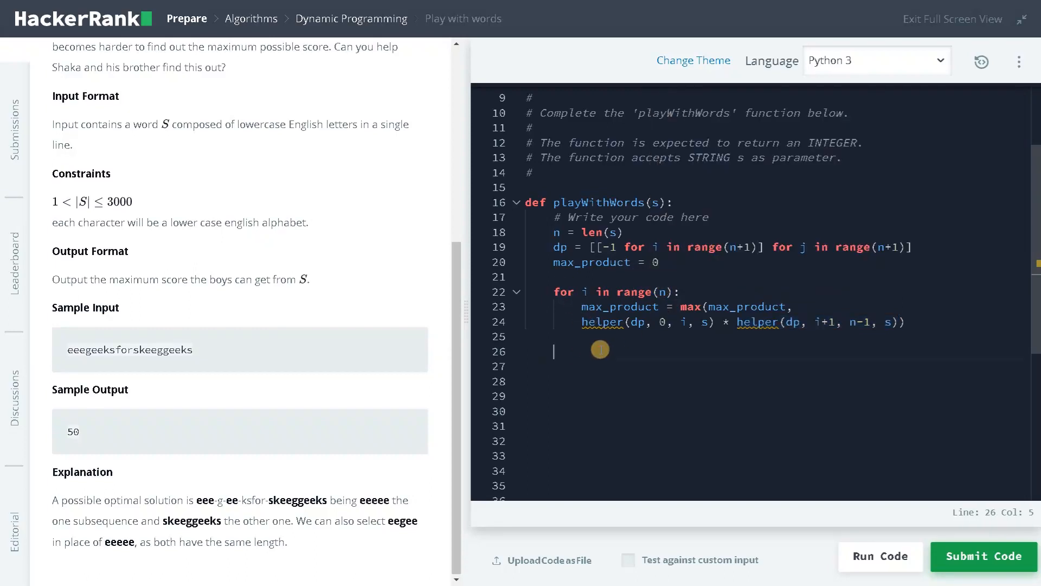
# Return max_product at the end of playWithWords.
pyautogui.write('return')
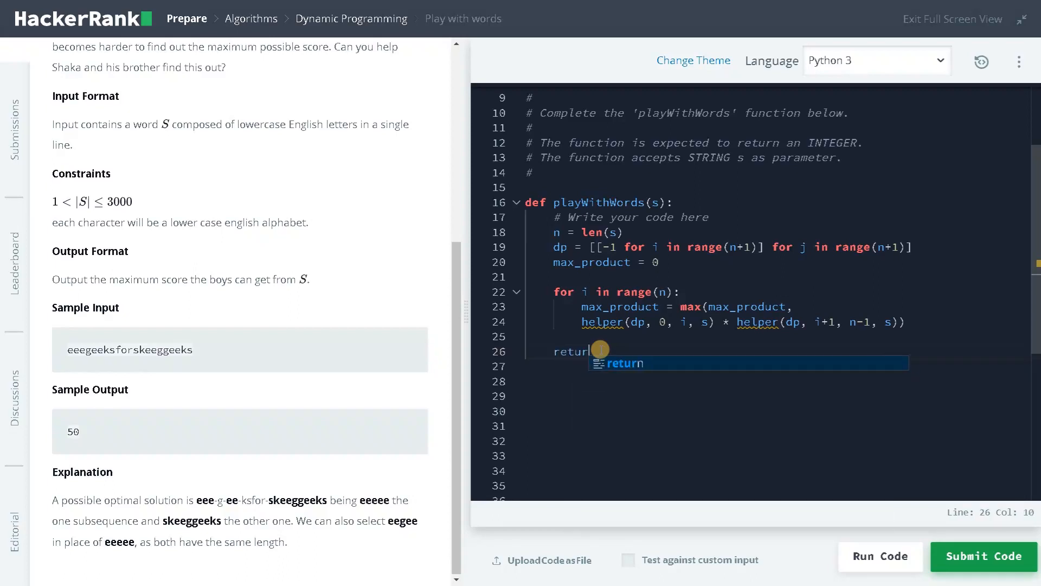
pyautogui.write('max_product')
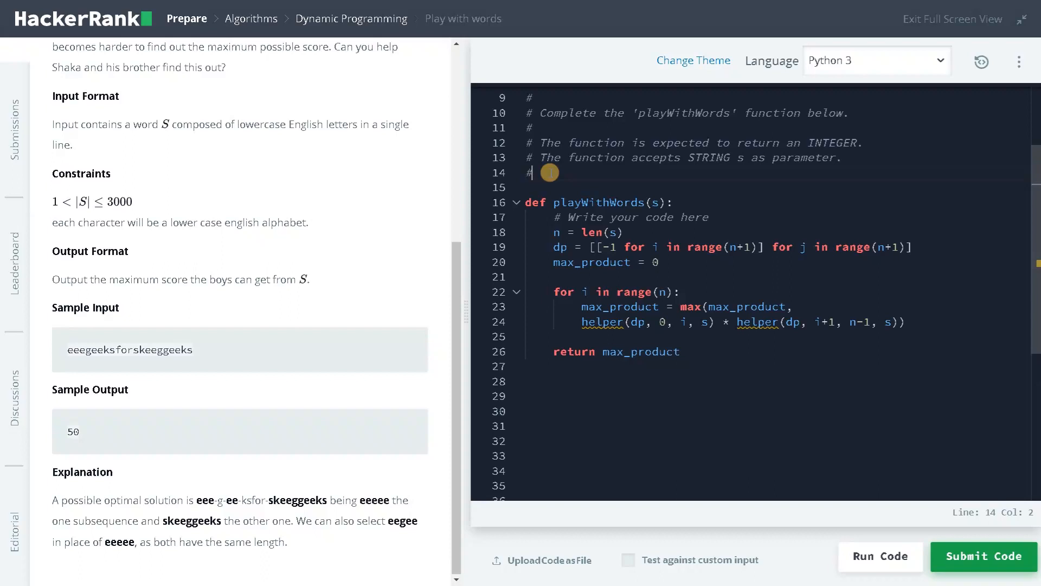
# Define helper(dp, start, end, s) with the base case returning 0 when start > end.
pyautogui.write('def')
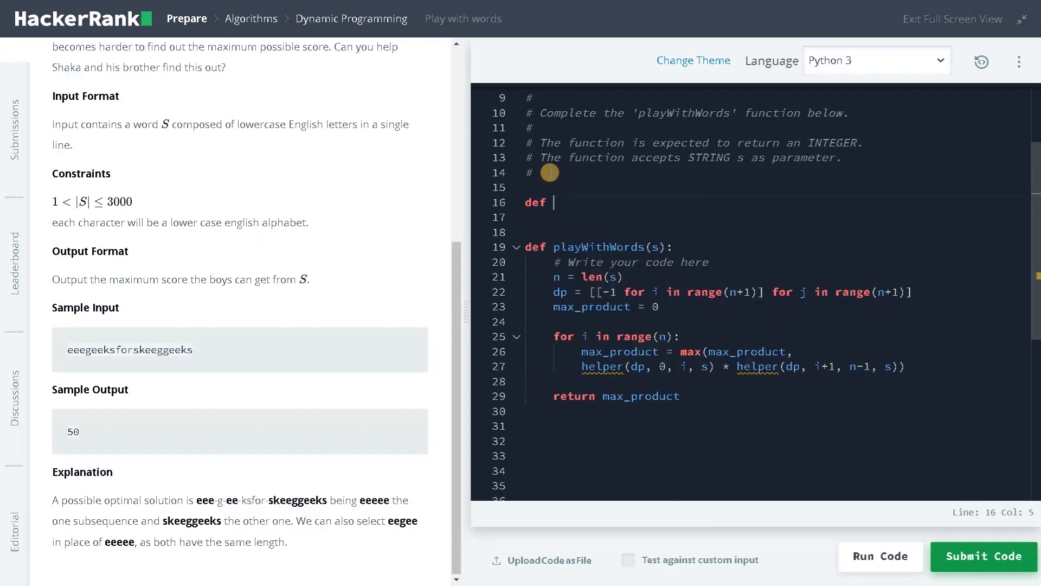
pyautogui.write('helper(dp, )')
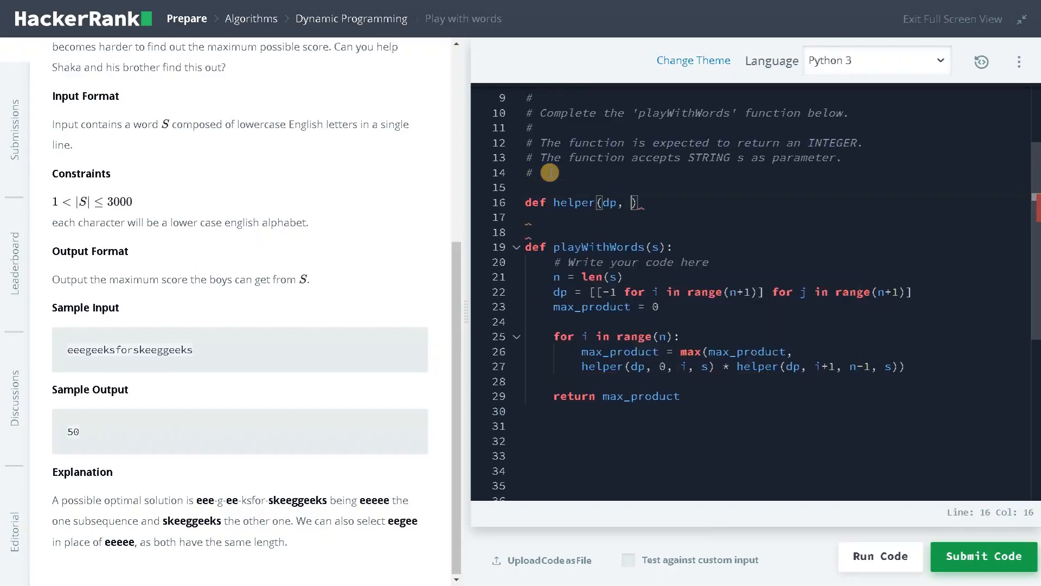
pyautogui.write('start')
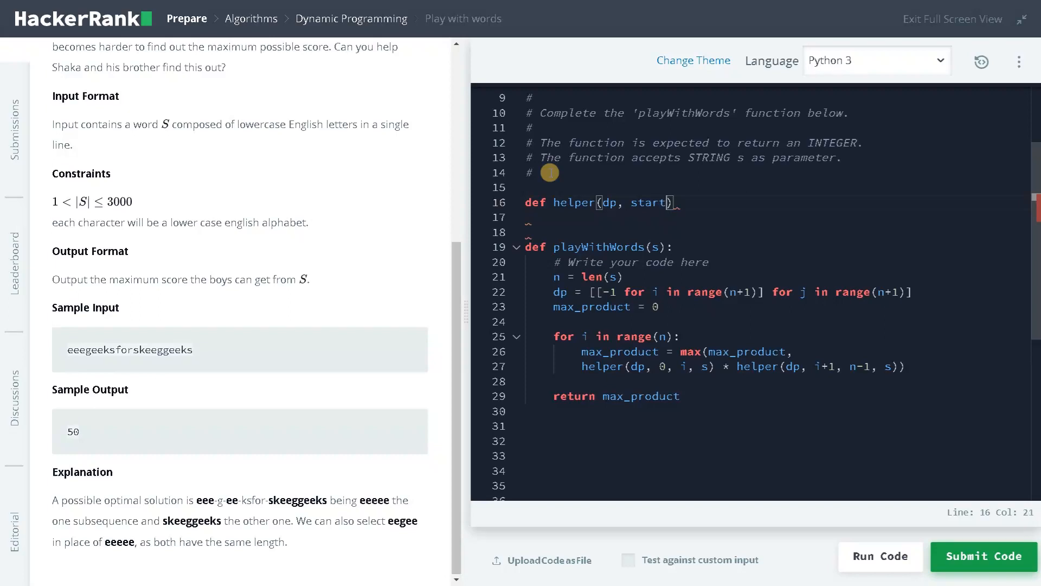
pyautogui.write(', end, s')
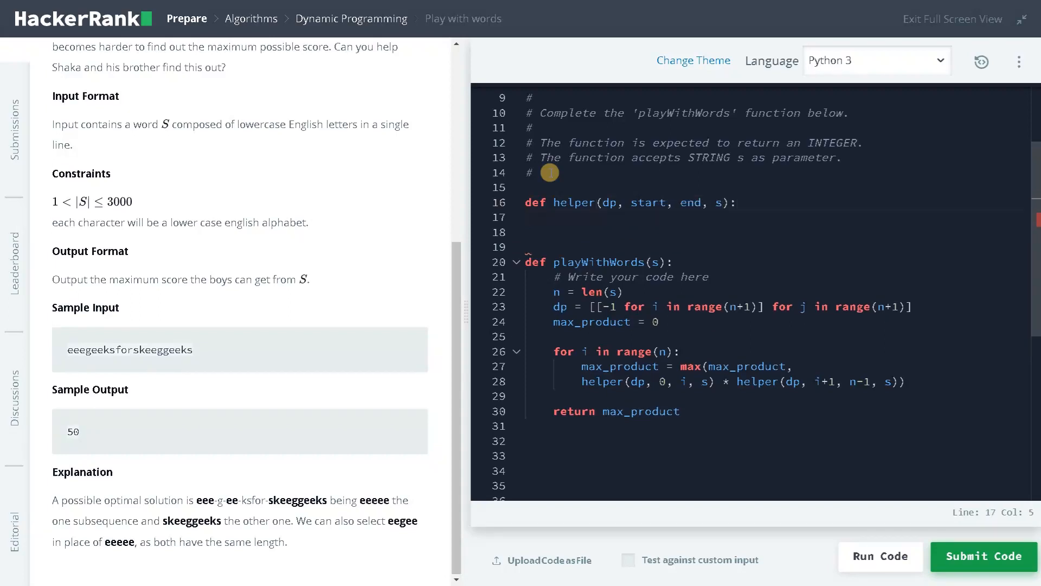
pyautogui.write('if')
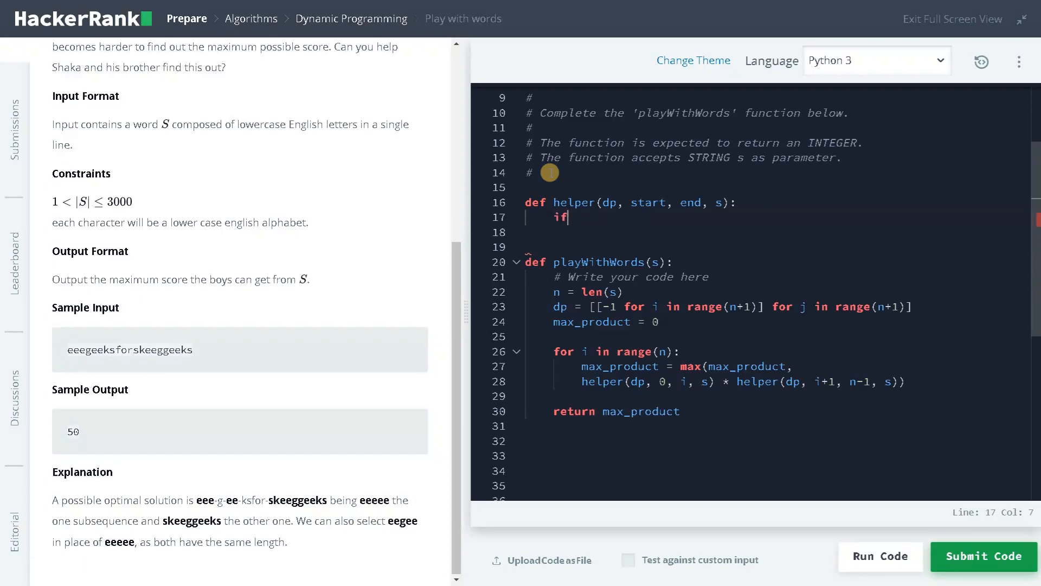
pyautogui.write('# base case')
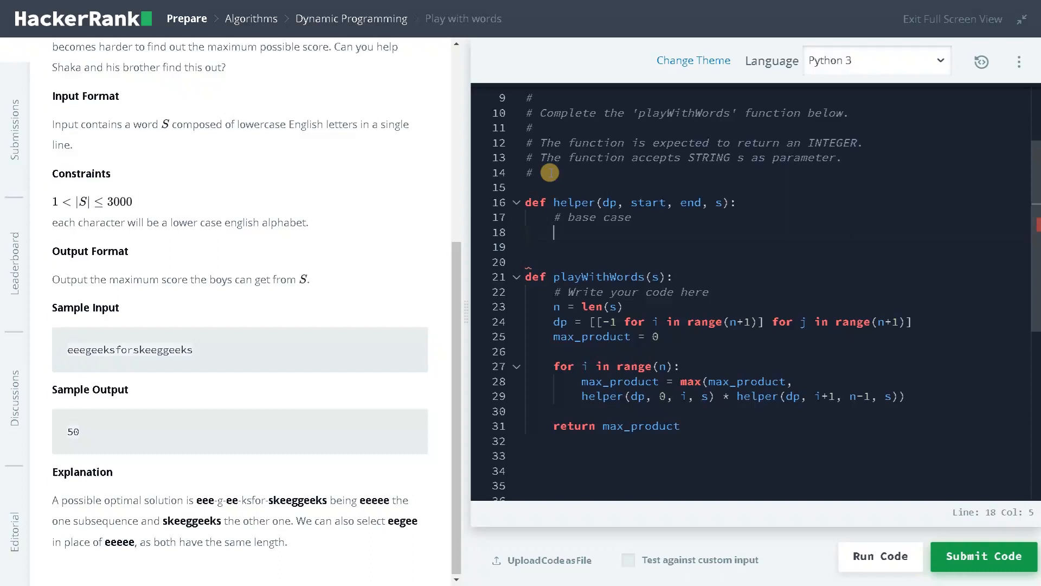
pyautogui.write('if start > end:')
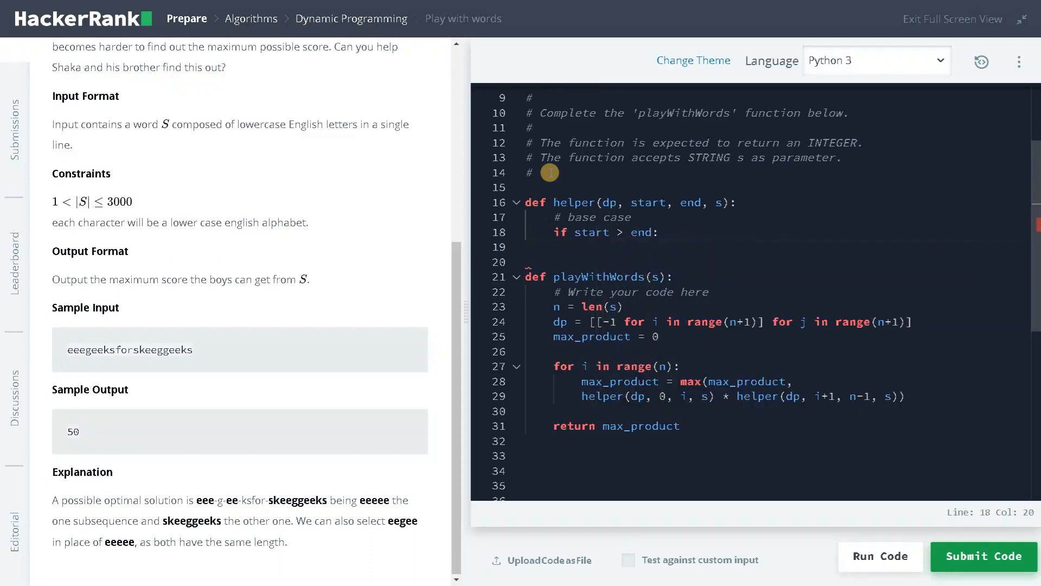
pyautogui.write('return 0')
pyautogui.write('# if we')
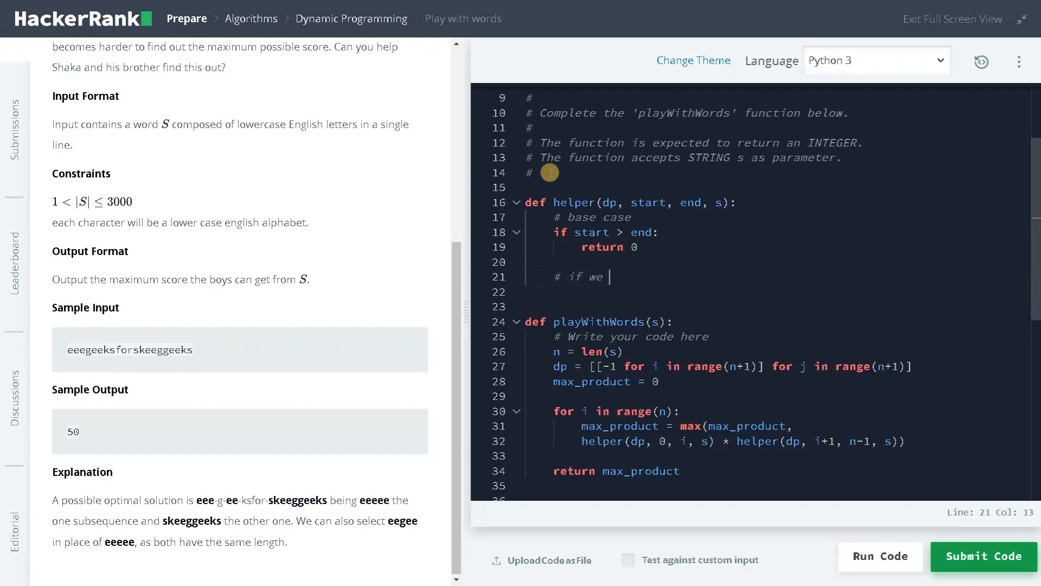
# Add the 'already solved problem' check: if dp[start][end] != -1, return dp[start]...
pyautogui.write('already solved that sub')
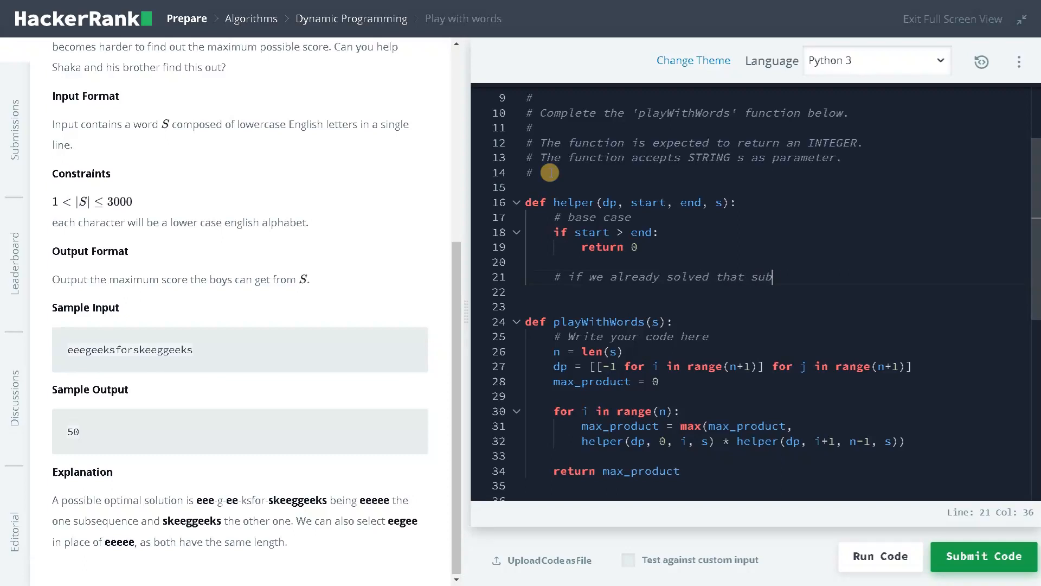
pyautogui.write('problem')
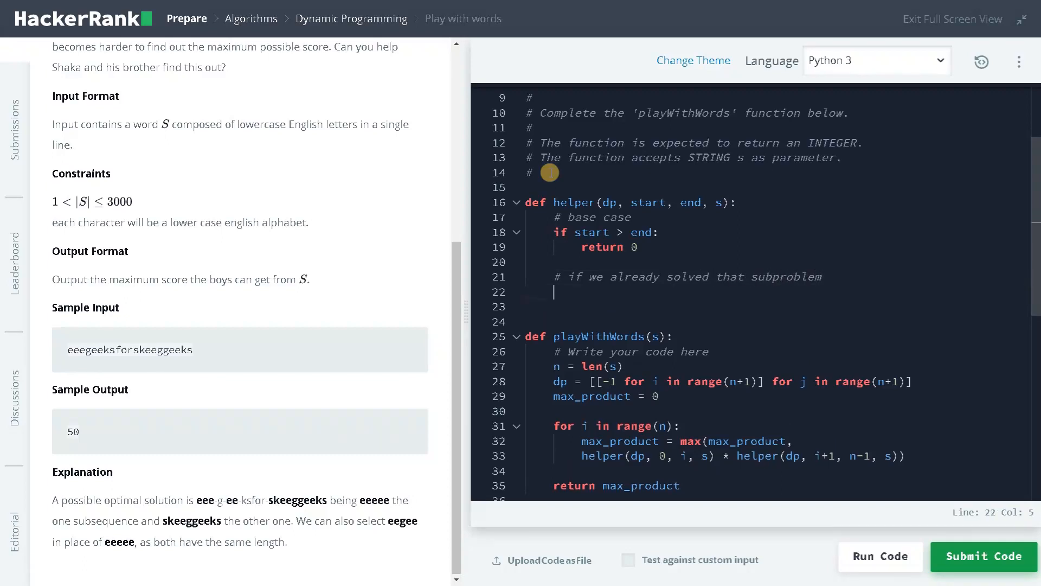
pyautogui.write('if dp')
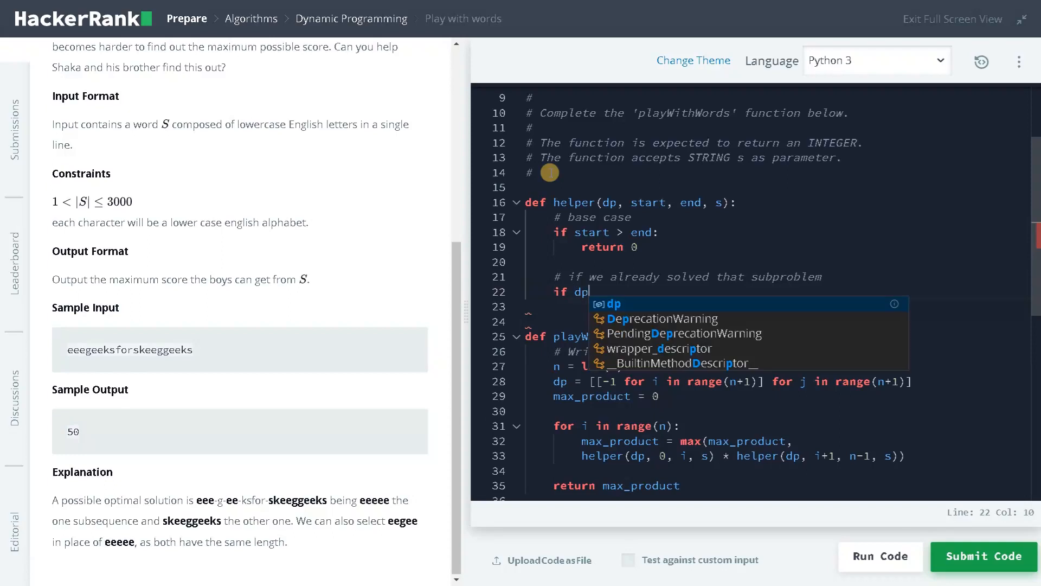
pyautogui.write('p')
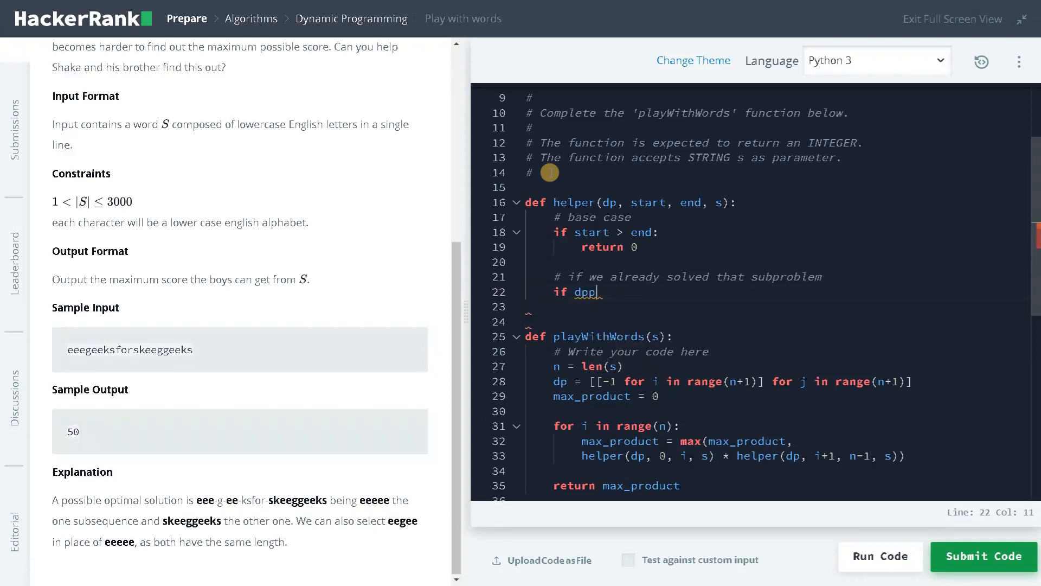
pyautogui.write('[start]')
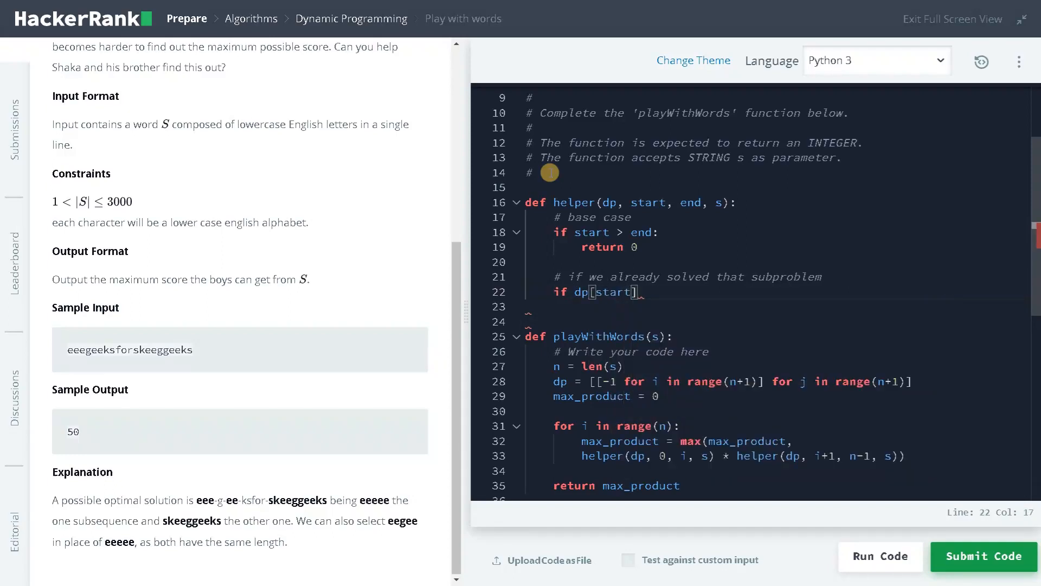
pyautogui.write('[end]')
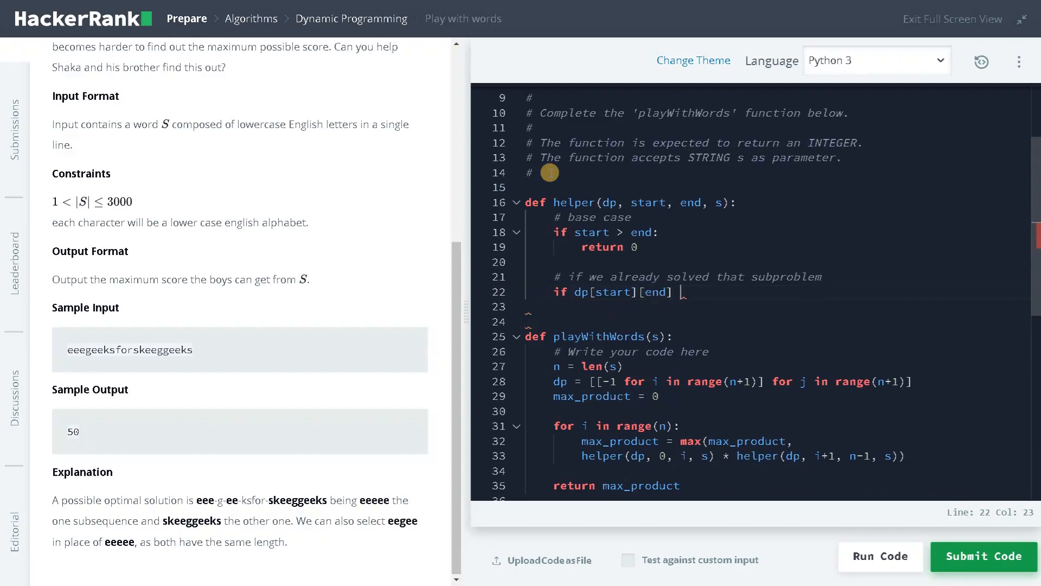
pyautogui.write('!= -1:')
pyautogui.click(779, 306)
pyautogui.write('return')
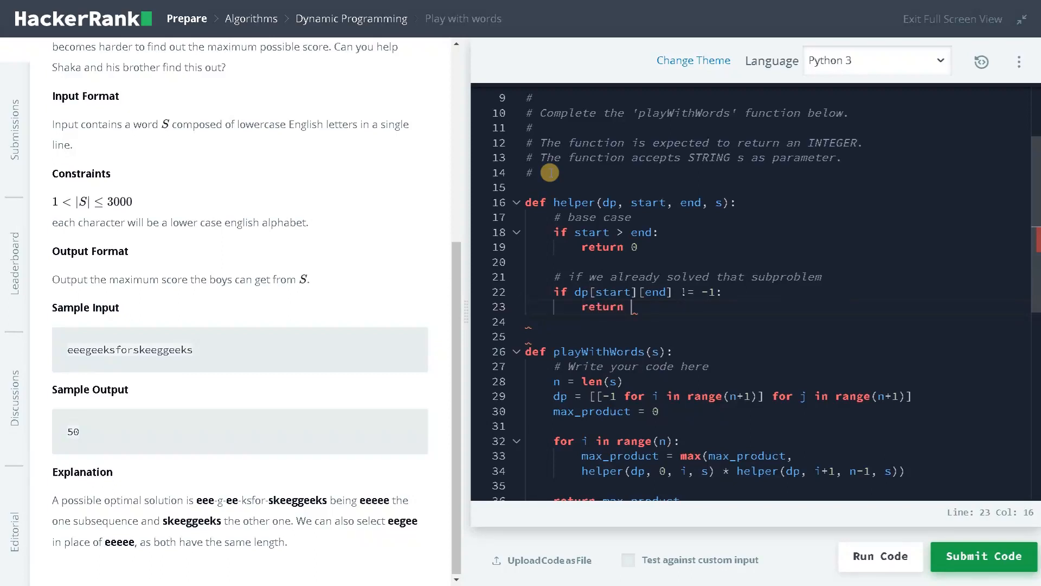
pyautogui.write('dp[s]')
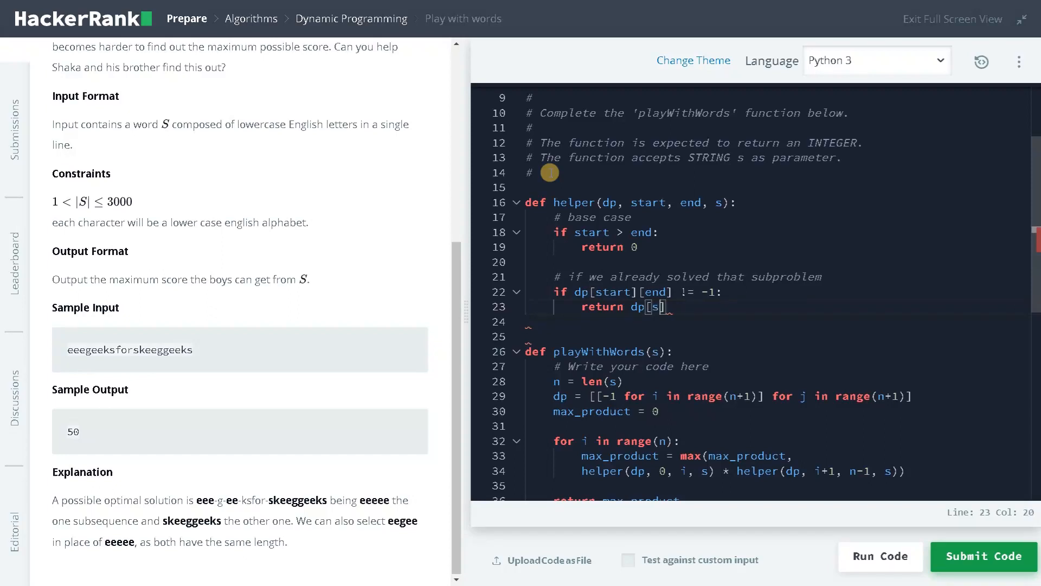
pyautogui.write('tart')
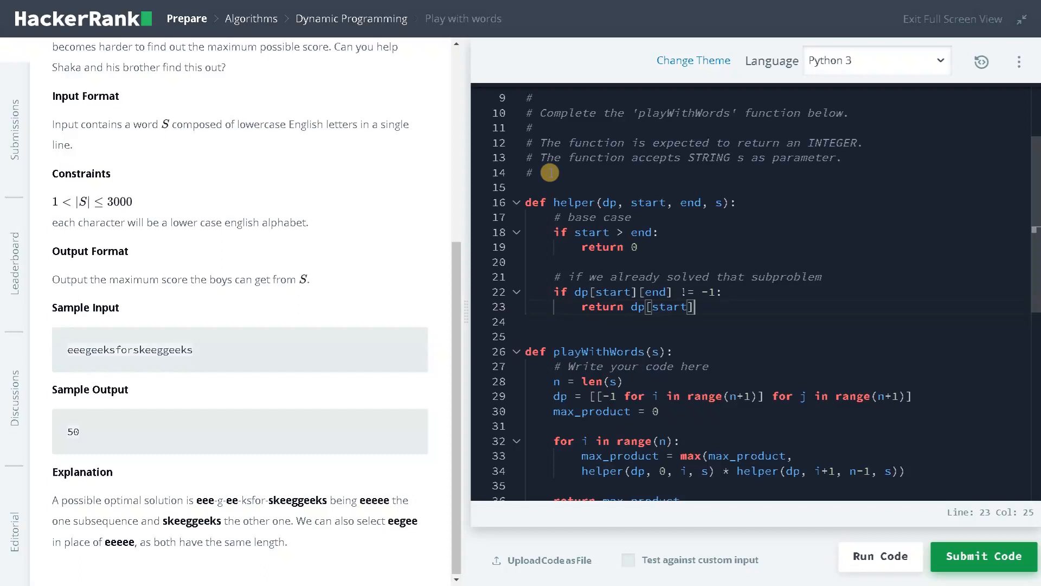
# Finish returning dp[start][end], set result = 0, and set current_length = 2 when s[start] == s[end].
pyautogui.write('[end]')
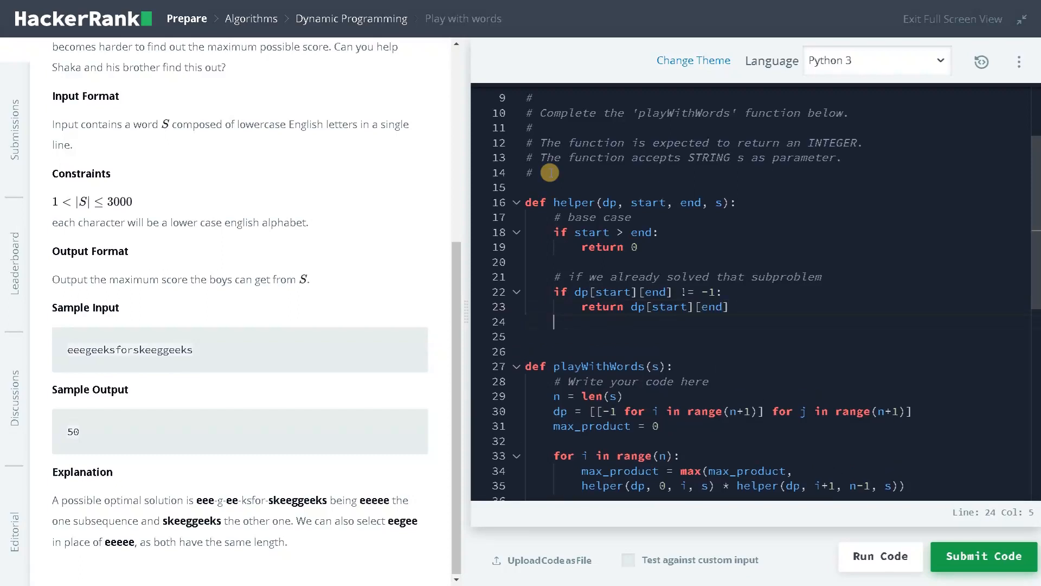
pyautogui.write('result')
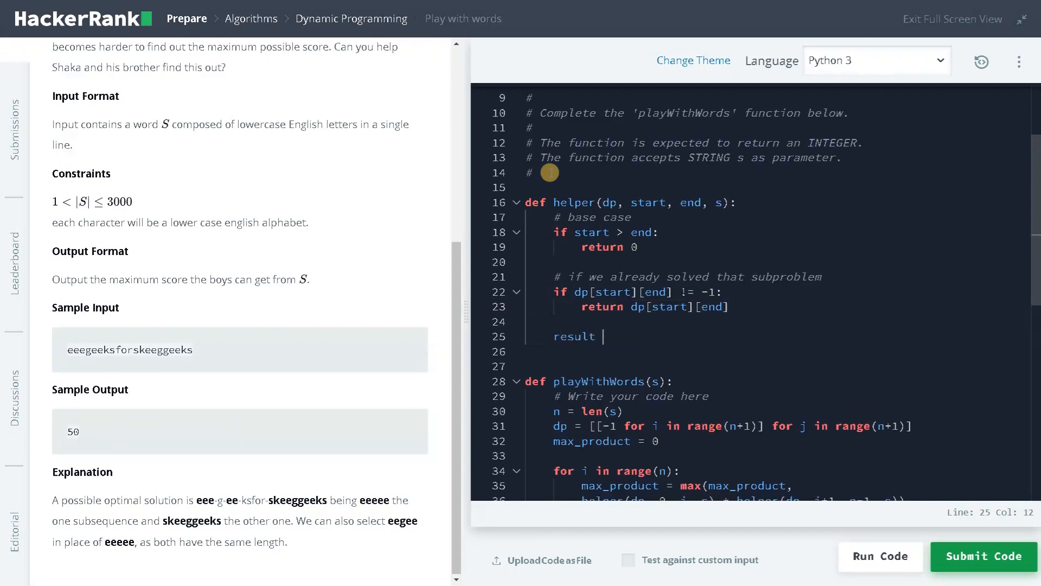
pyautogui.write('= 0')
pyautogui.click(776, 351)
pyautogui.write('if')
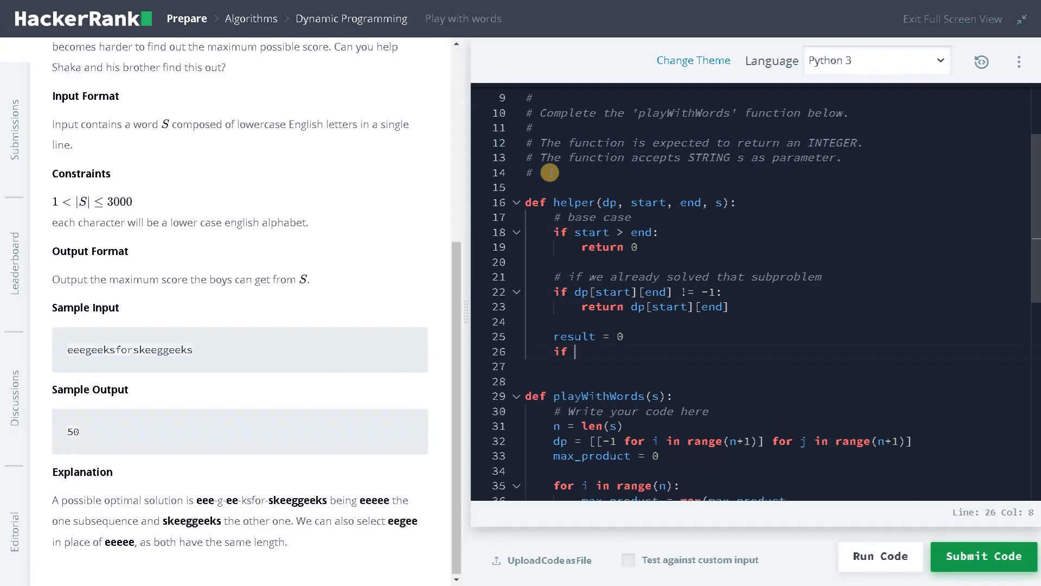
pyautogui.write('[start] == s')
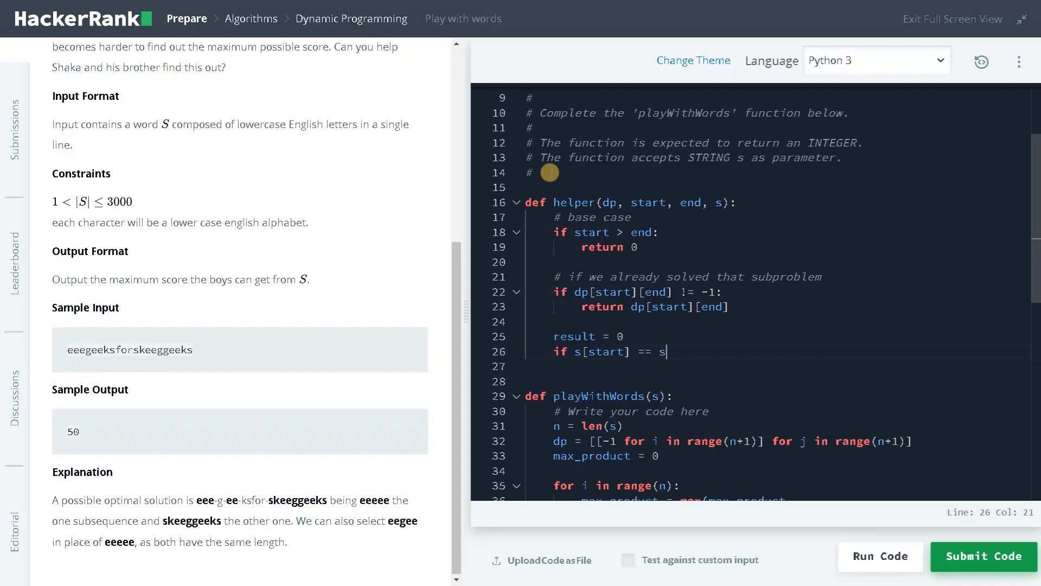
pyautogui.write('[end]')
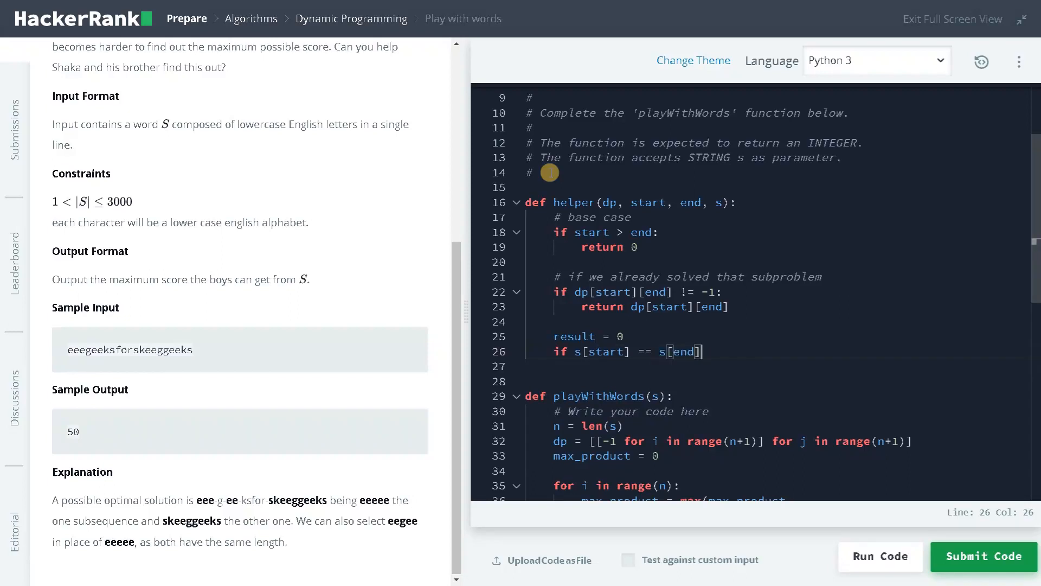
pyautogui.doubleClick(598, 351)
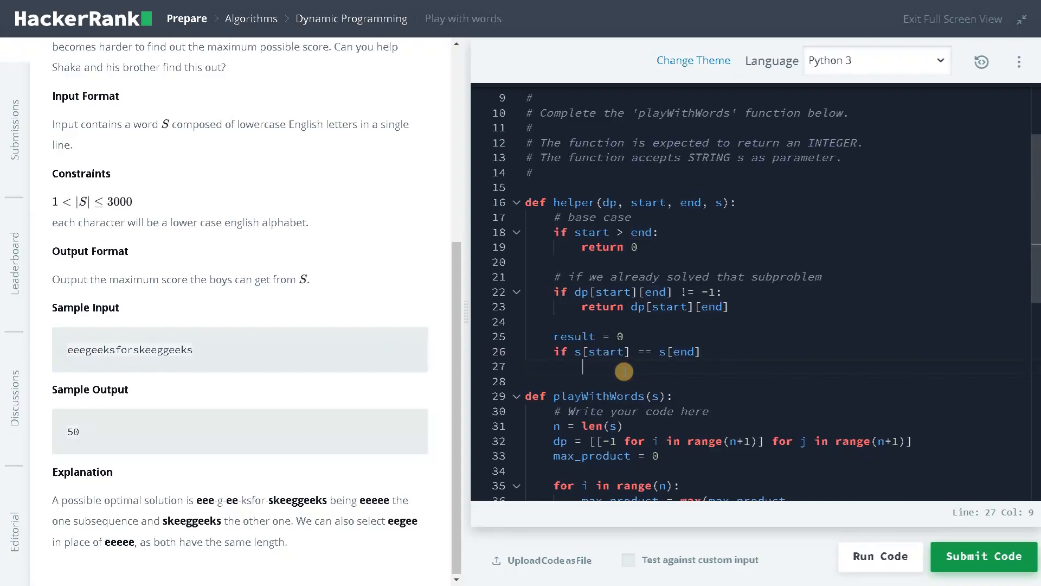
pyautogui.write('current_leng')
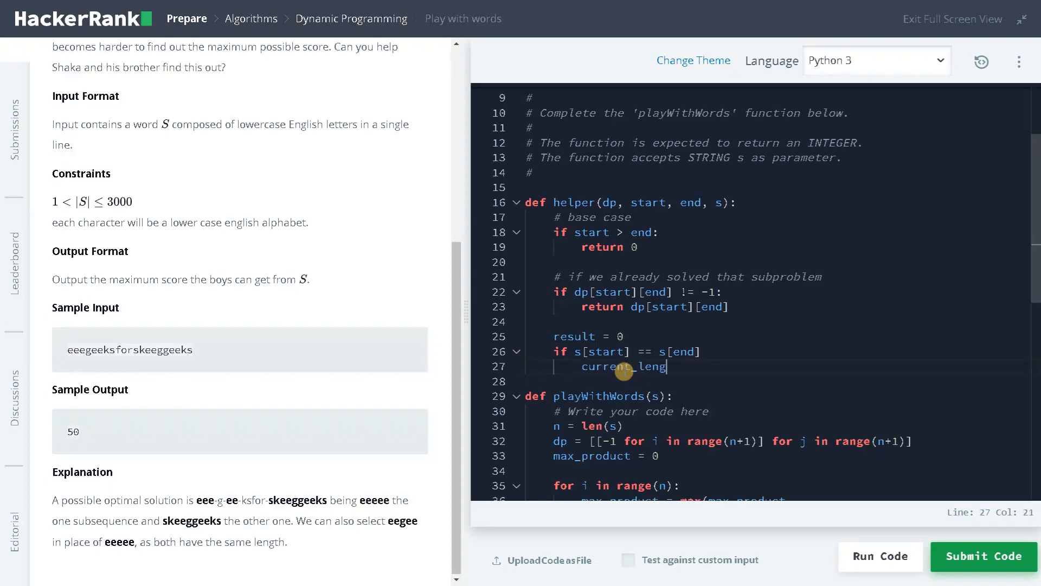
pyautogui.write('th = 2')
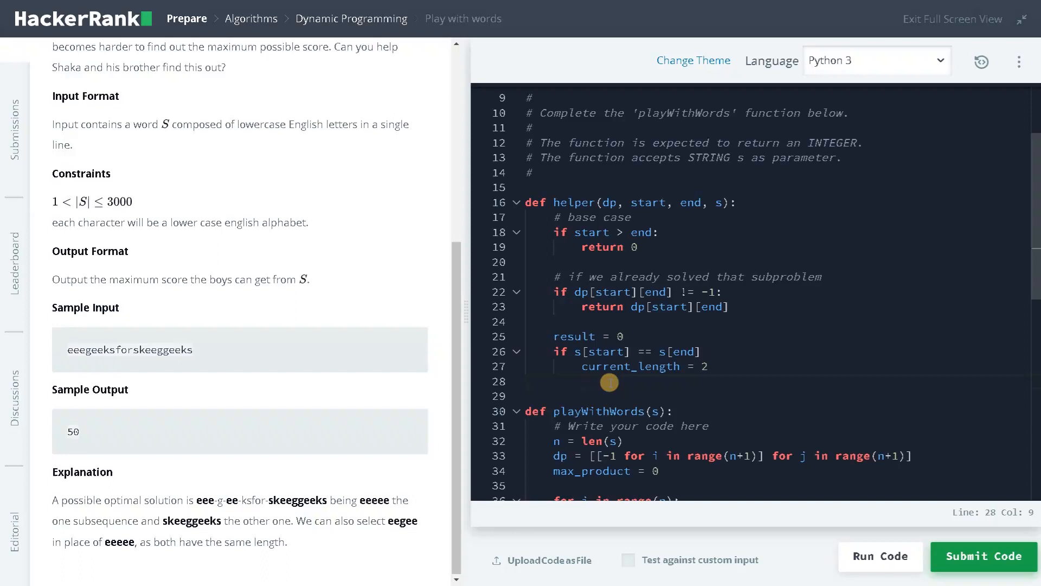
# Add the single-character case: if start == end, current_length becomes 1, with a comment.
pyautogui.write('if start')
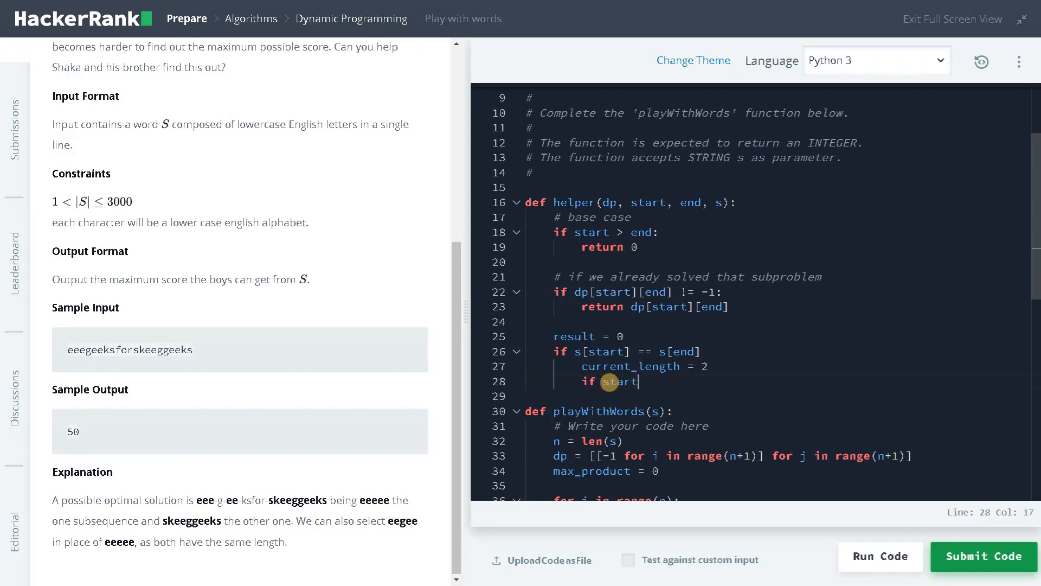
pyautogui.write('== end:')
pyautogui.write('# if we have only one char')
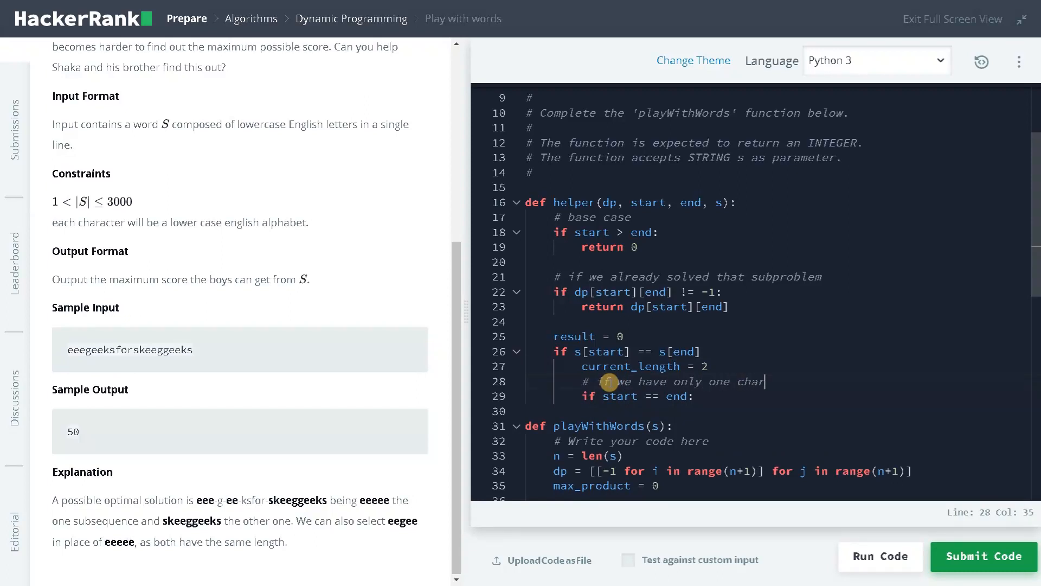
pyautogui.write('acter which have same index')
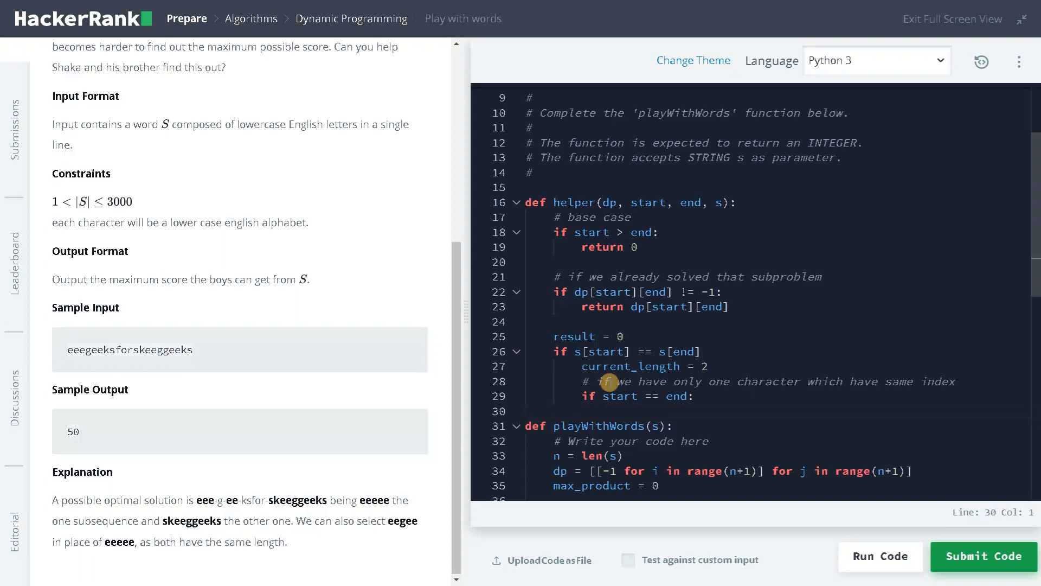
pyautogui.write('current_length = 1')
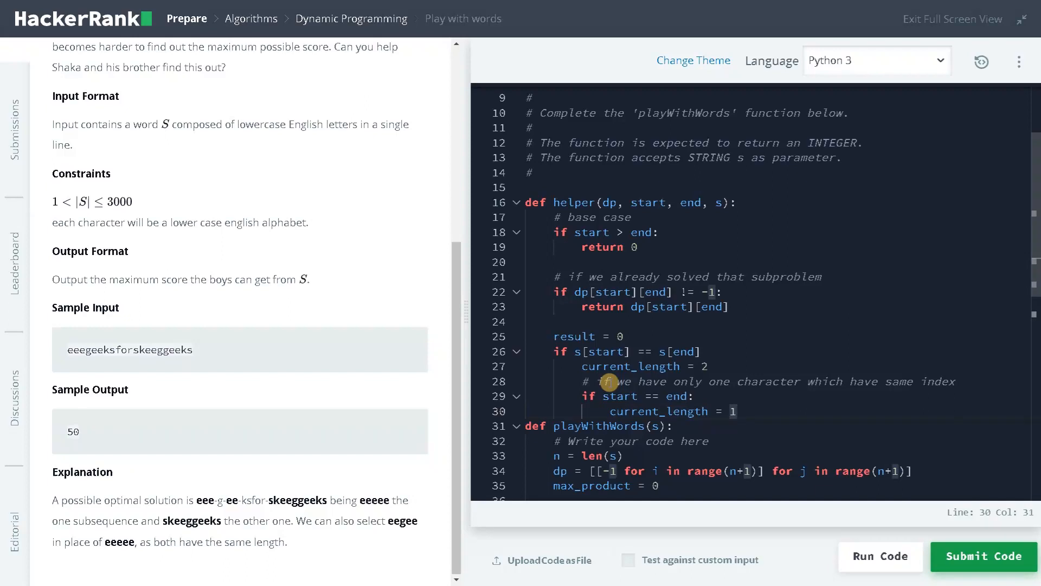
# On a match, set result = current_length + helper(dp, start+1, end-1, s), with a 'both characters' comment.
pyautogui.scroll(-3)
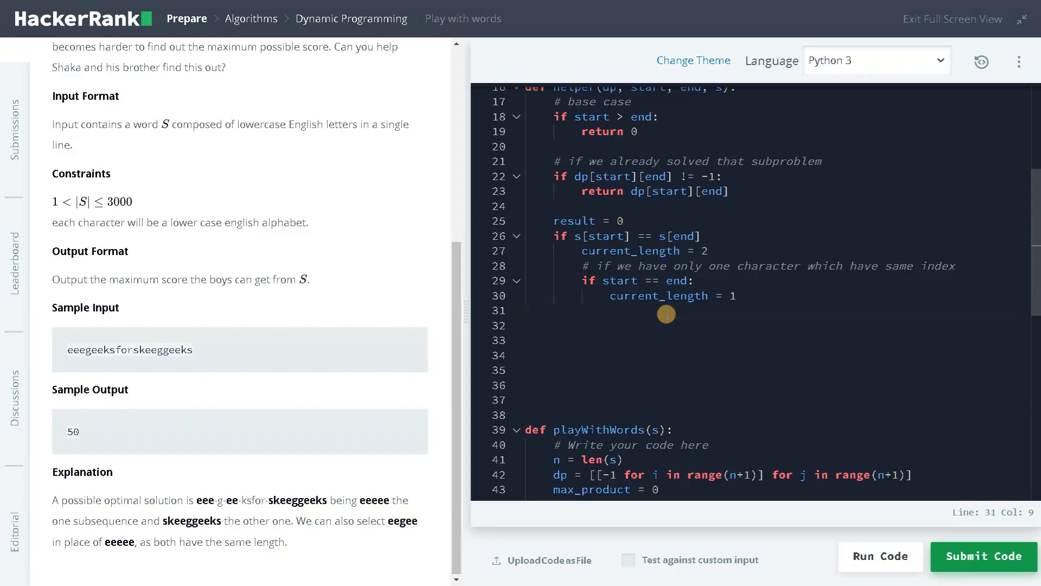
pyautogui.write('result')
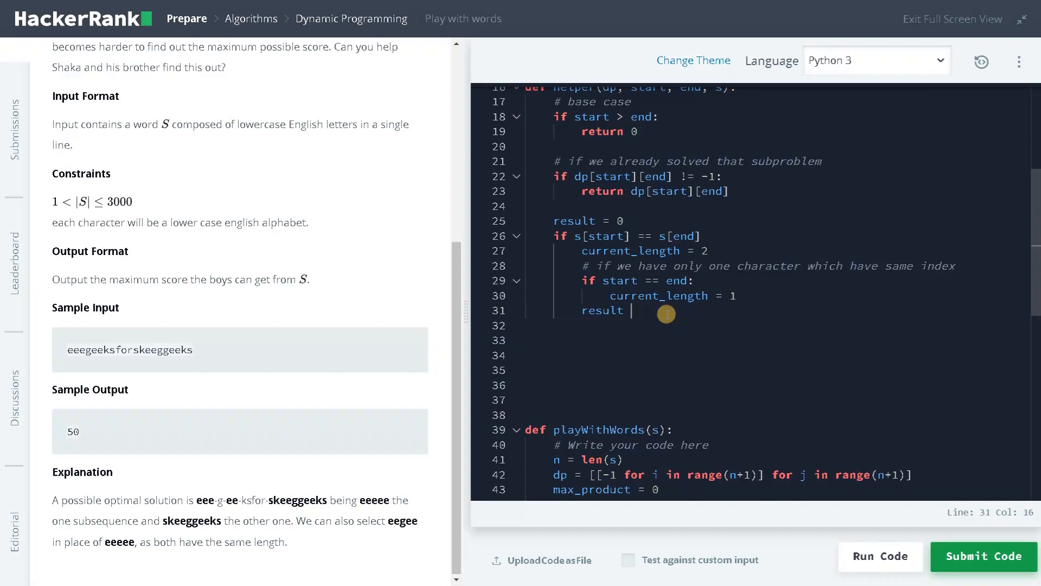
pyautogui.write('= cur')
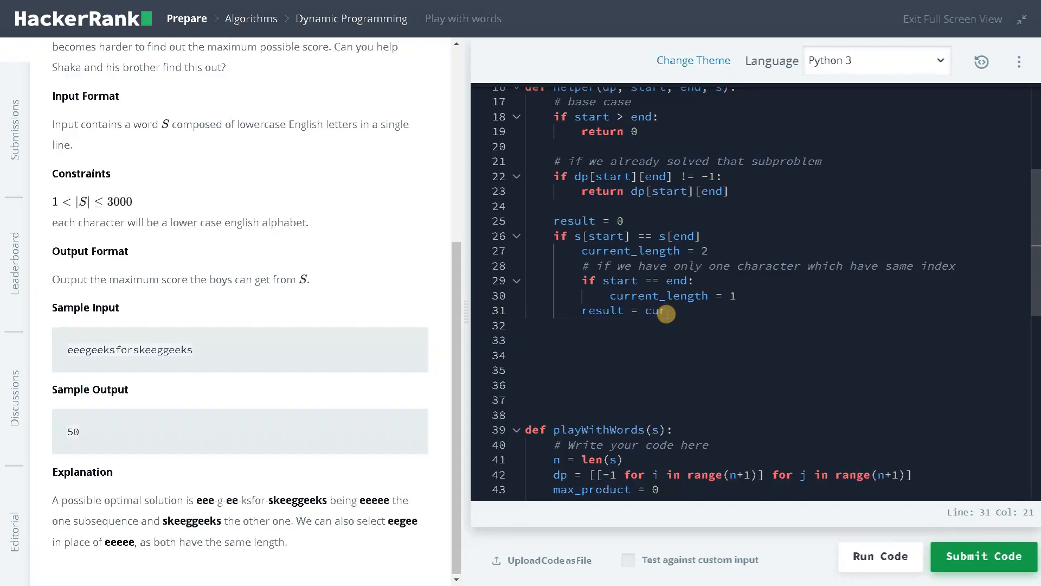
pyautogui.write('rent_')
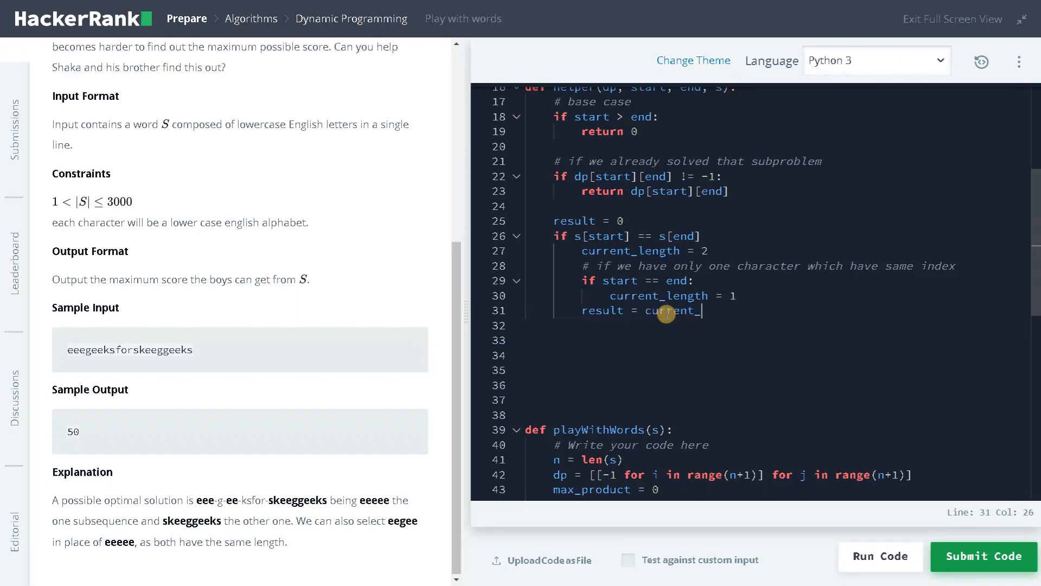
pyautogui.write('length +')
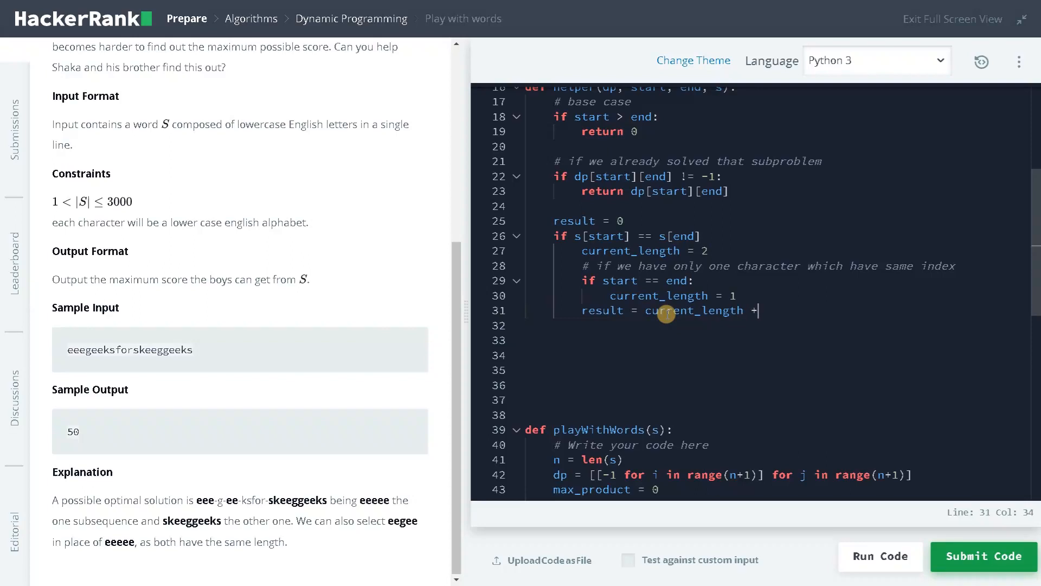
pyautogui.write('he')
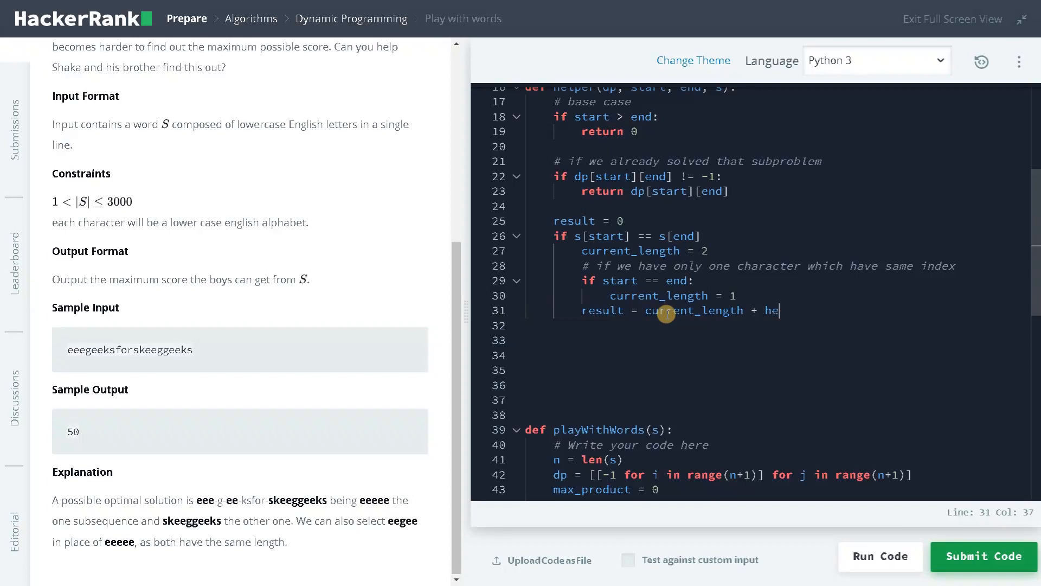
pyautogui.write('lper(dp, start+1')
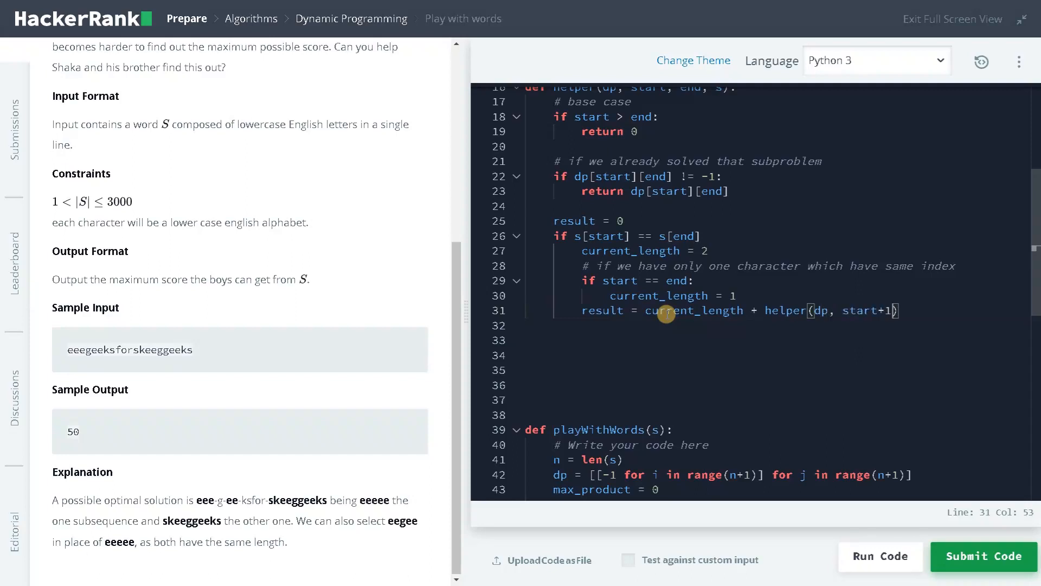
pyautogui.write(', end')
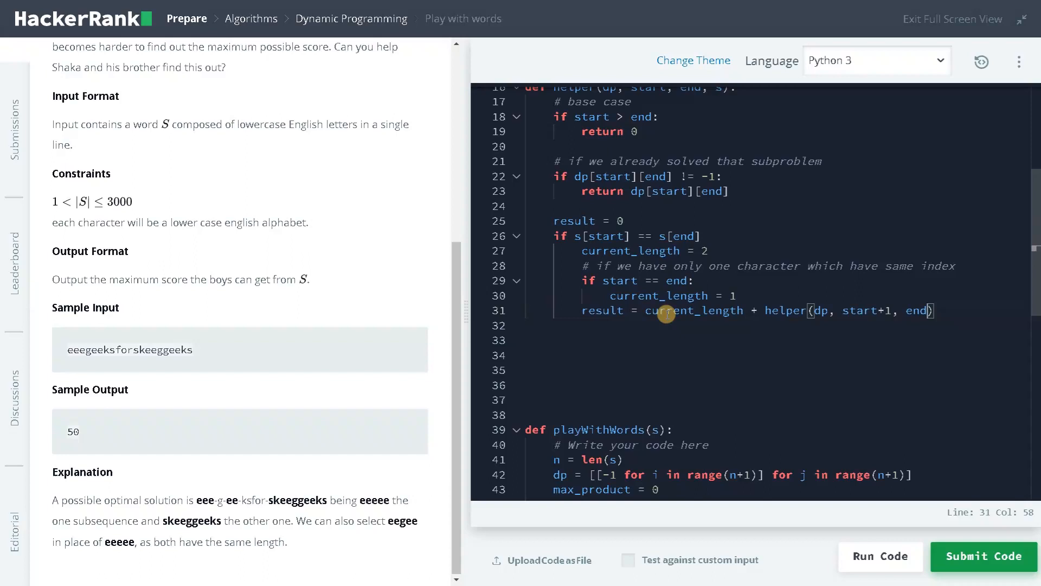
pyautogui.write('-1,')
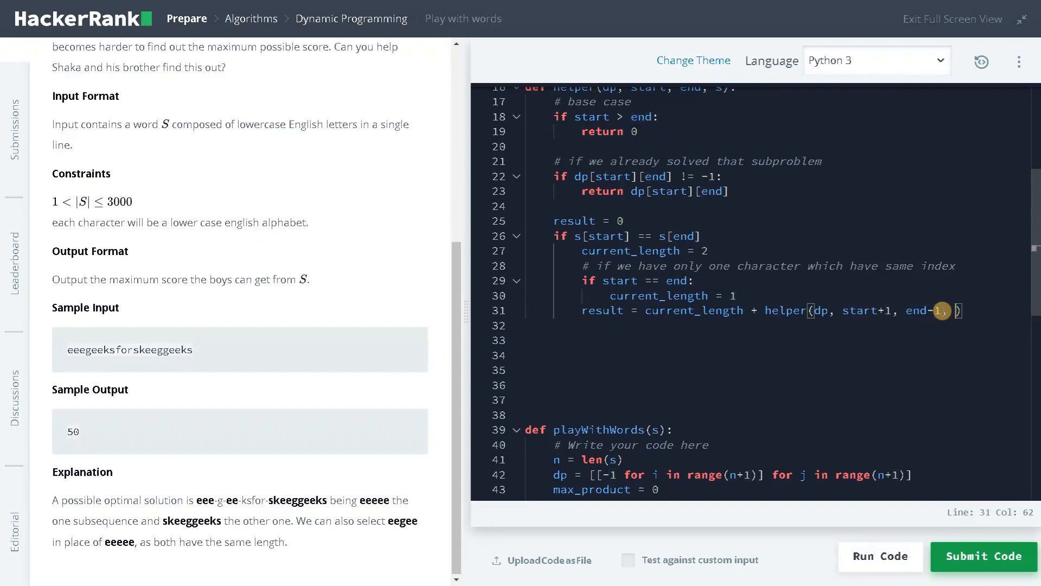
pyautogui.write('s')
pyautogui.write('# if')
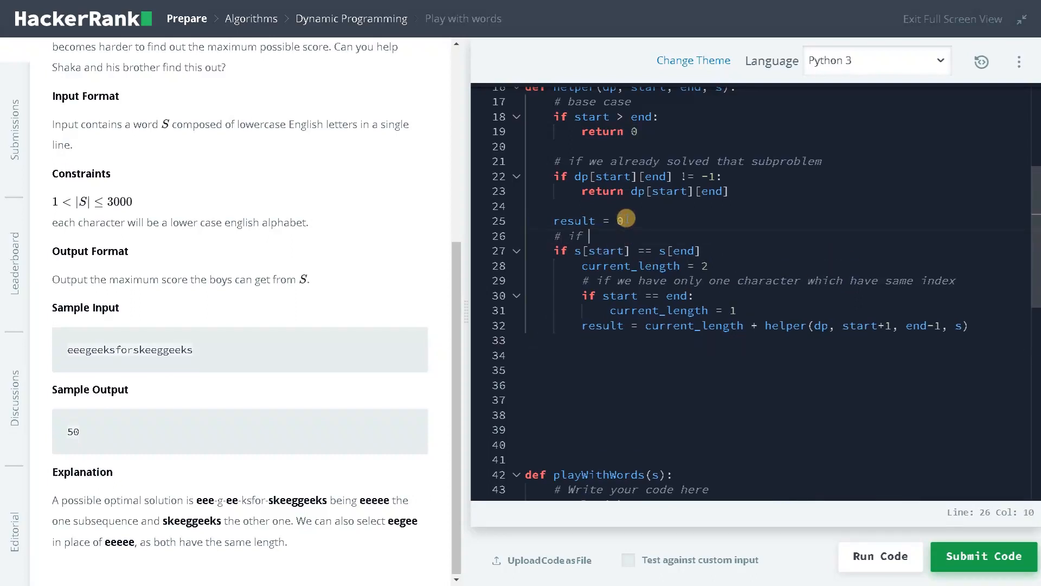
pyautogui.write('both characters are same')
pyautogui.click(779, 340)
pyautogui.write('#')
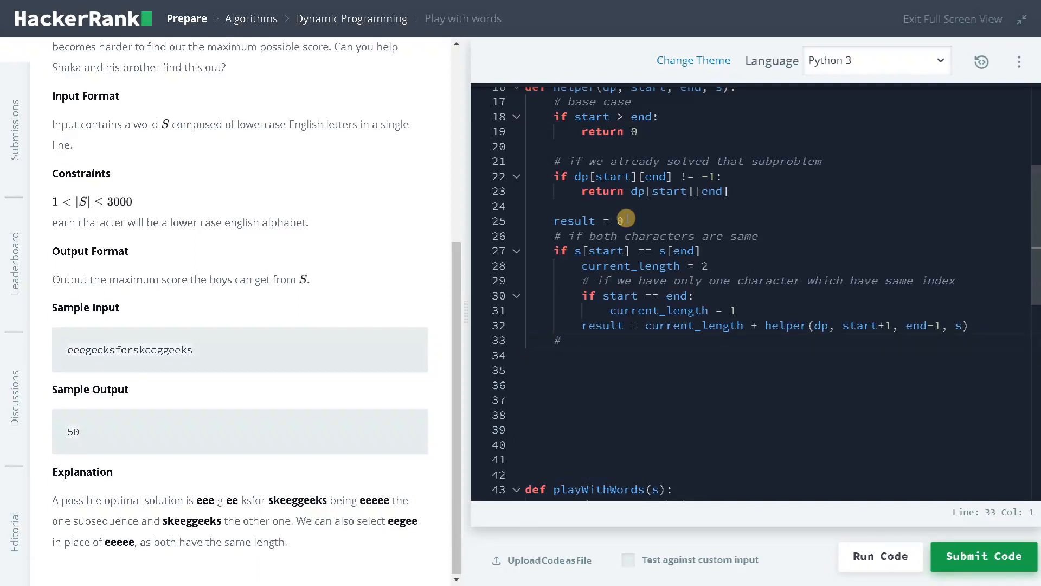
# Otherwise set result to max(helper(dp, start+1, end, s), helper(dp, start, end-1, s)).
pyautogui.write('if characters are not sa')
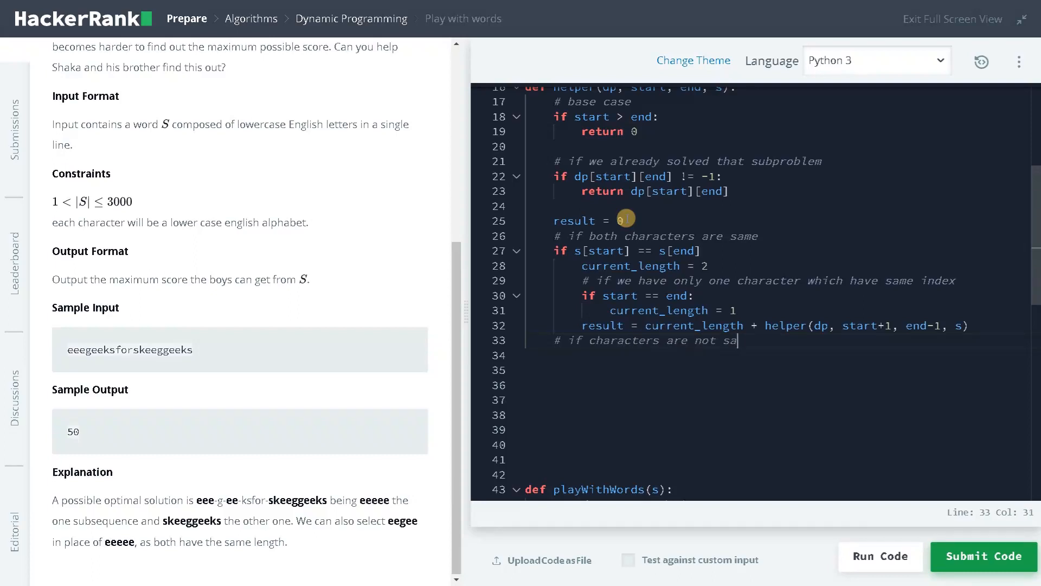
pyautogui.write('me')
pyautogui.click(778, 355)
pyautogui.write('else:')
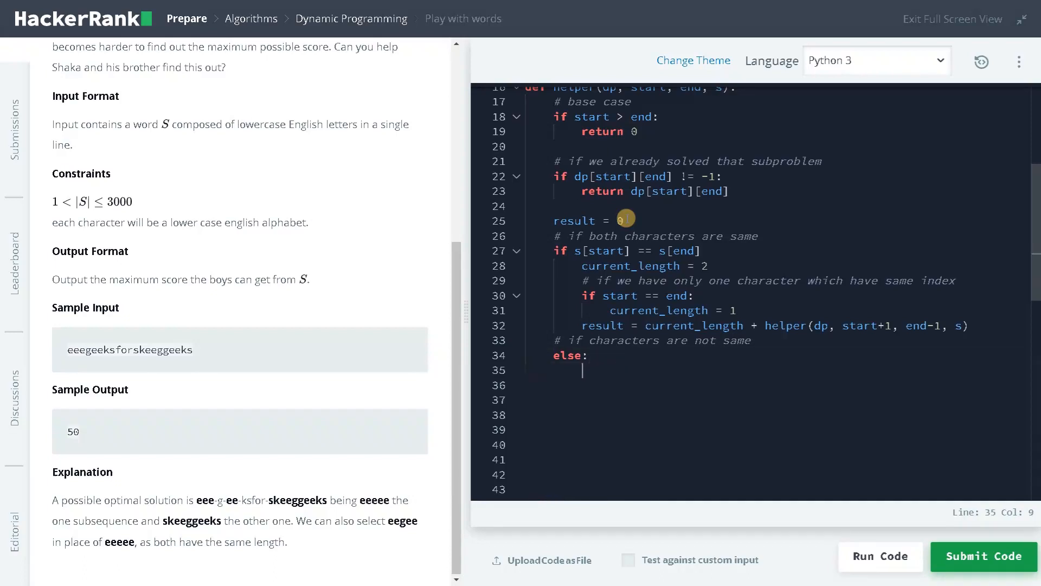
pyautogui.write('result')
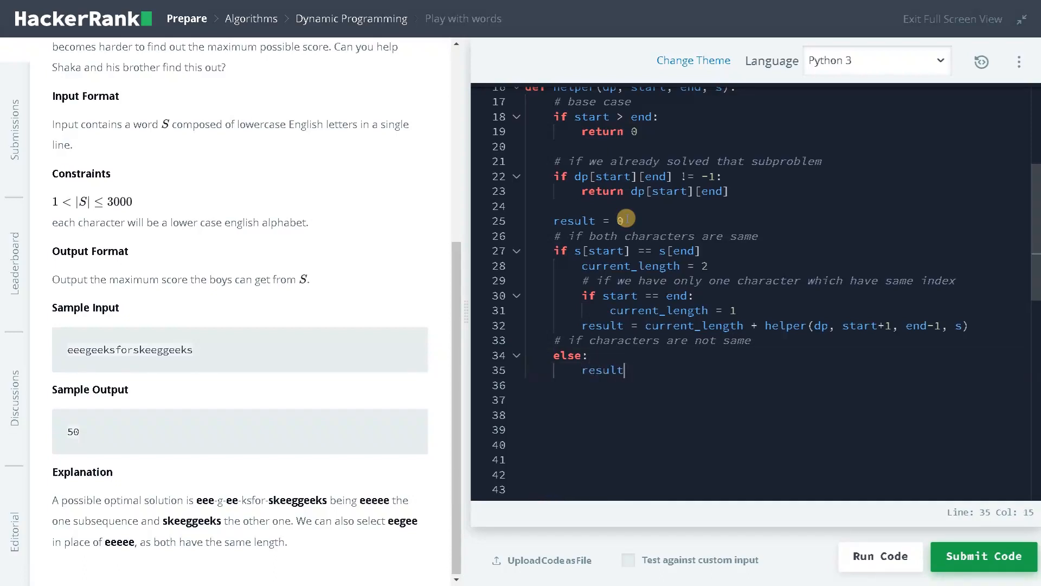
pyautogui.write('" "')
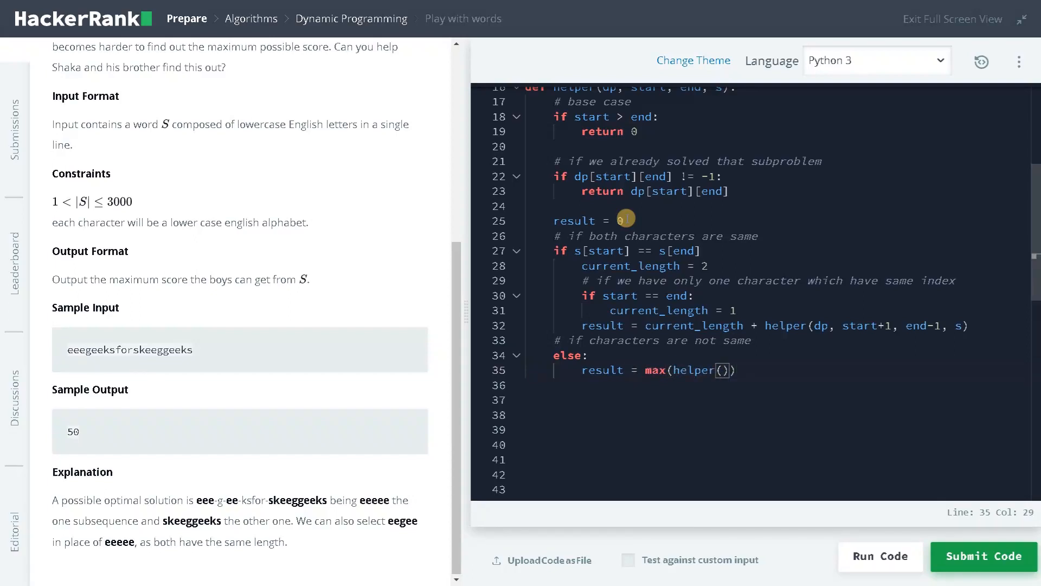
pyautogui.write('dp,')
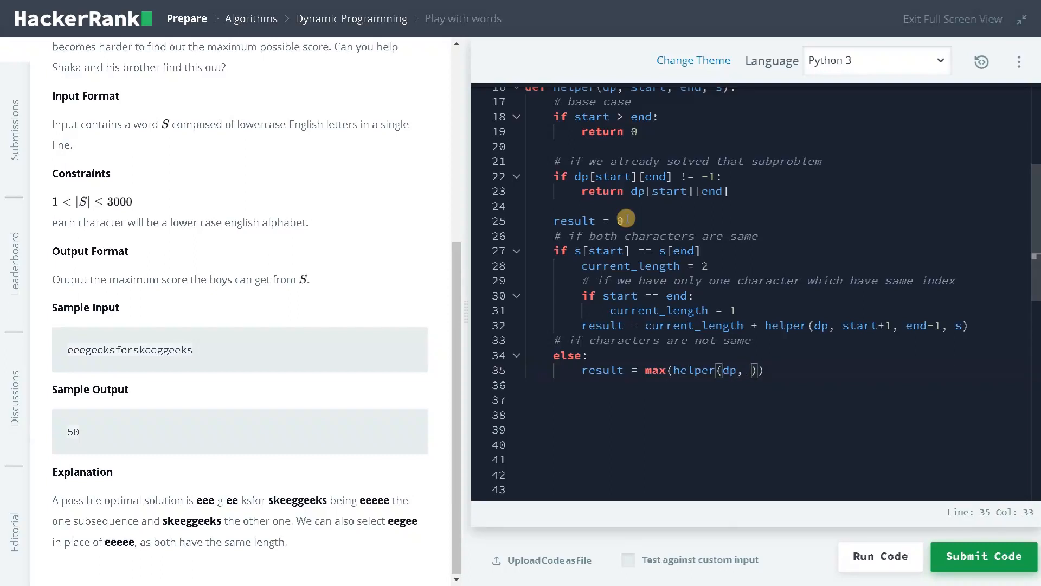
pyautogui.write('start+1, end, s')
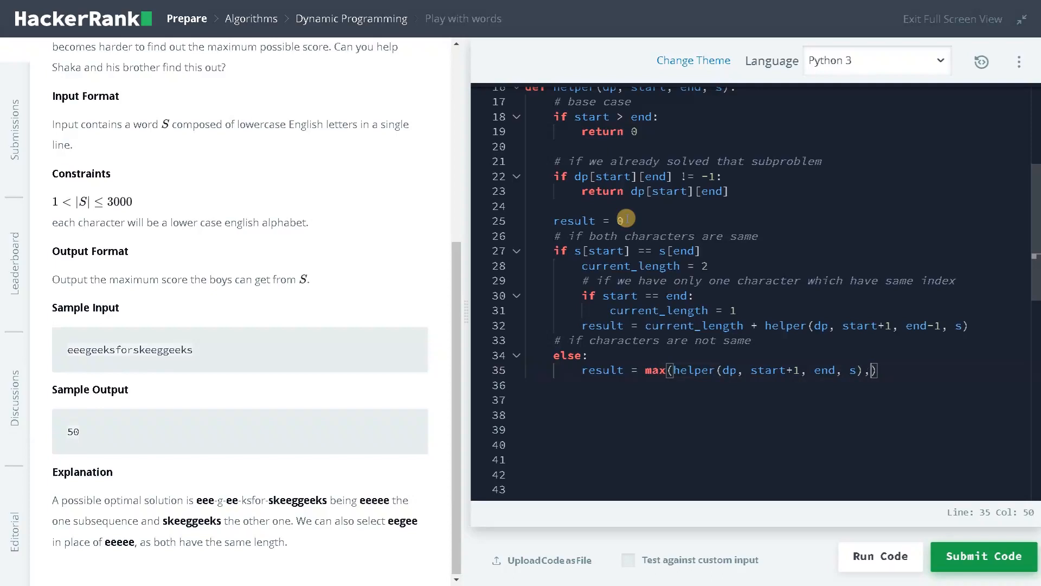
pyautogui.write('hep')
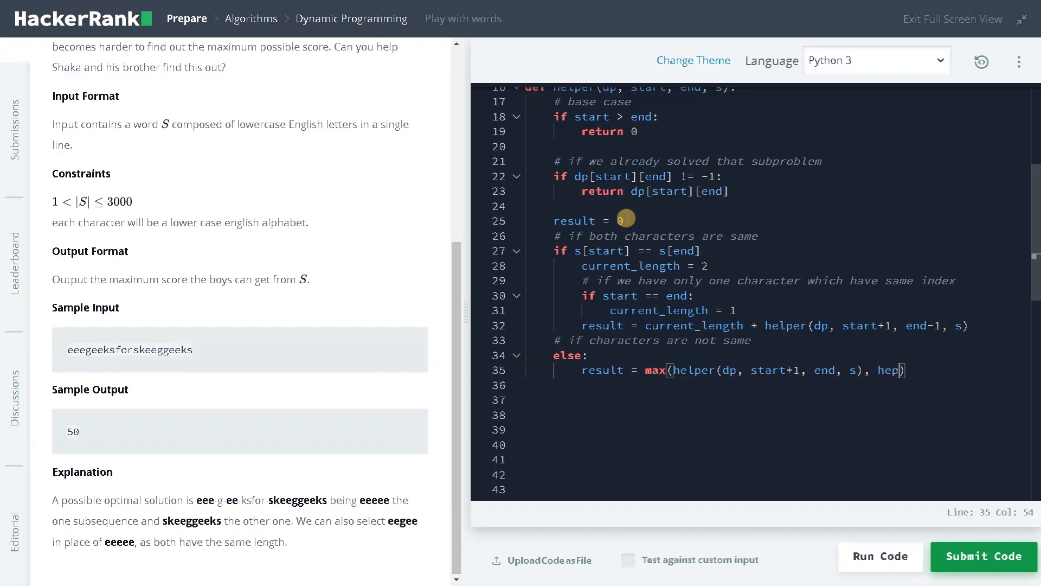
pyautogui.write('ler')
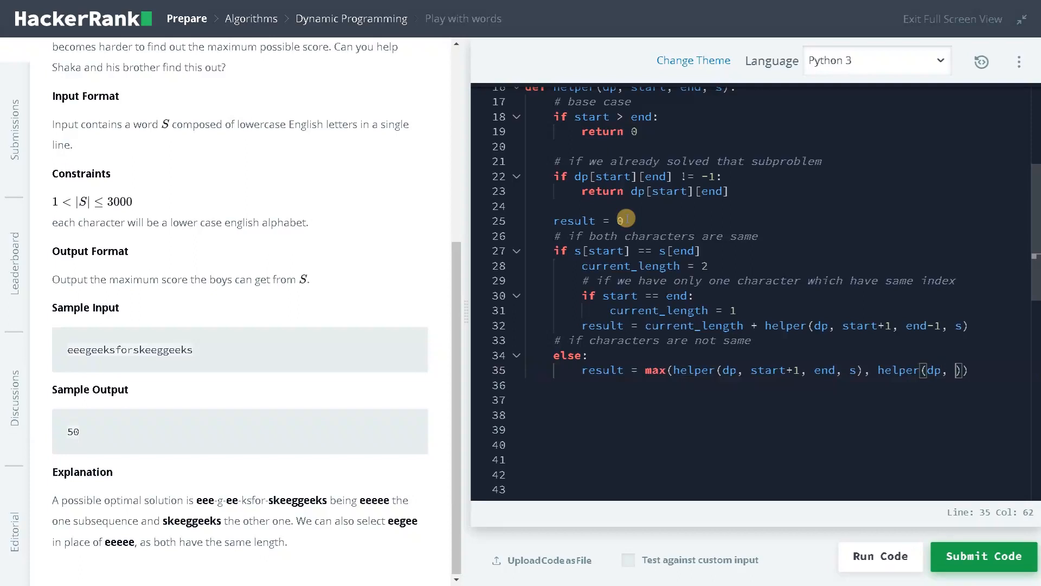
pyautogui.write('start')
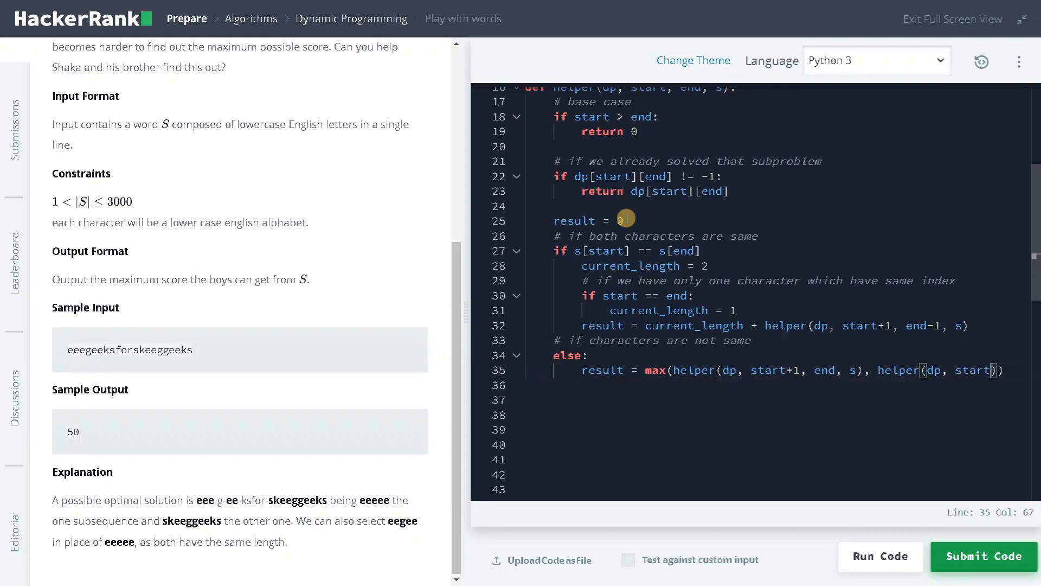
pyautogui.write(',')
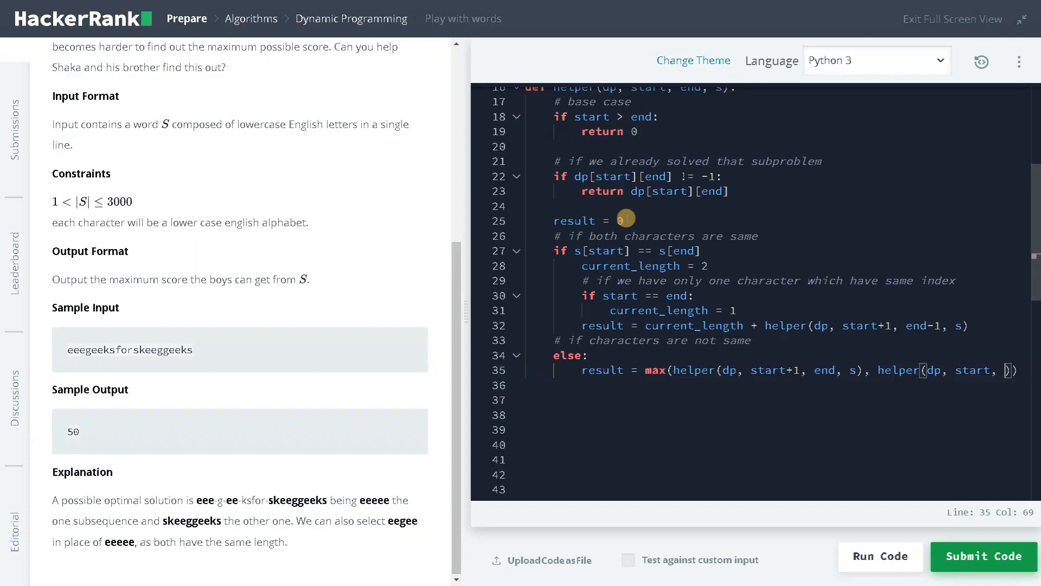
pyautogui.write('end-1')
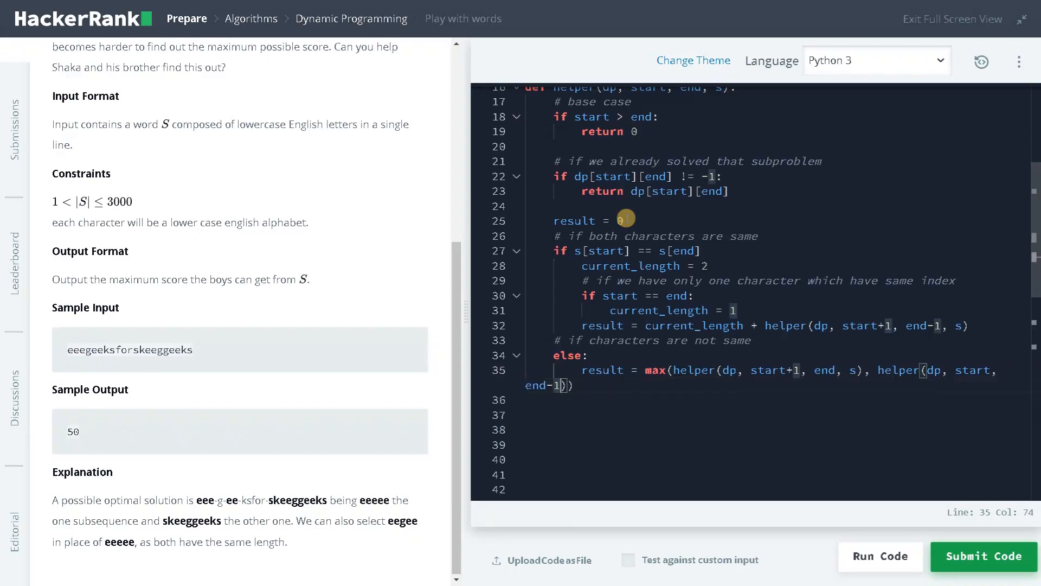
pyautogui.write(', s')
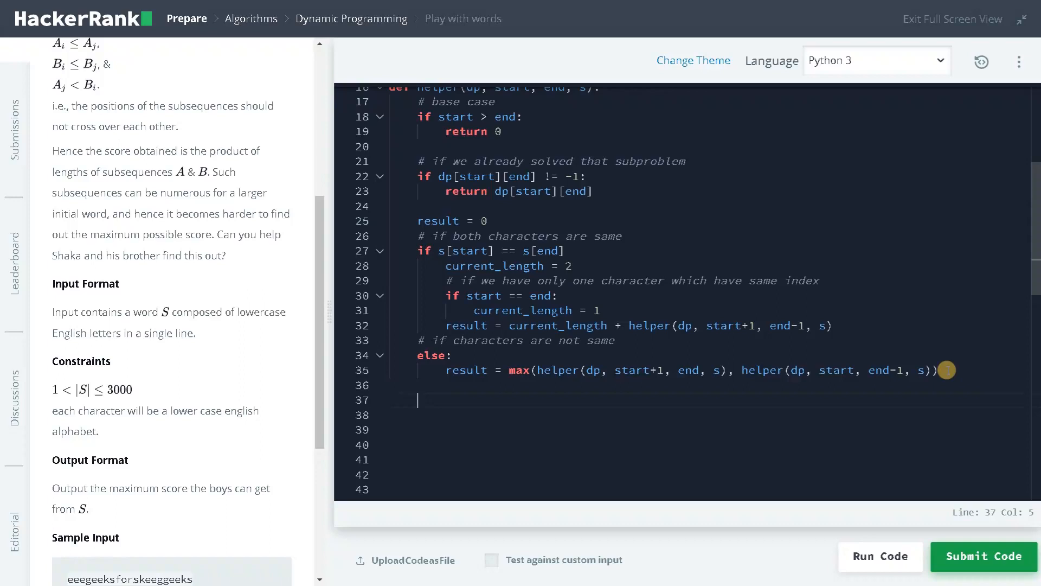
# Store result in dp[start][end] and return dp[start][end] to finish the helper.
pyautogui.write('dp[sta')
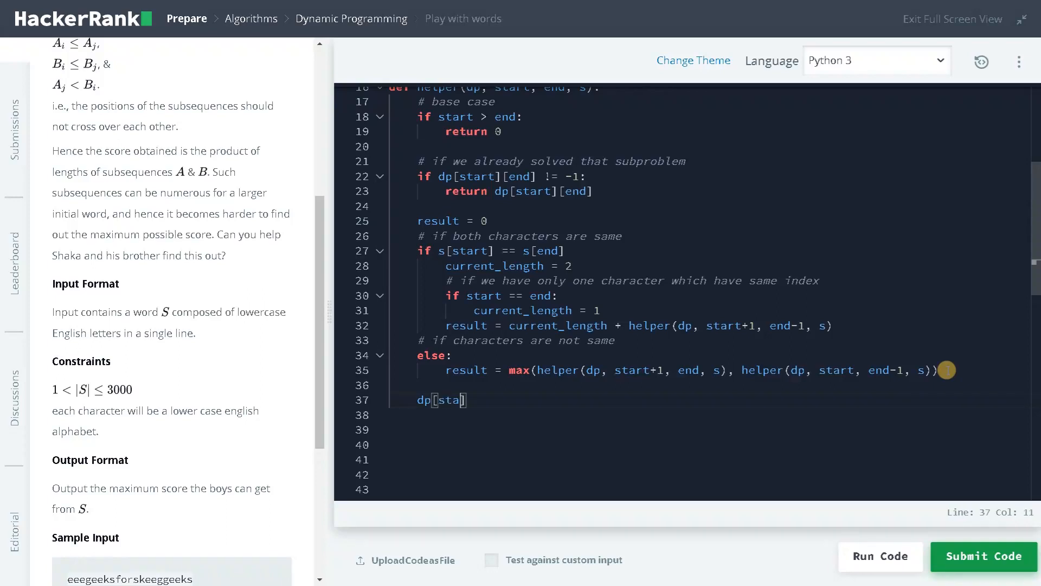
pyautogui.write('rt][end]')
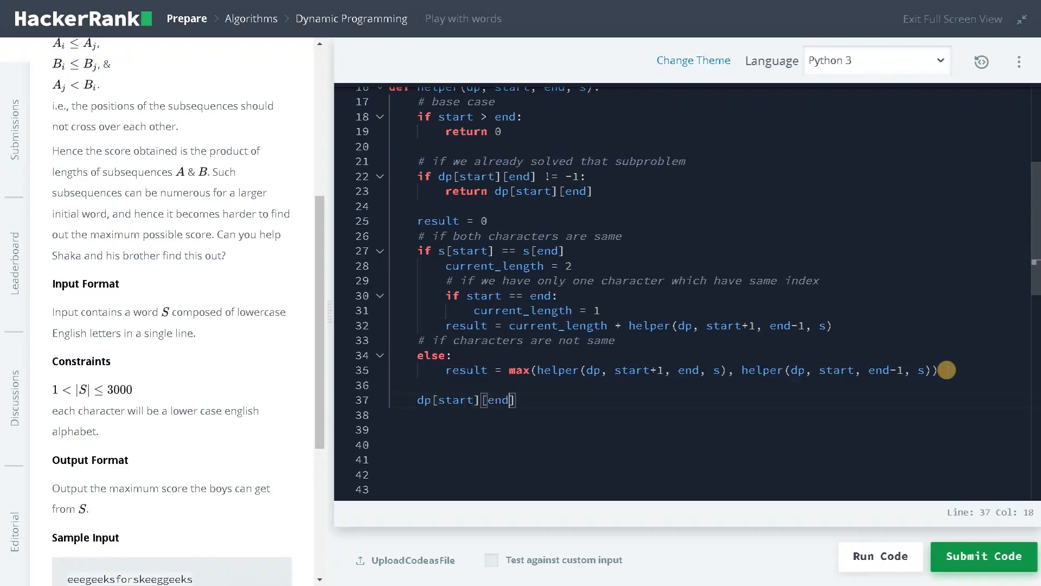
pyautogui.write('= res')
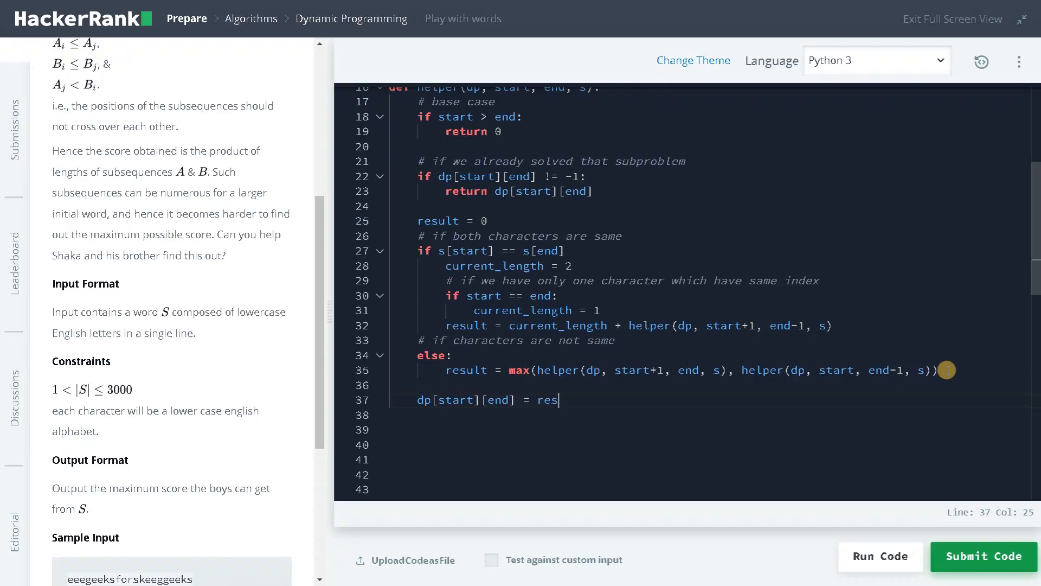
pyautogui.write('ult')
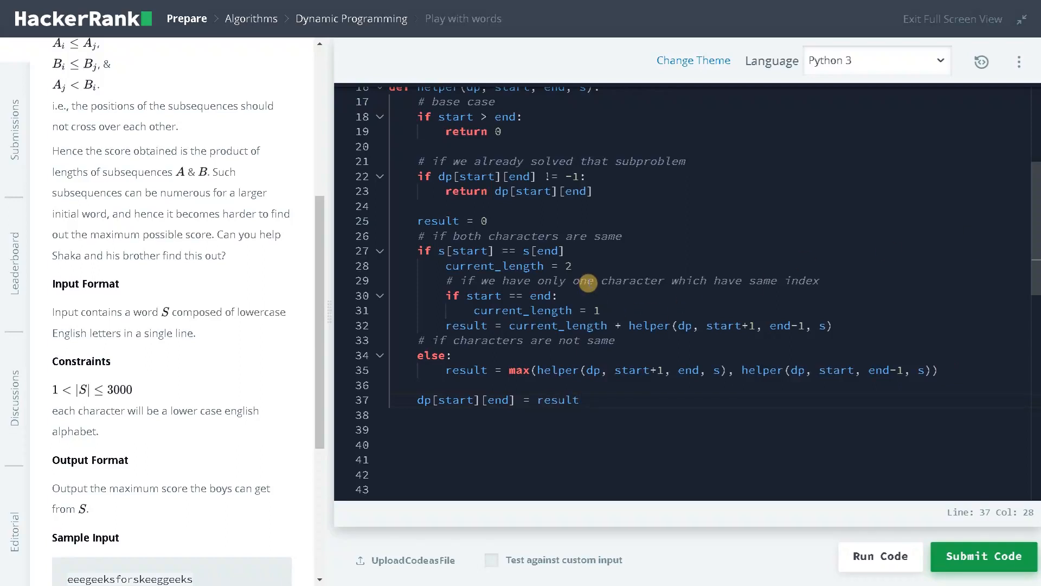
pyautogui.moveTo(576, 400)
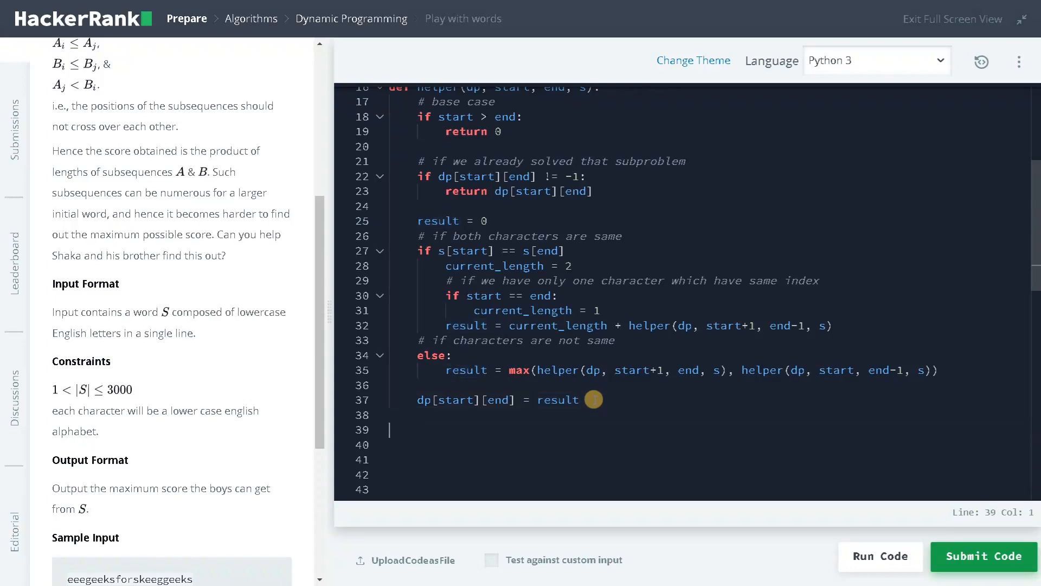
pyautogui.write('retur')
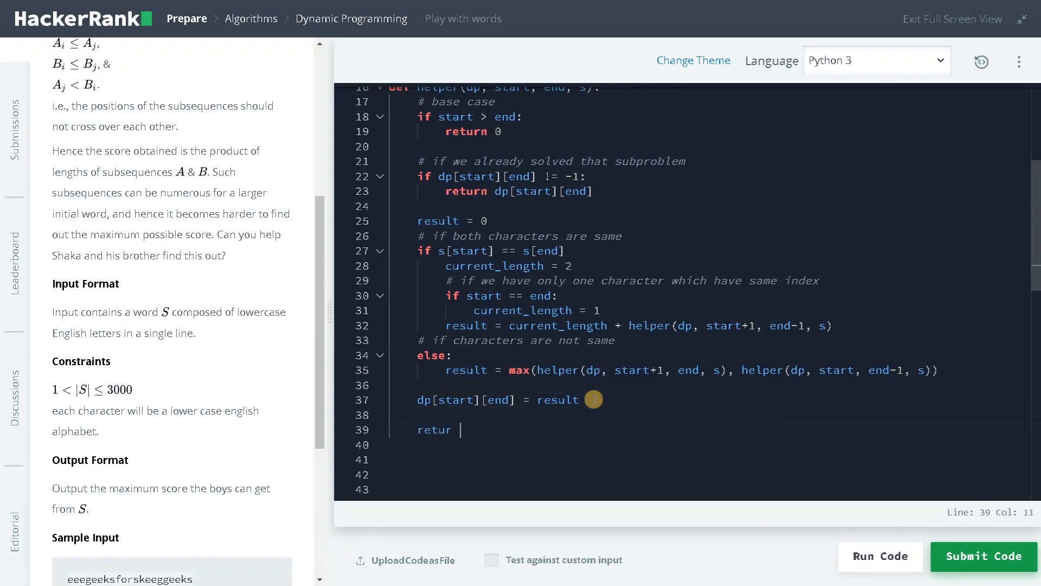
pyautogui.write('n dp[start')
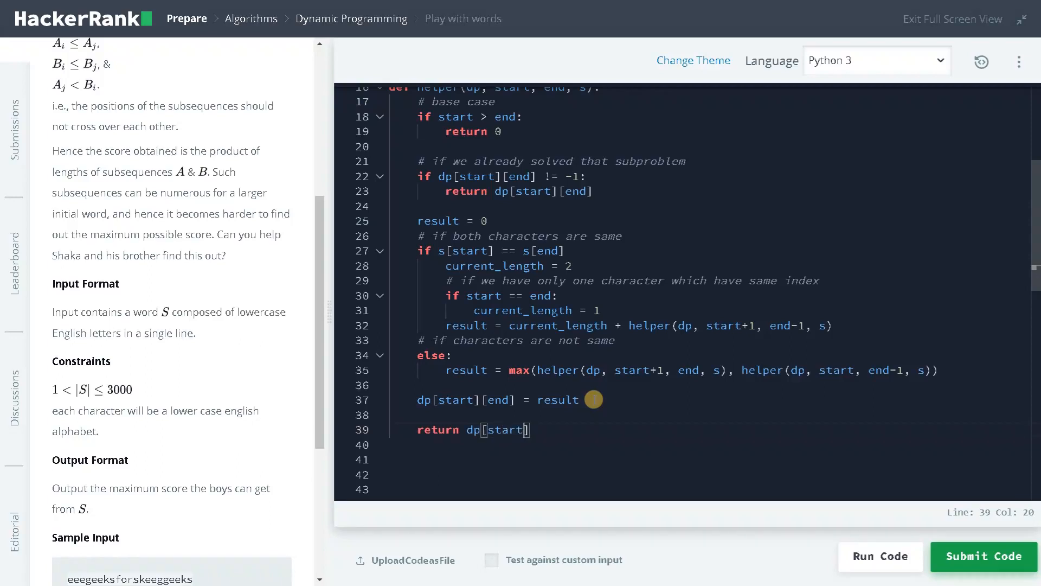
pyautogui.write('[end]')
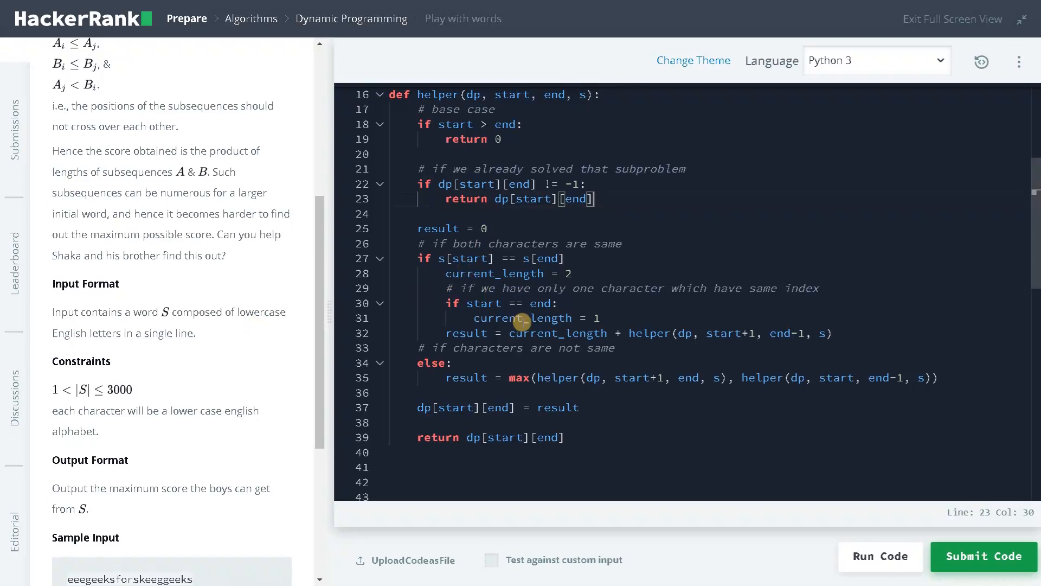
pyautogui.scroll(-3)
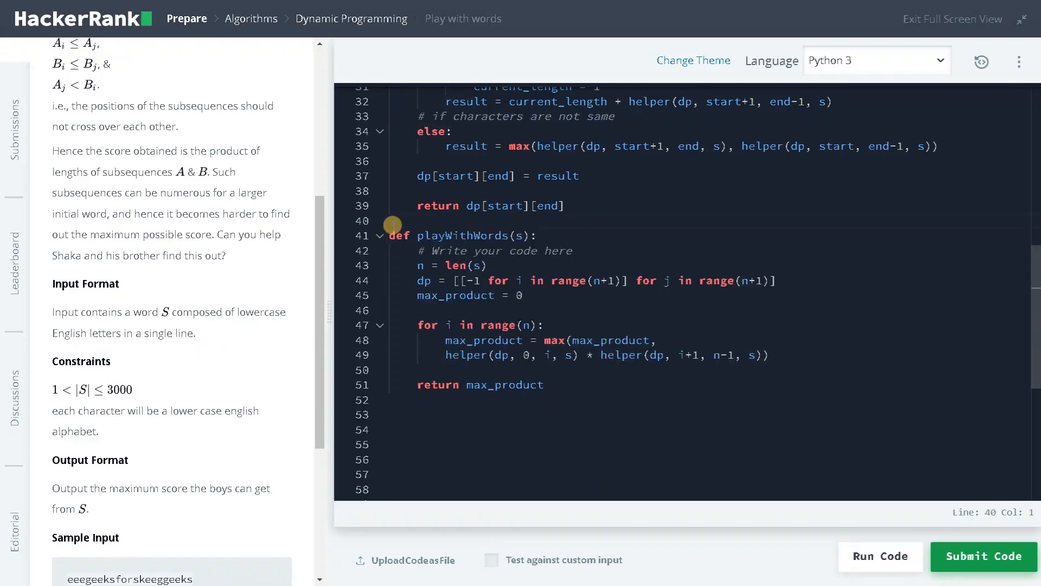
pyautogui.scroll(-3)
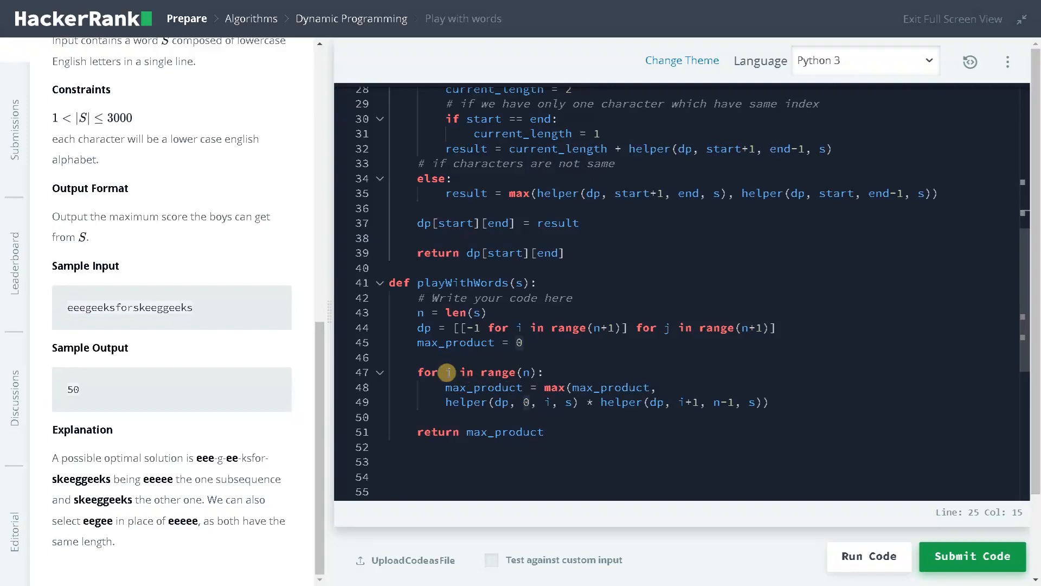
pyautogui.moveTo(76, 310)
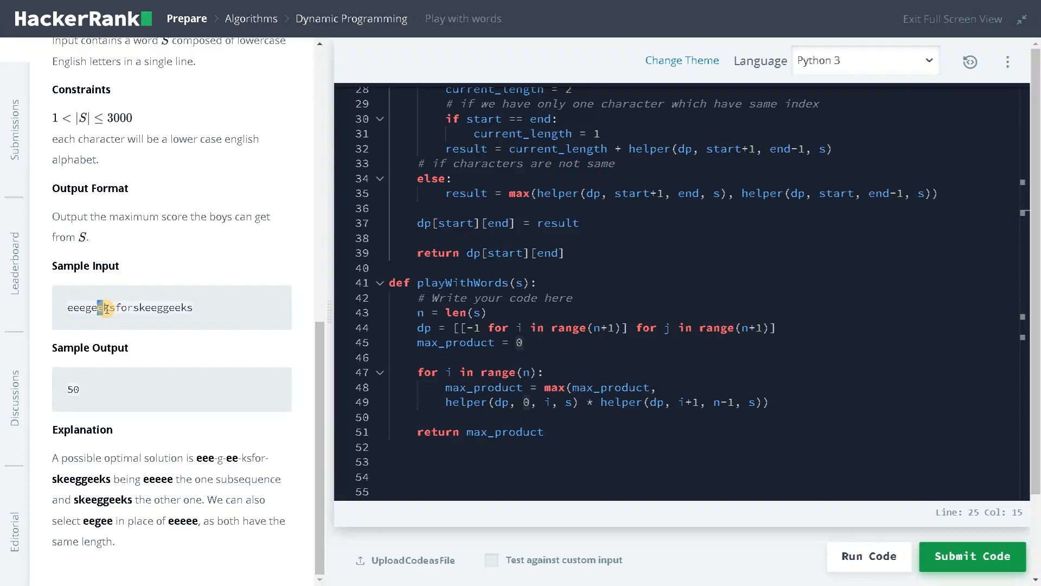
pyautogui.moveTo(100, 307); pyautogui.dragTo(193, 307)
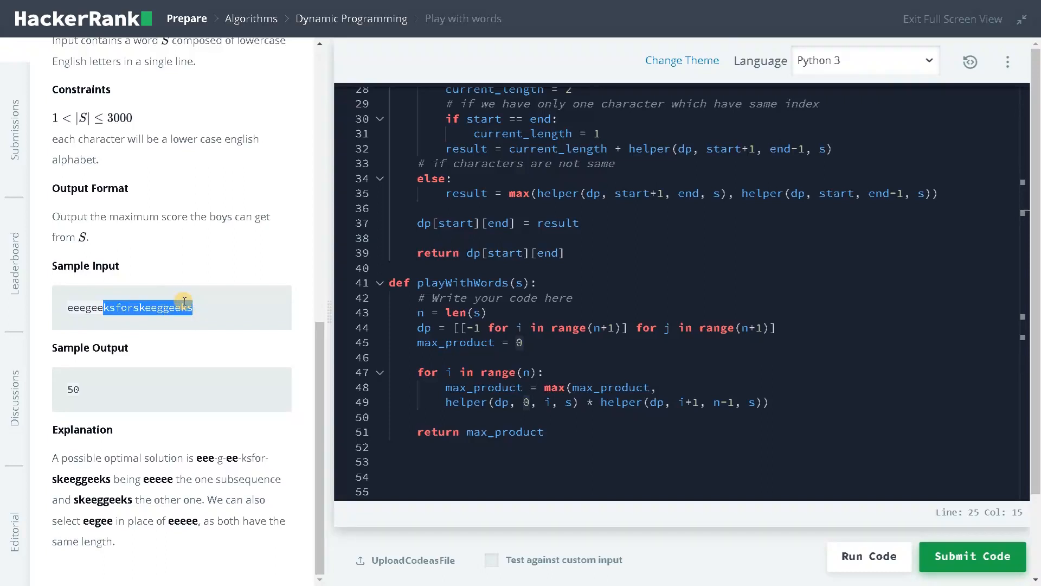
pyautogui.moveTo(98, 294)
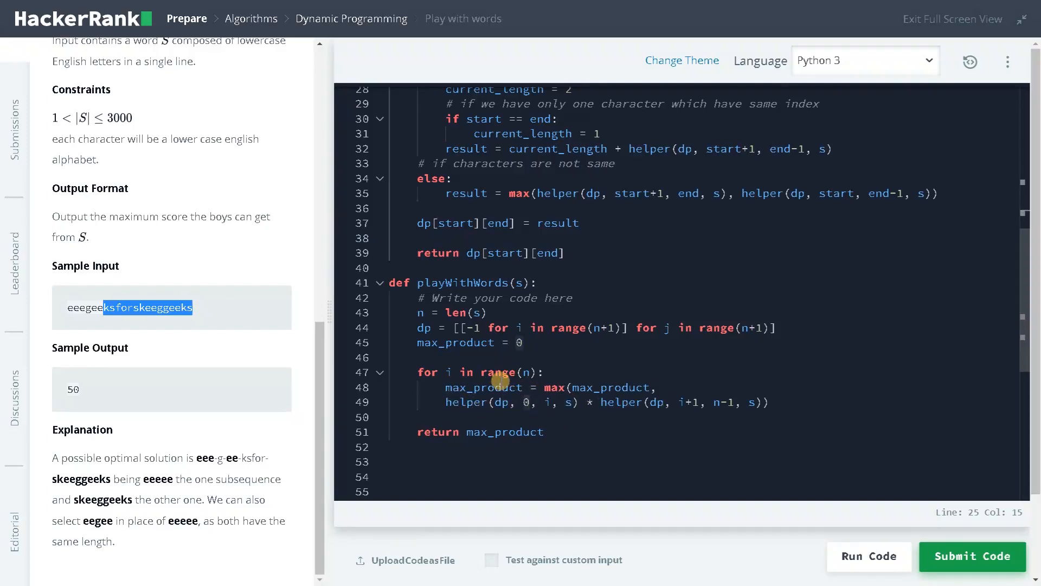
pyautogui.doubleClick(611, 387)
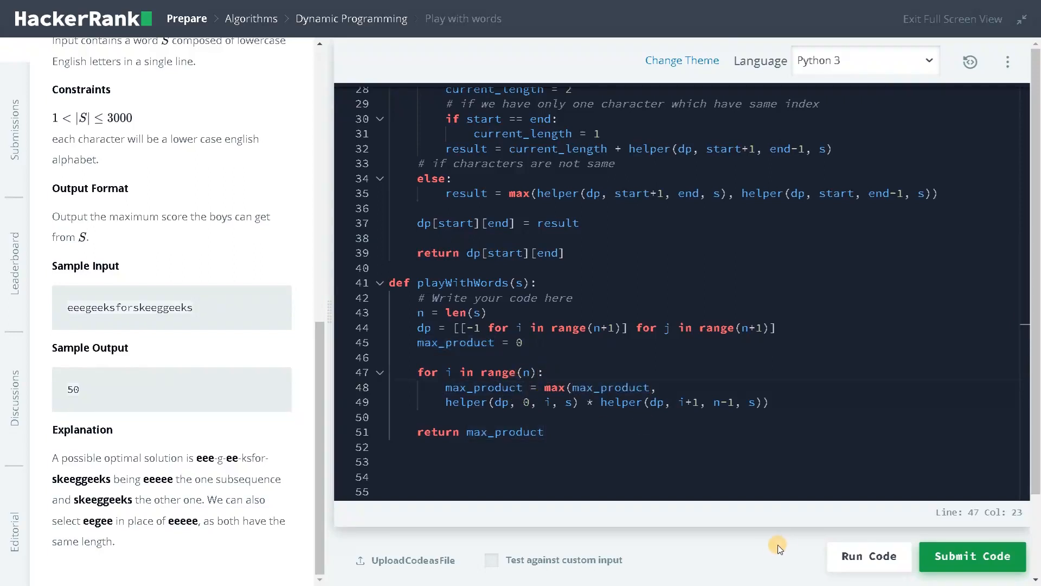
# Run the code, rerun after the compilation error, and pass Sample Test case 0 with output 50.
pyautogui.click(869, 555)
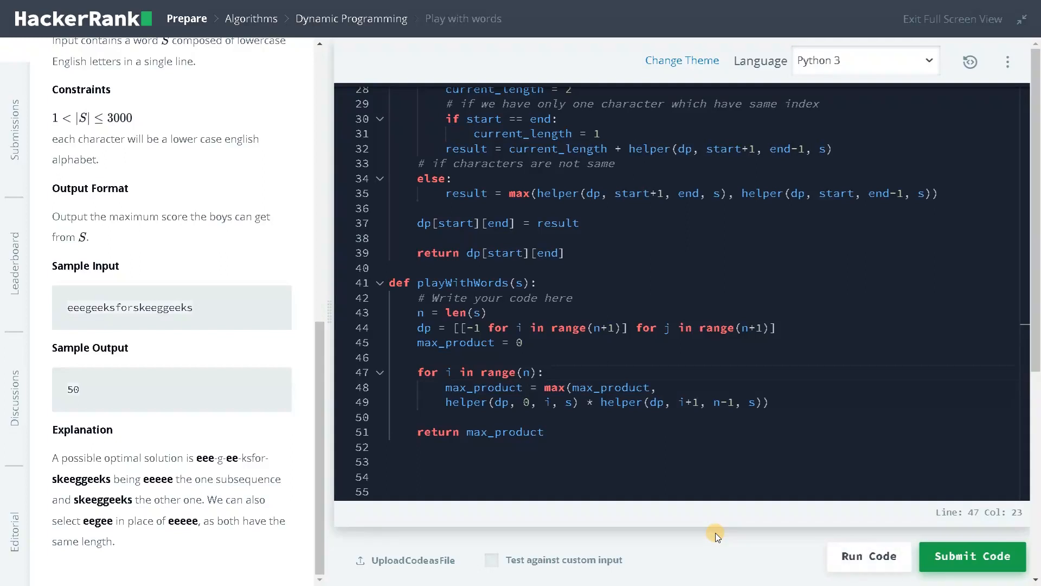
pyautogui.click(972, 556)
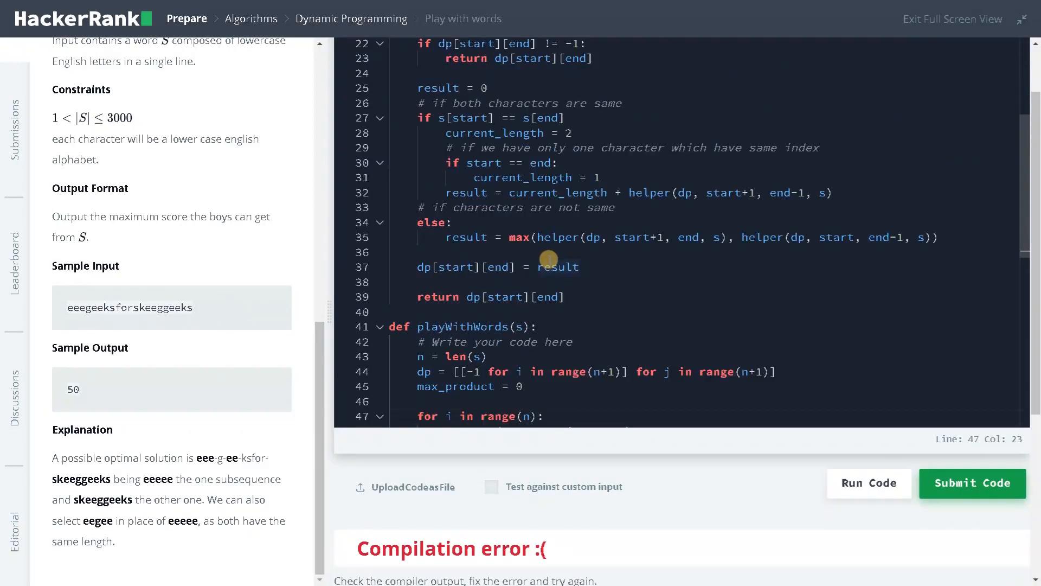
pyautogui.click(562, 117)
pyautogui.write(':')
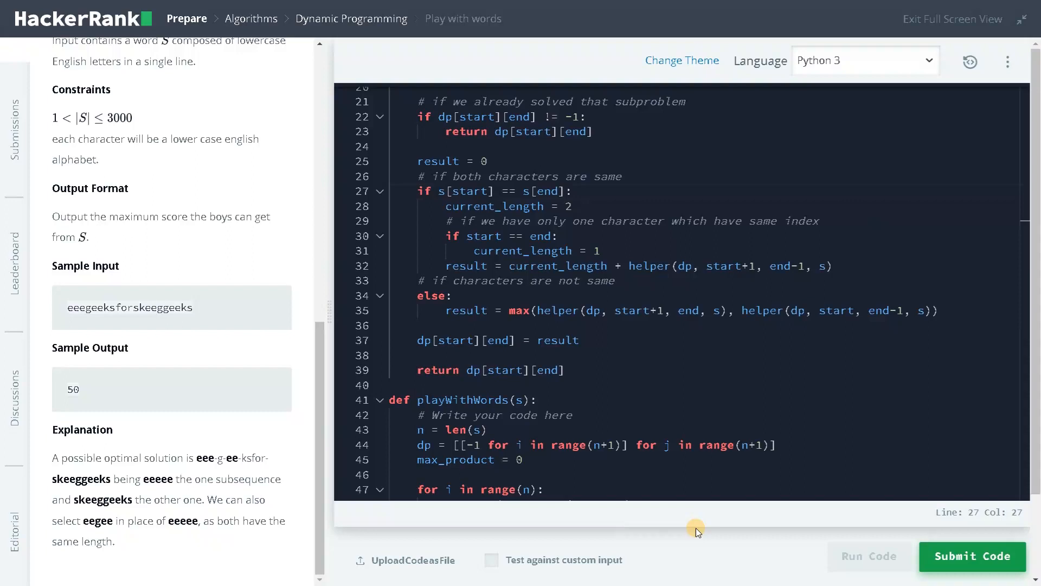
pyautogui.click(869, 555)
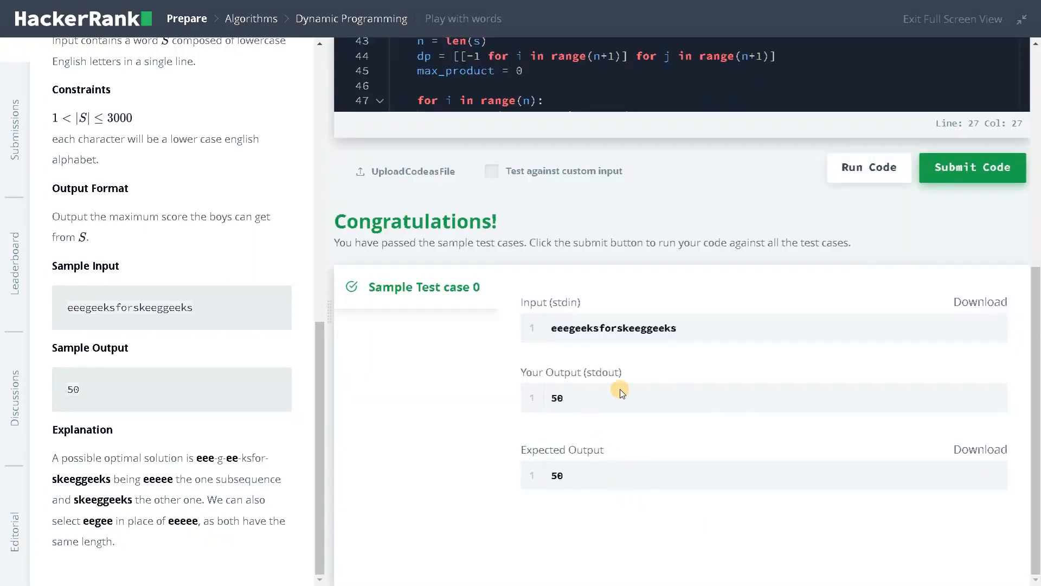
pyautogui.moveTo(502, 392)
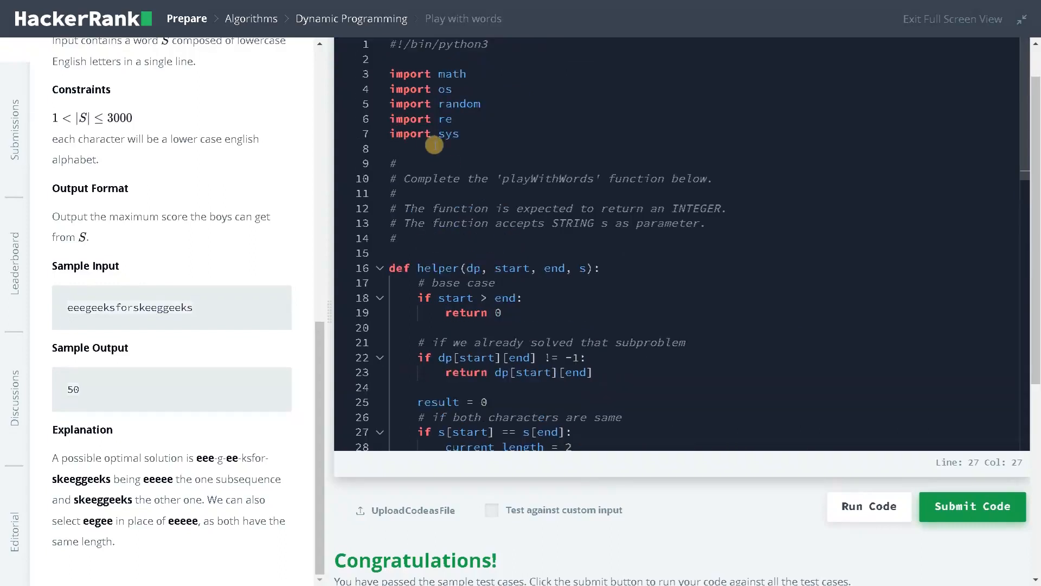
# Start a sys.setrecursionlimit line beneath the imports.
pyautogui.write('sy')
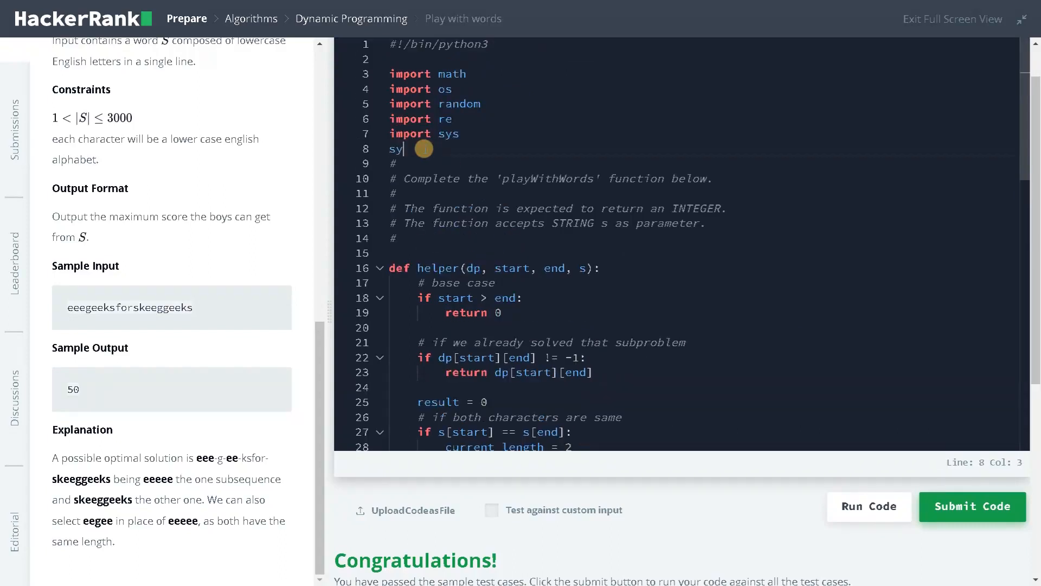
pyautogui.write('s.')
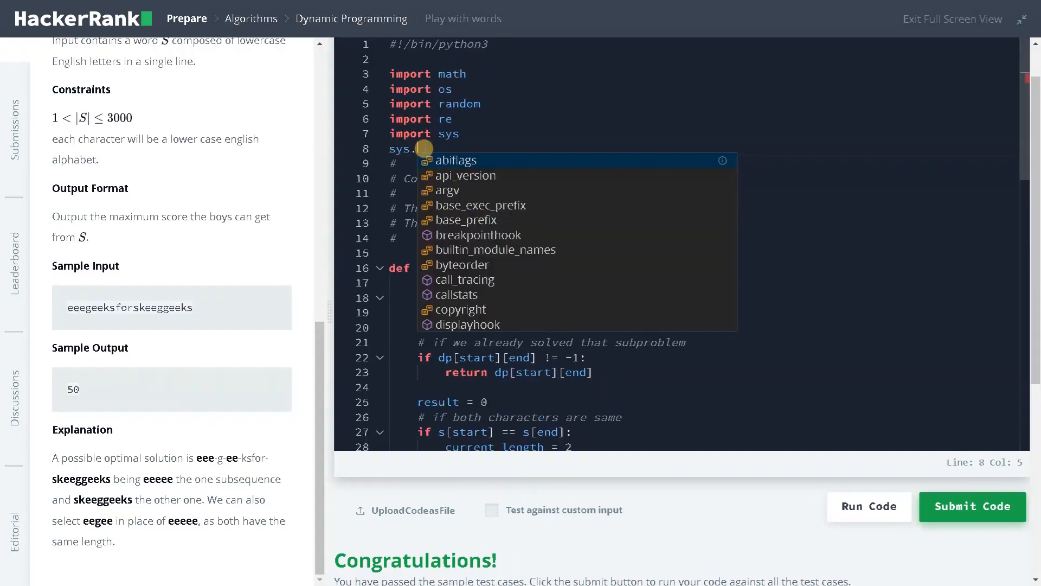
pyautogui.write('setrel')
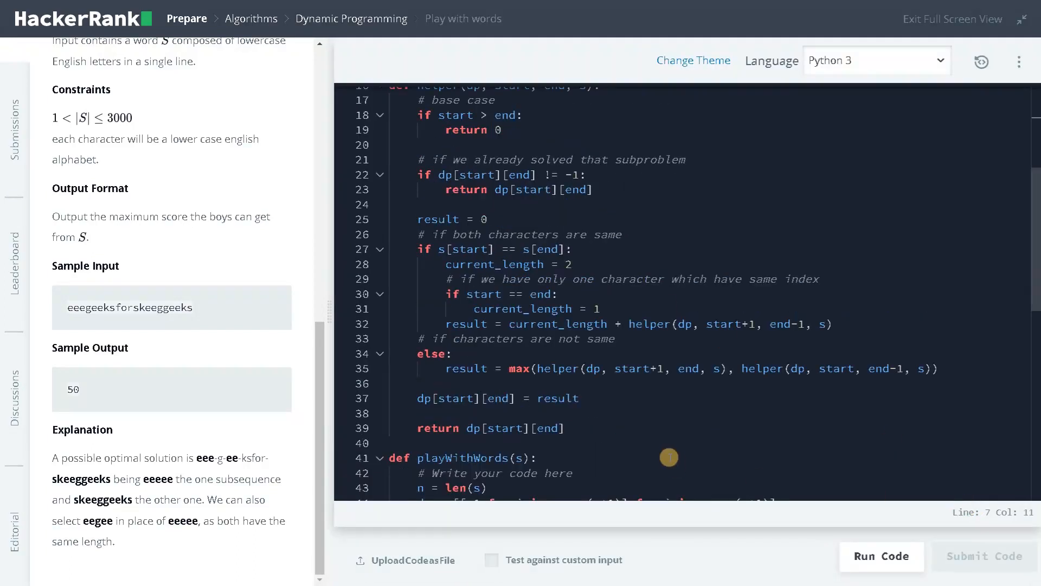
# Submit the solution and see test cases 0–2 pass with the Congratulations banner.
pyautogui.click(881, 556)
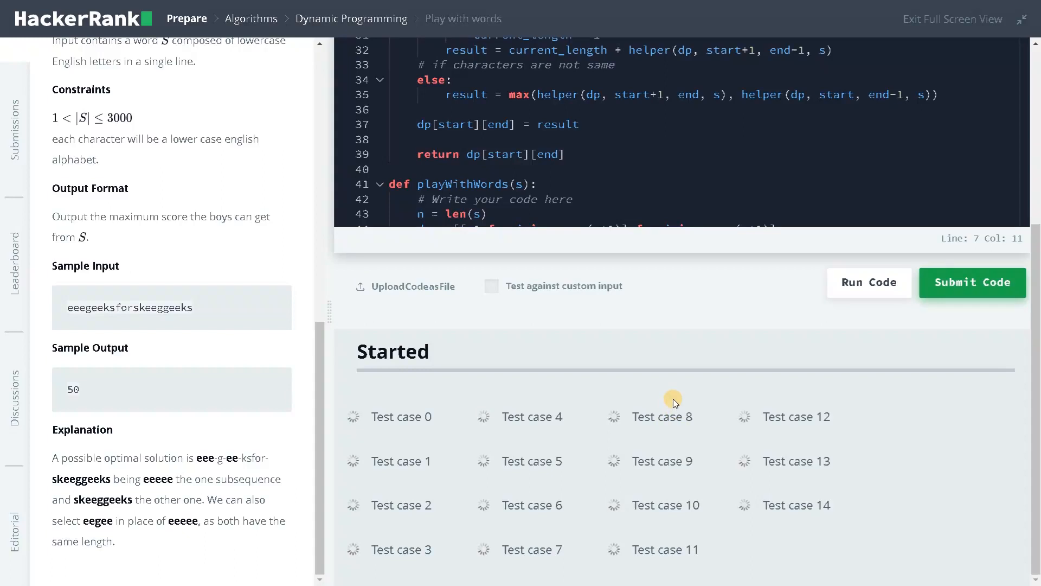
pyautogui.moveTo(570, 429)
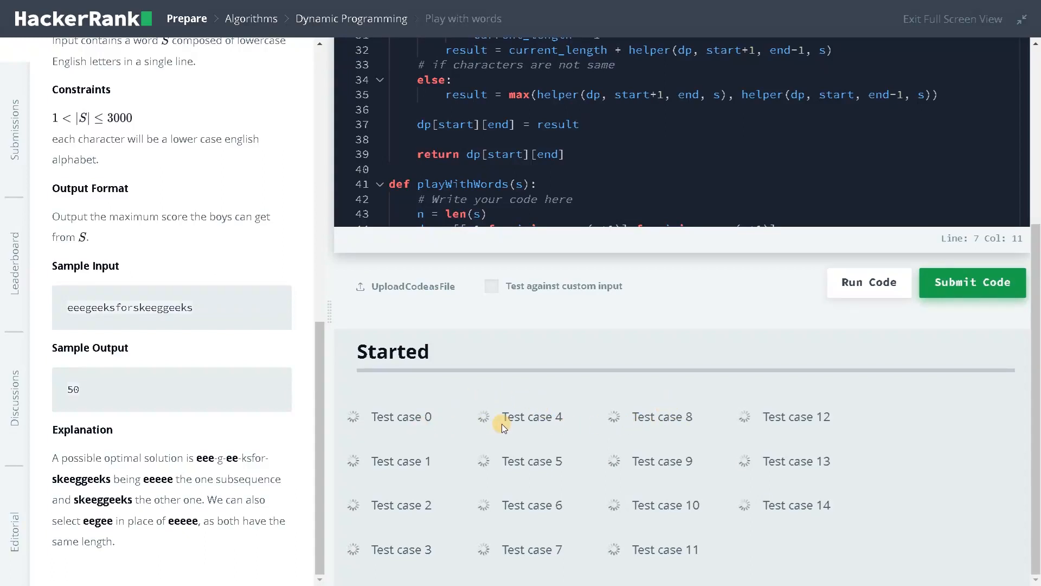
pyautogui.moveTo(614, 384)
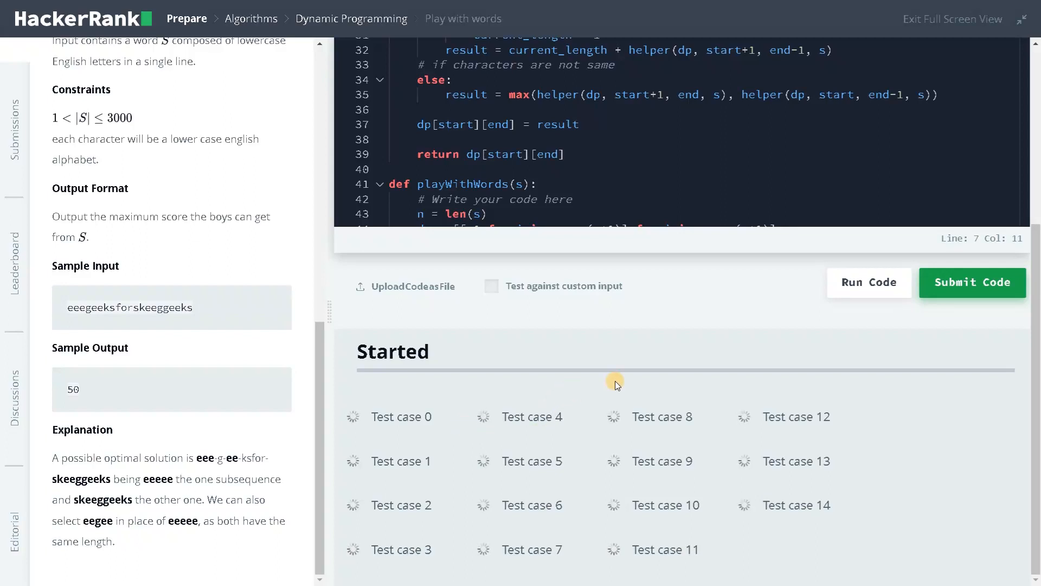
pyautogui.moveTo(604, 168)
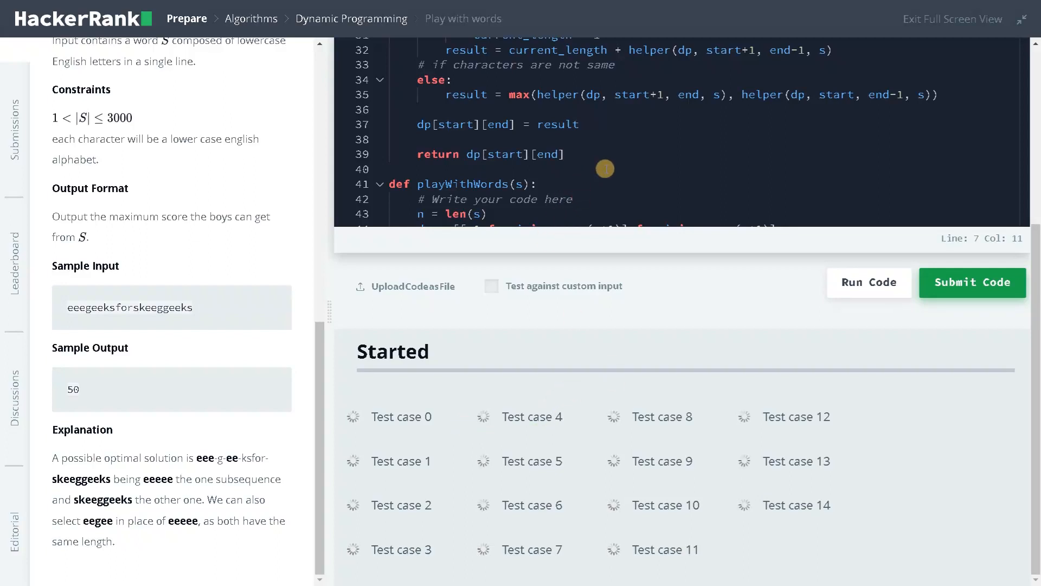
pyautogui.moveTo(614, 110)
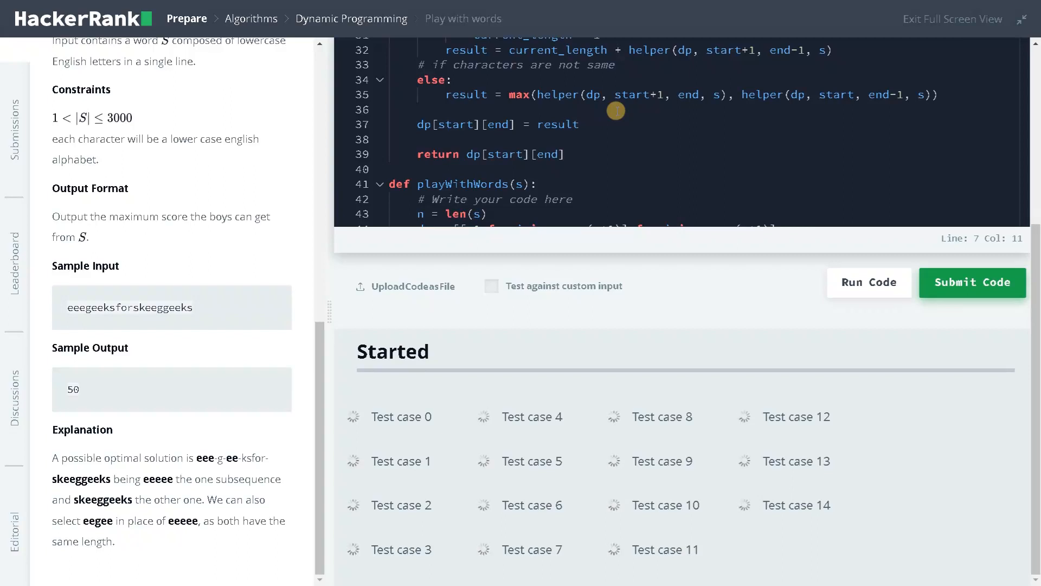
pyautogui.click(972, 282)
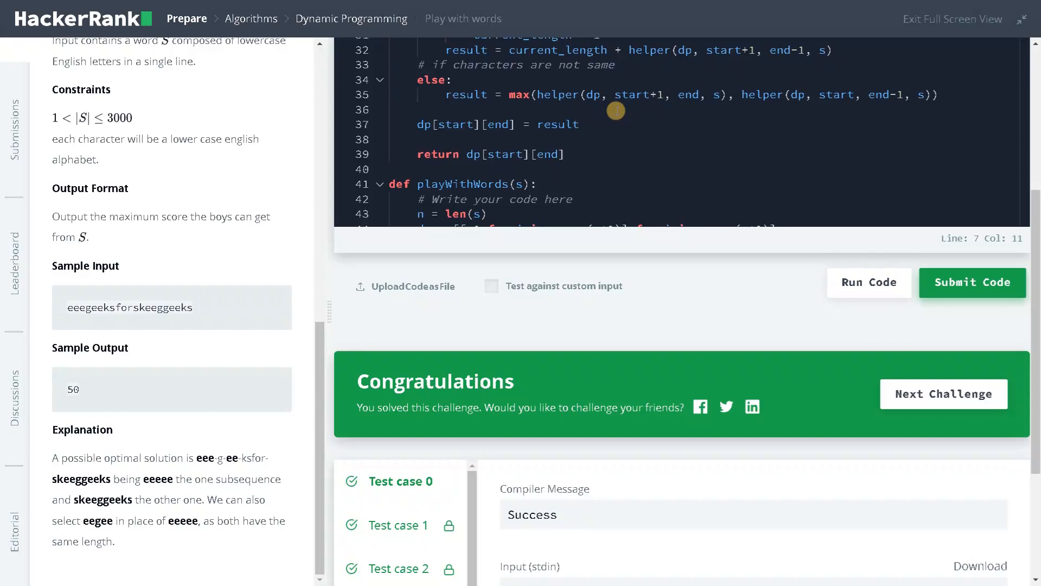
pyautogui.moveTo(556, 357)
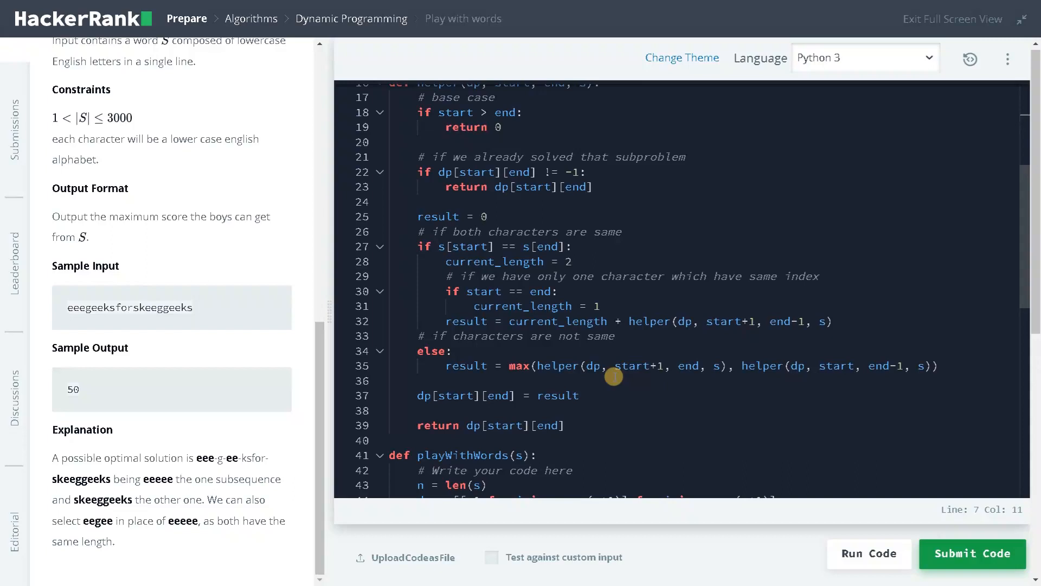
pyautogui.moveTo(375, 59)
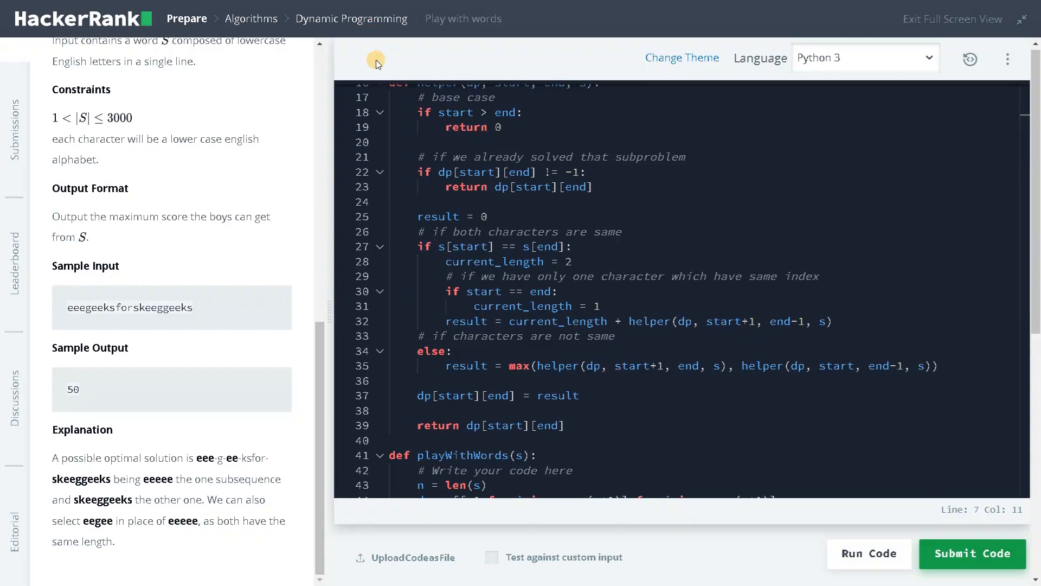
pyautogui.moveTo(431, 151)
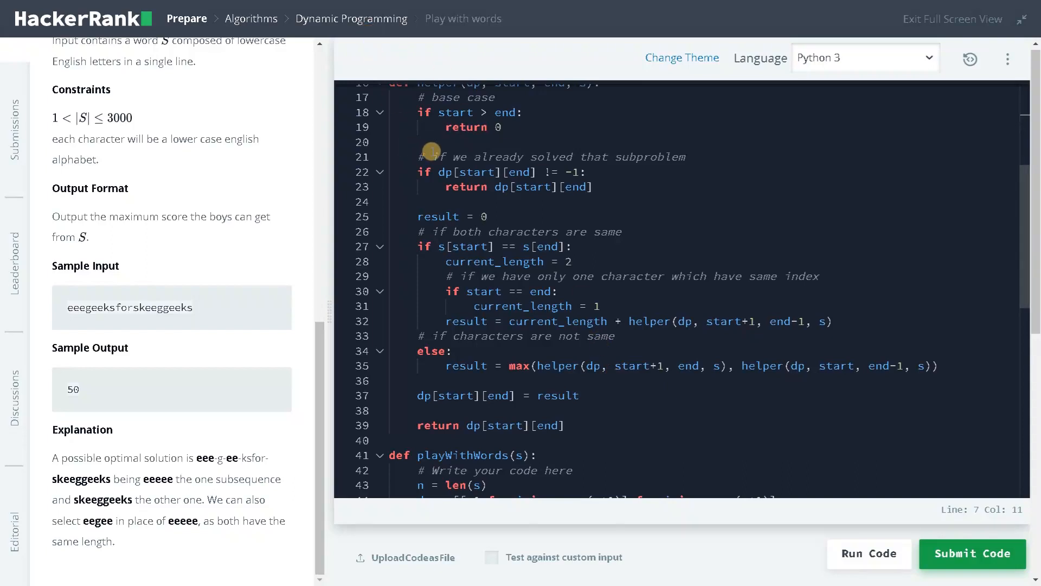